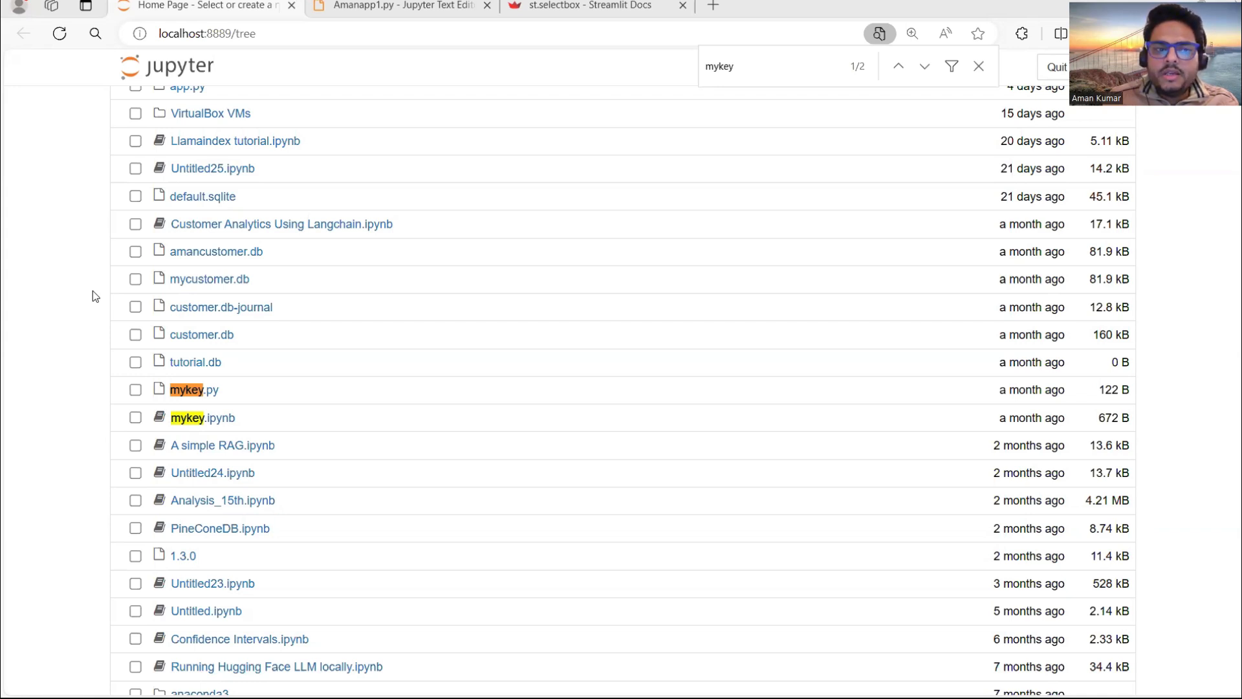
mouse_move(221, 395)
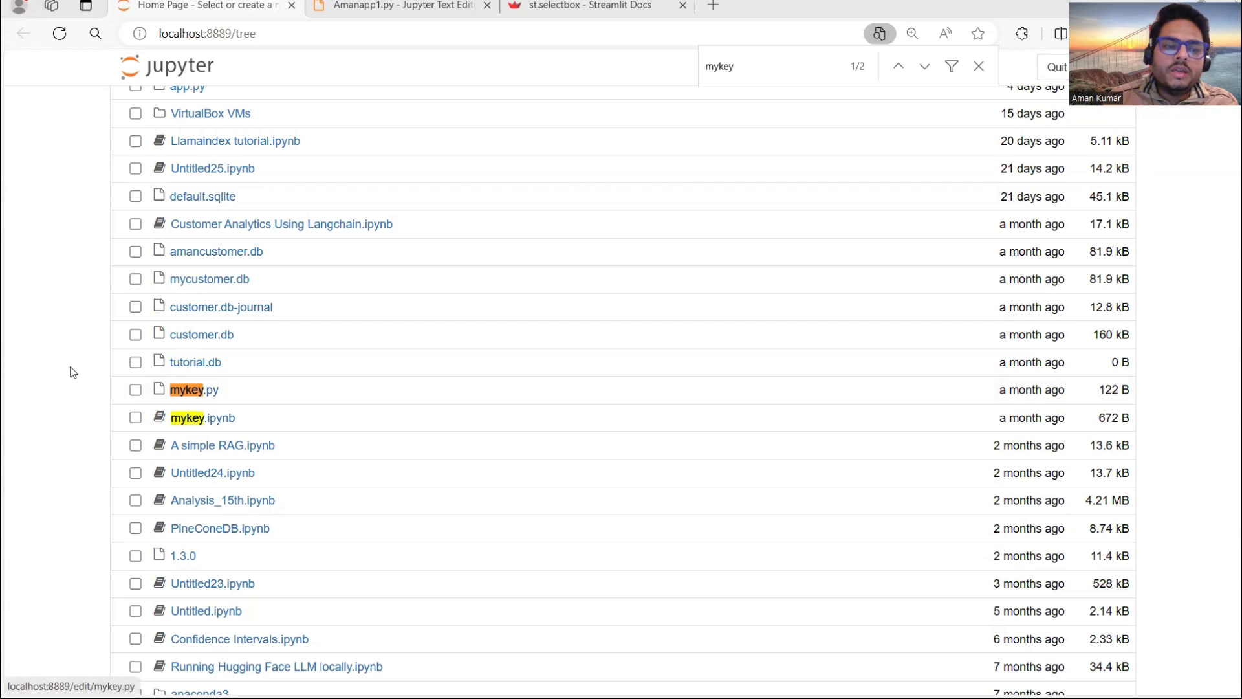
Step: Bring up the Amanapp1.py script in the Jupyter text editor
click(400, 6)
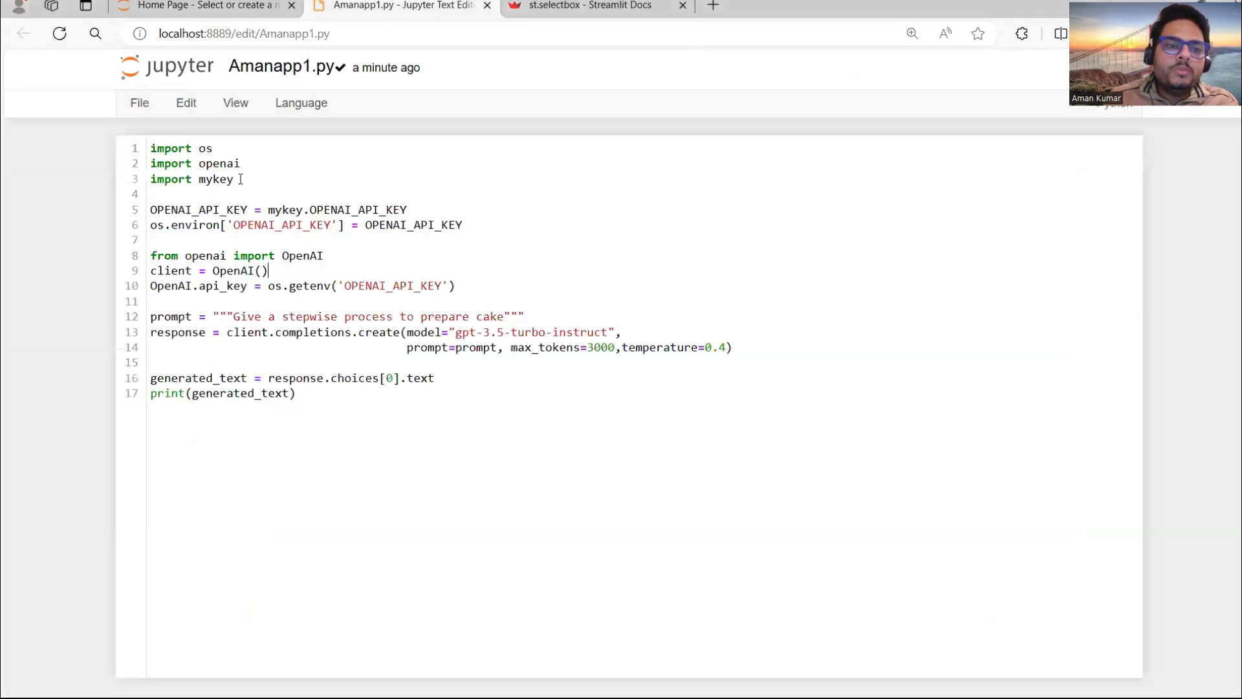
double_click(214, 178)
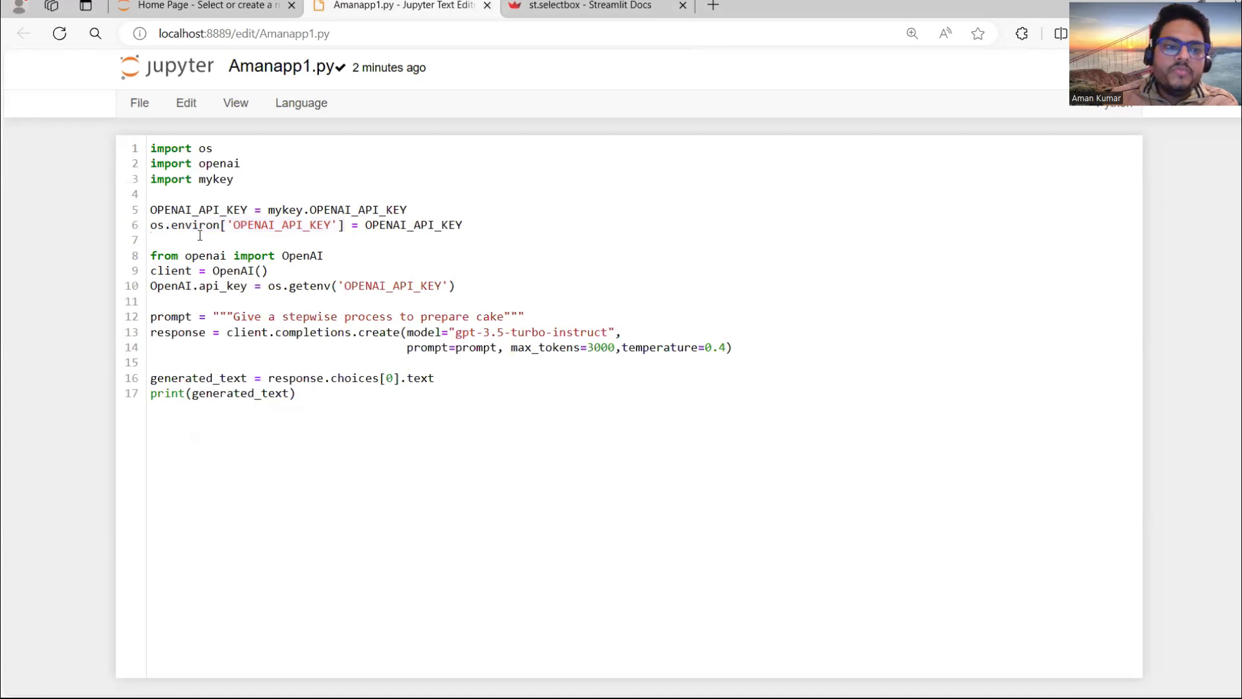
drag(150, 210, 455, 286)
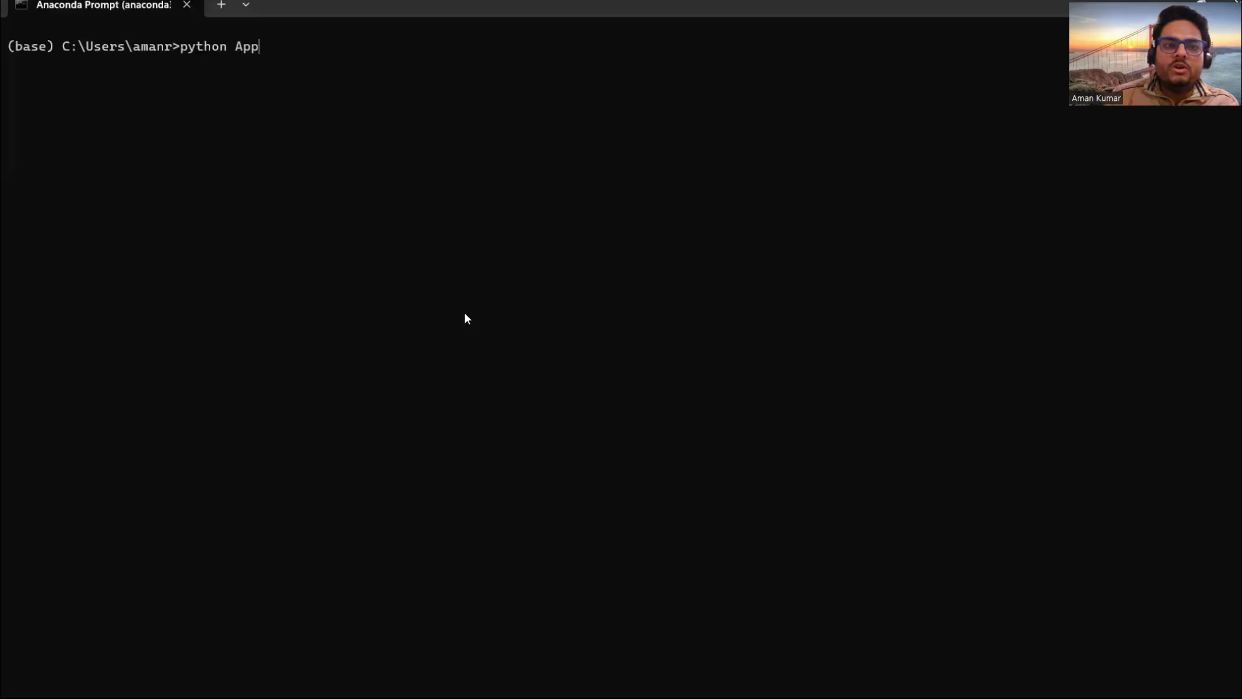
Step: Run 'python Amanapp1.py' to print the stepwise cake-preparation instructions
text(Aman)
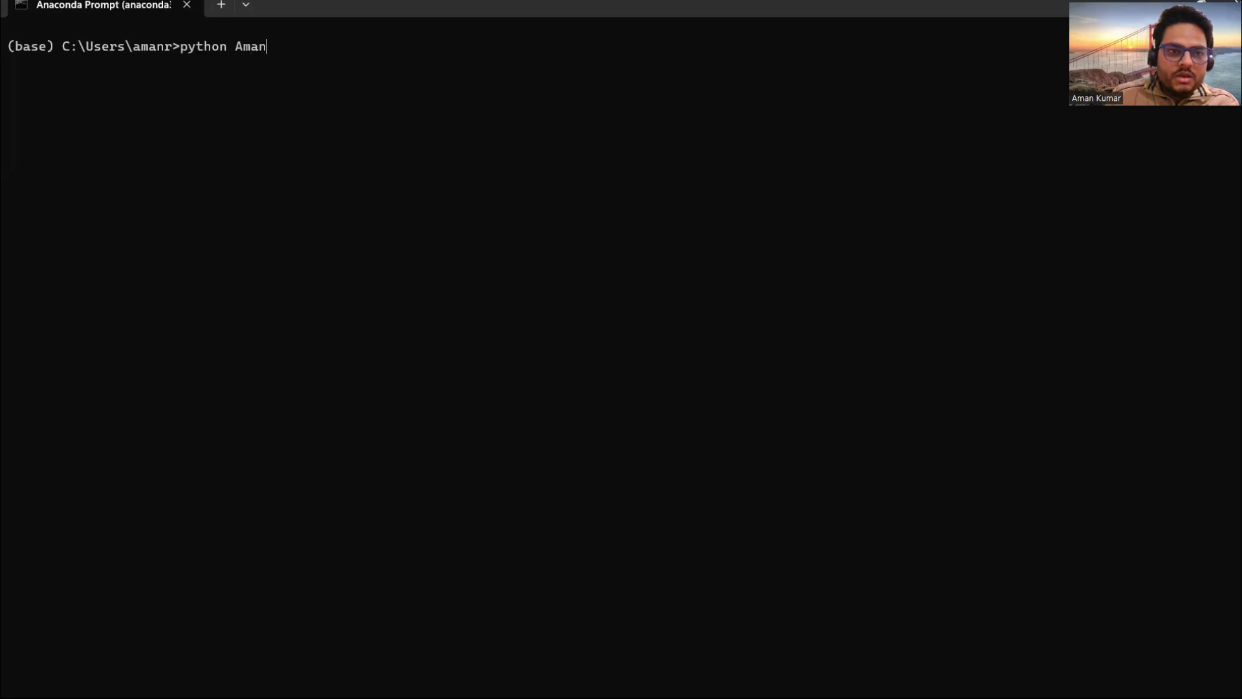
text(app1.py)
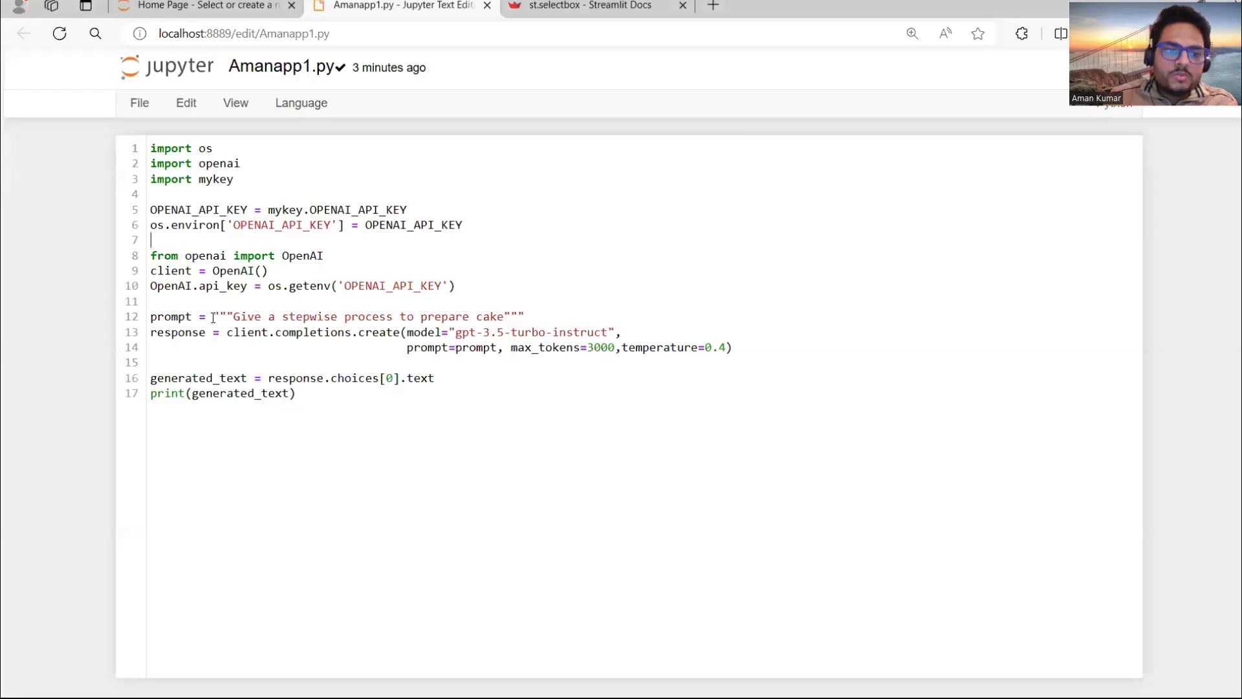
drag(213, 316, 524, 315)
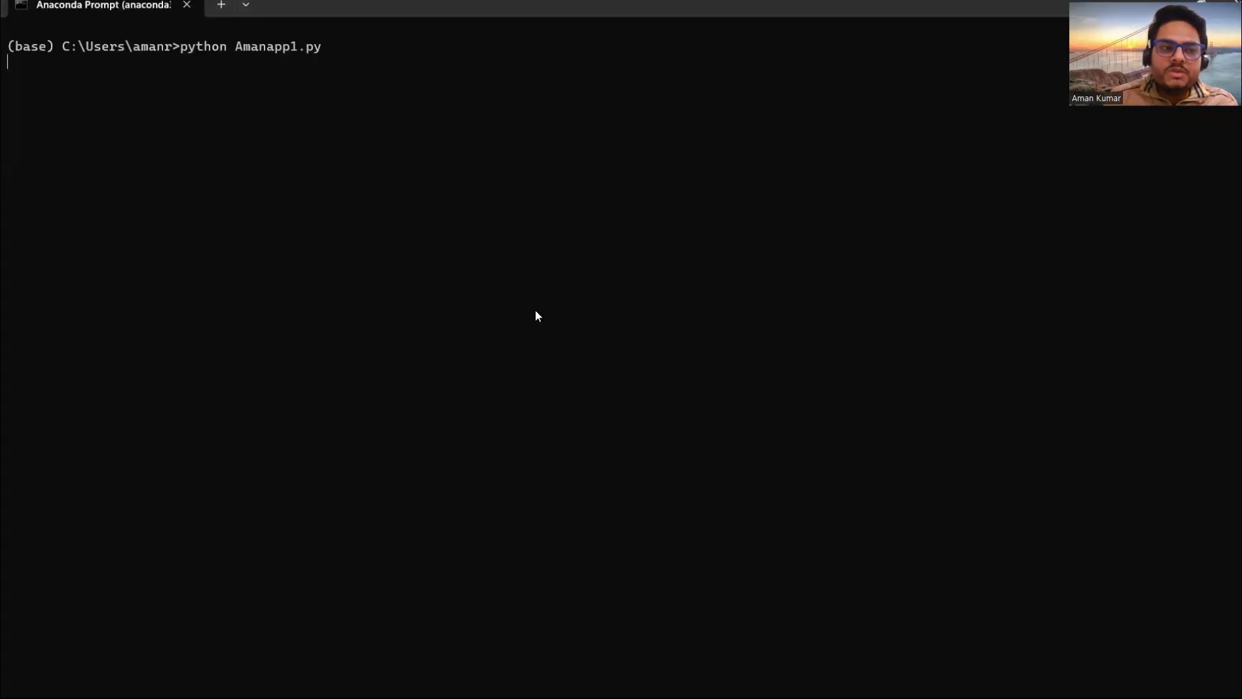
key(enter)
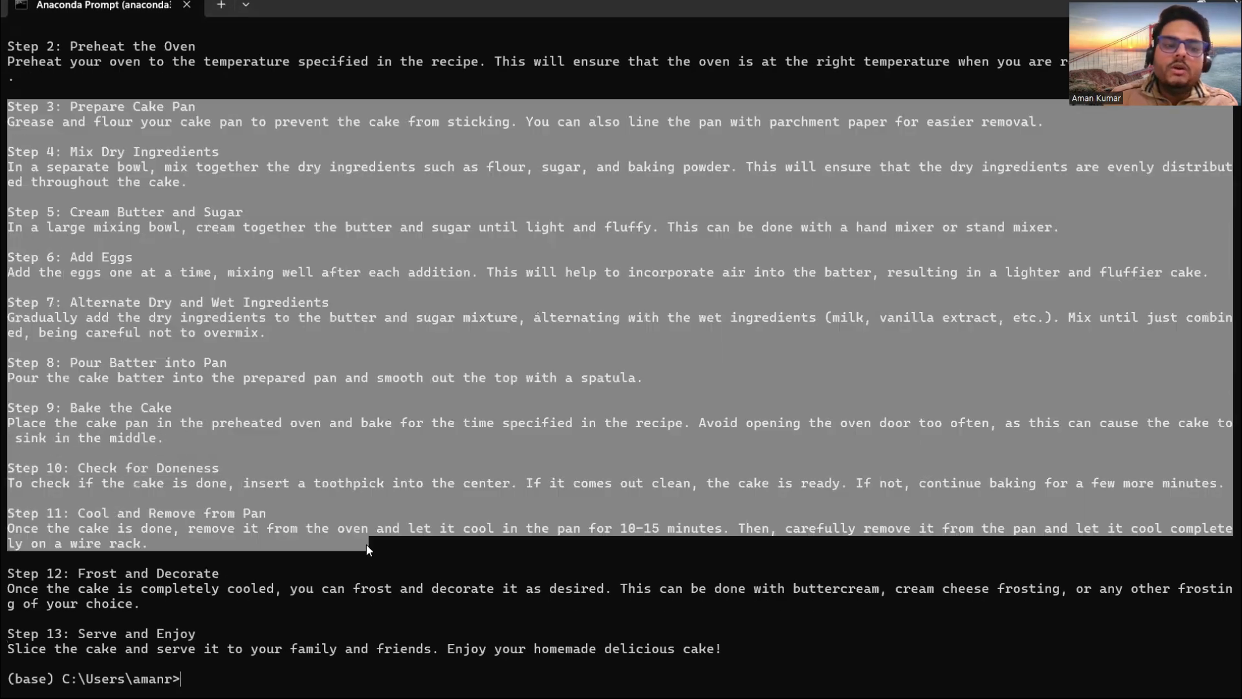
mouse_move(236, 657)
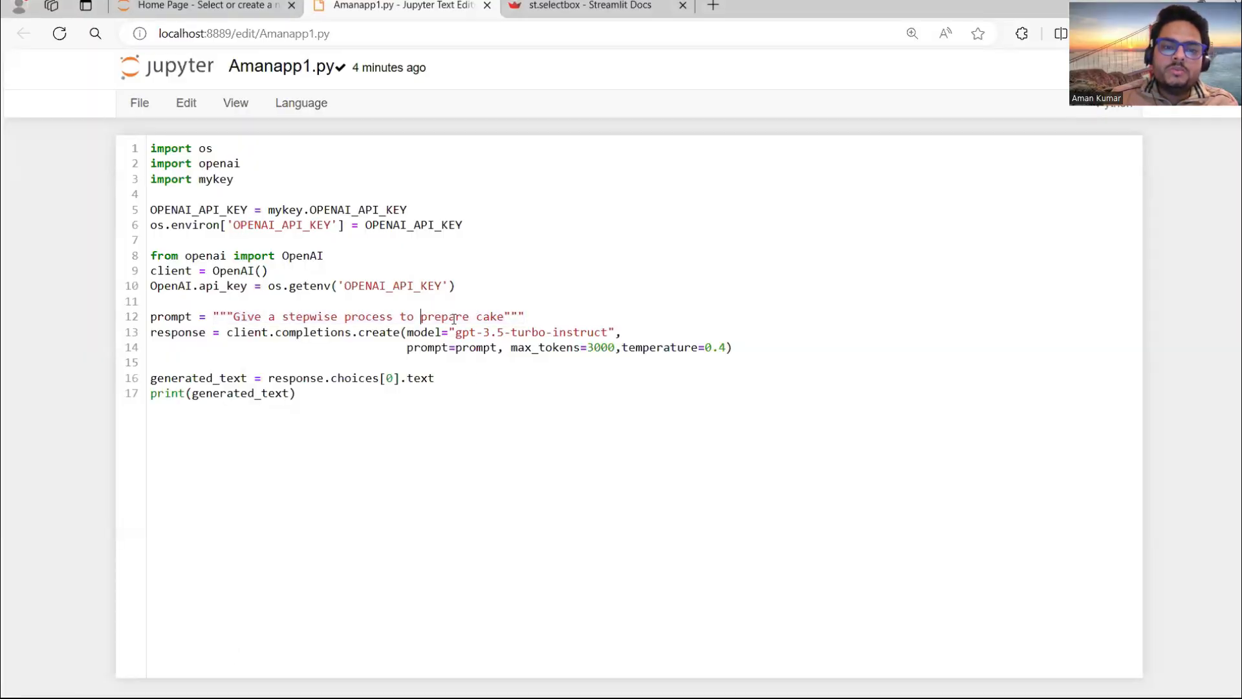
Step: Reword line 12's prompt to 'Give a stepwise process to apply for job as fresher' and save
text(appl)
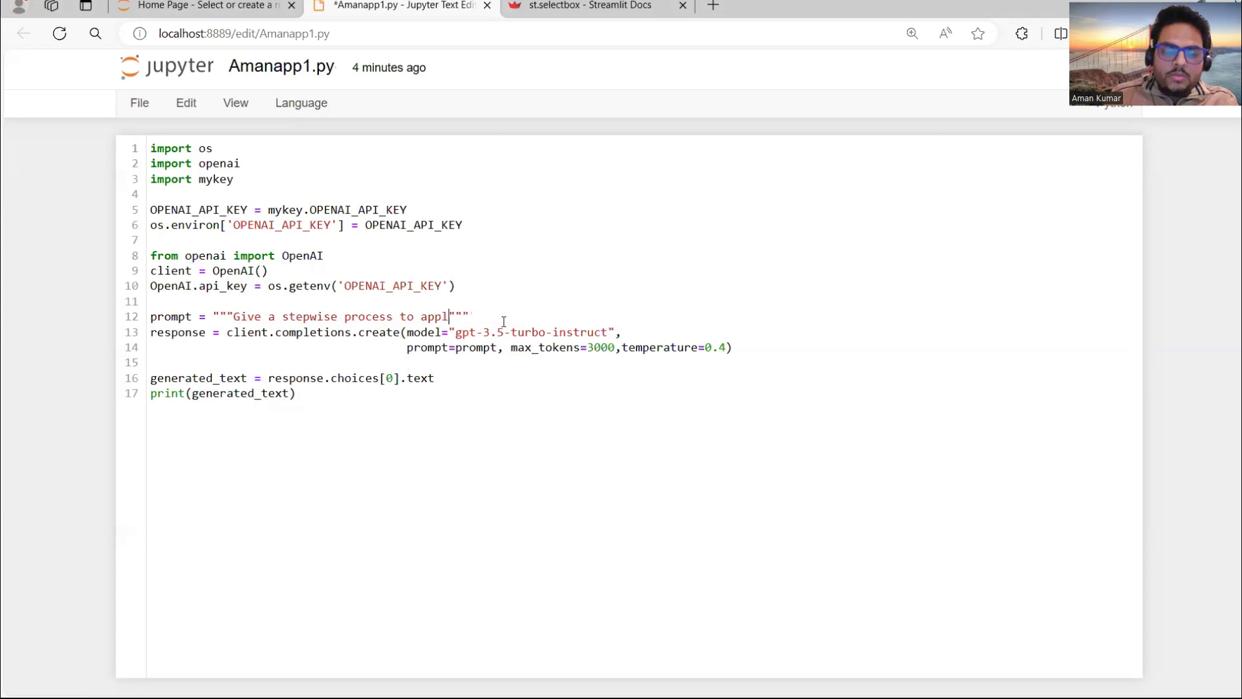
text(y for)
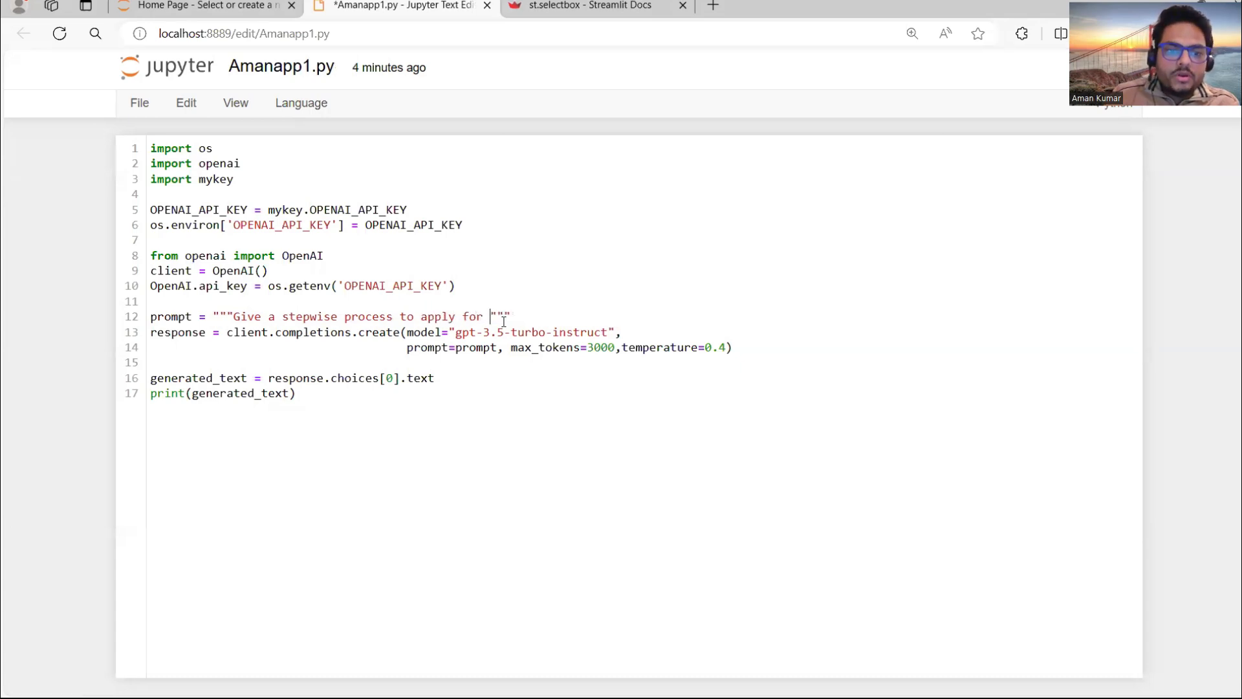
text(job as fresher)
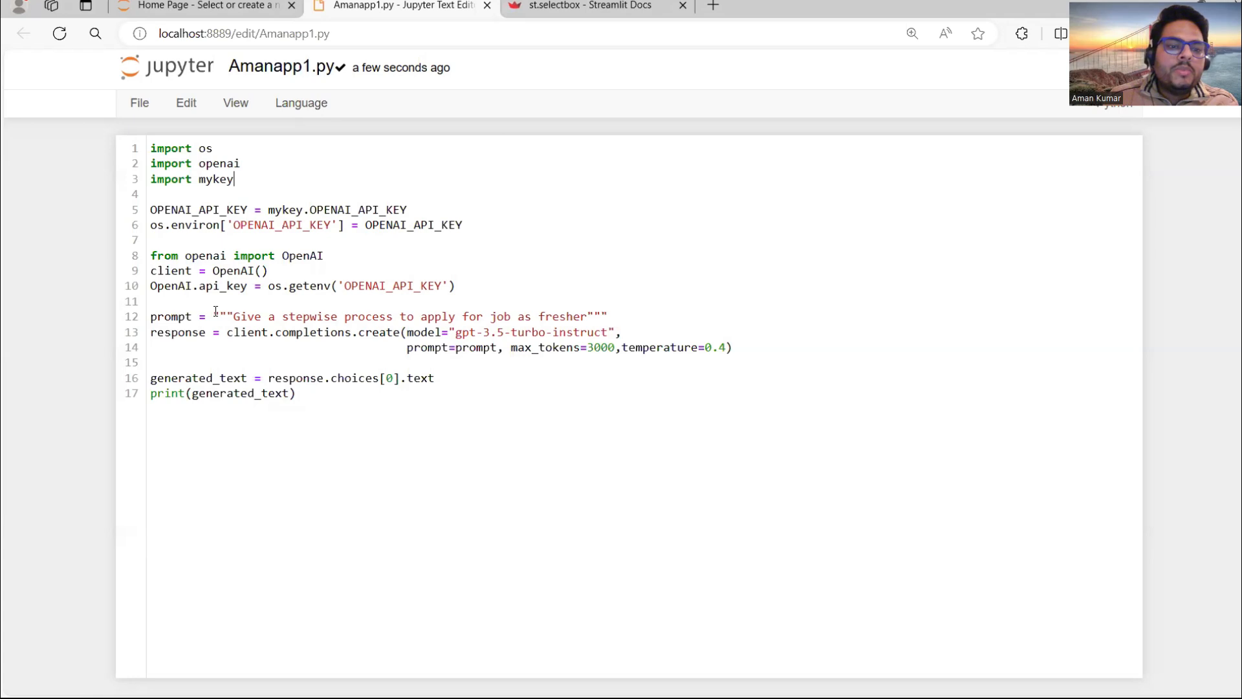
drag(215, 315, 607, 316)
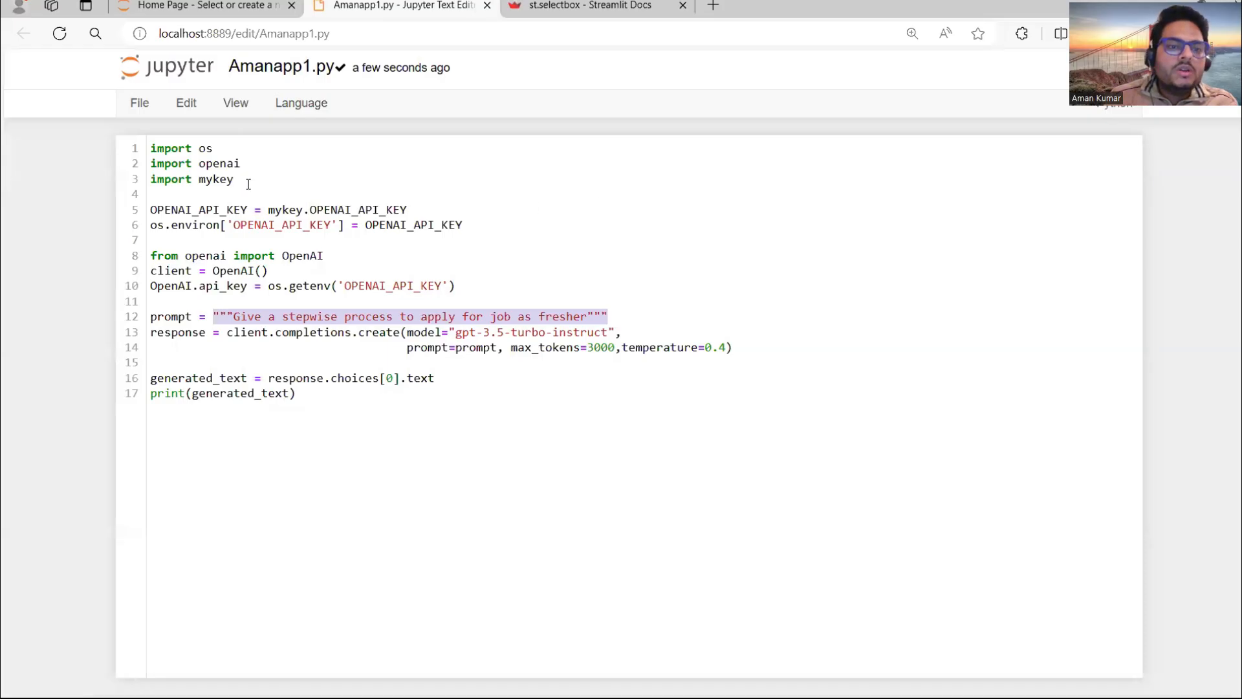
Step: Import streamlit as st and add st.title('Aman app for fun')
text(import)
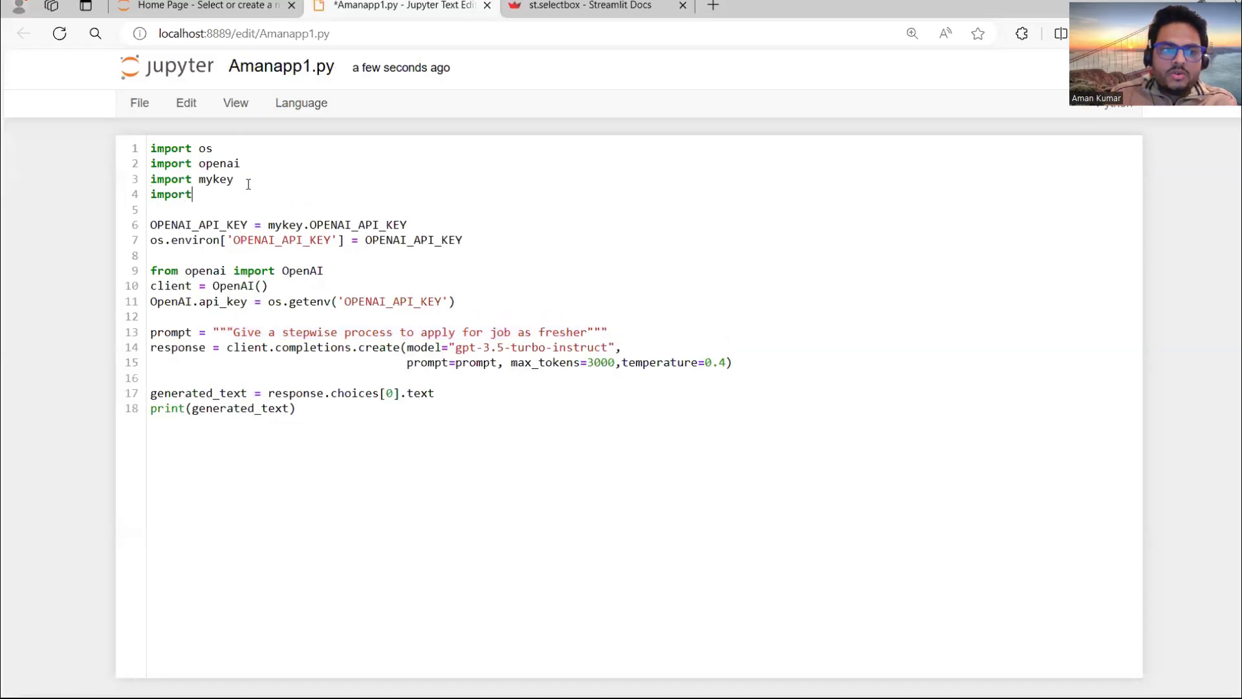
text(streamlit)
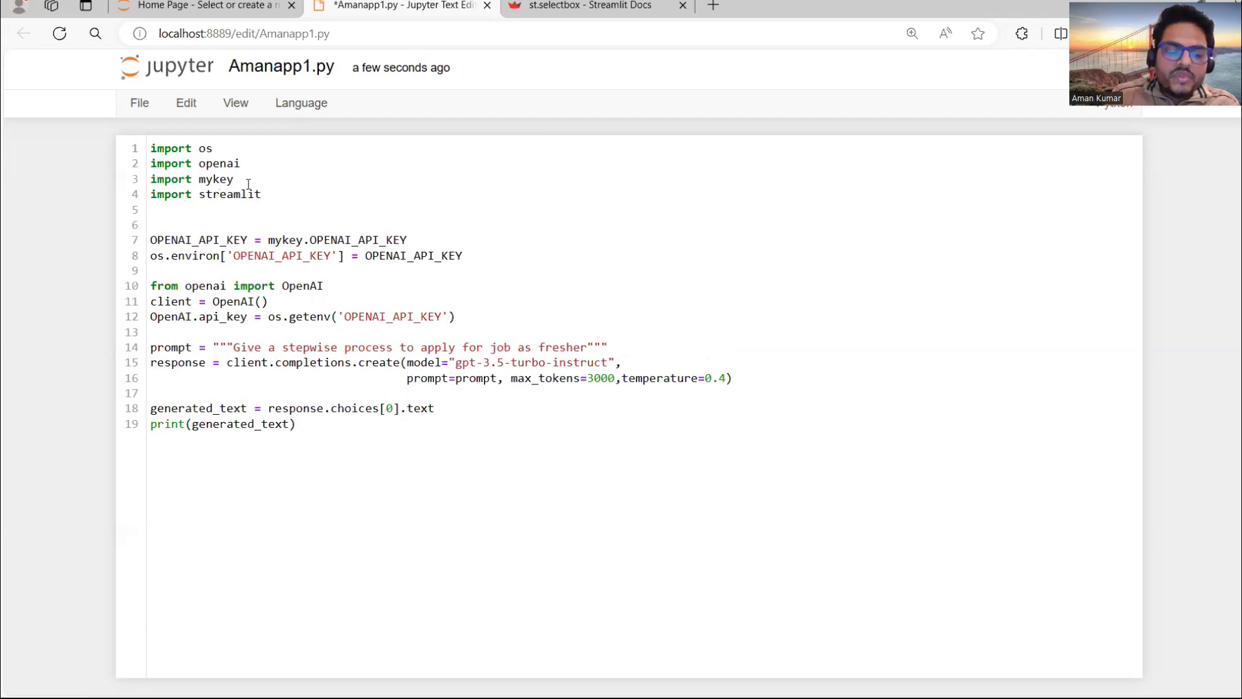
text(as)
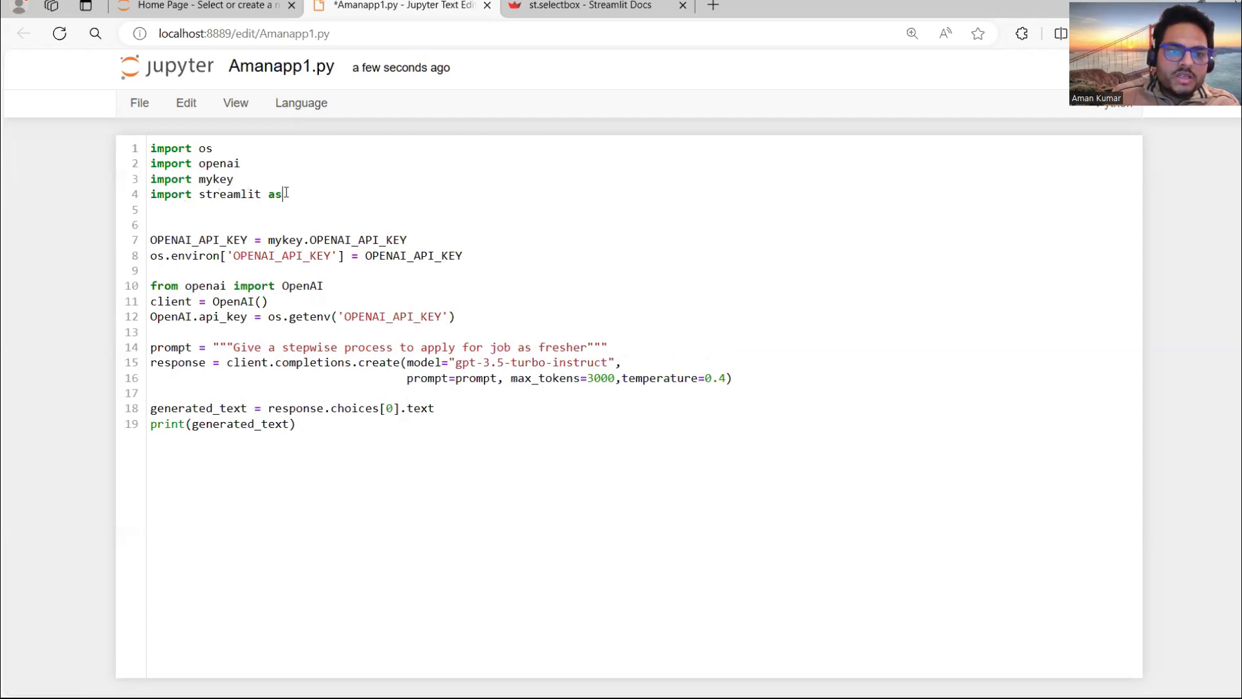
text(st)
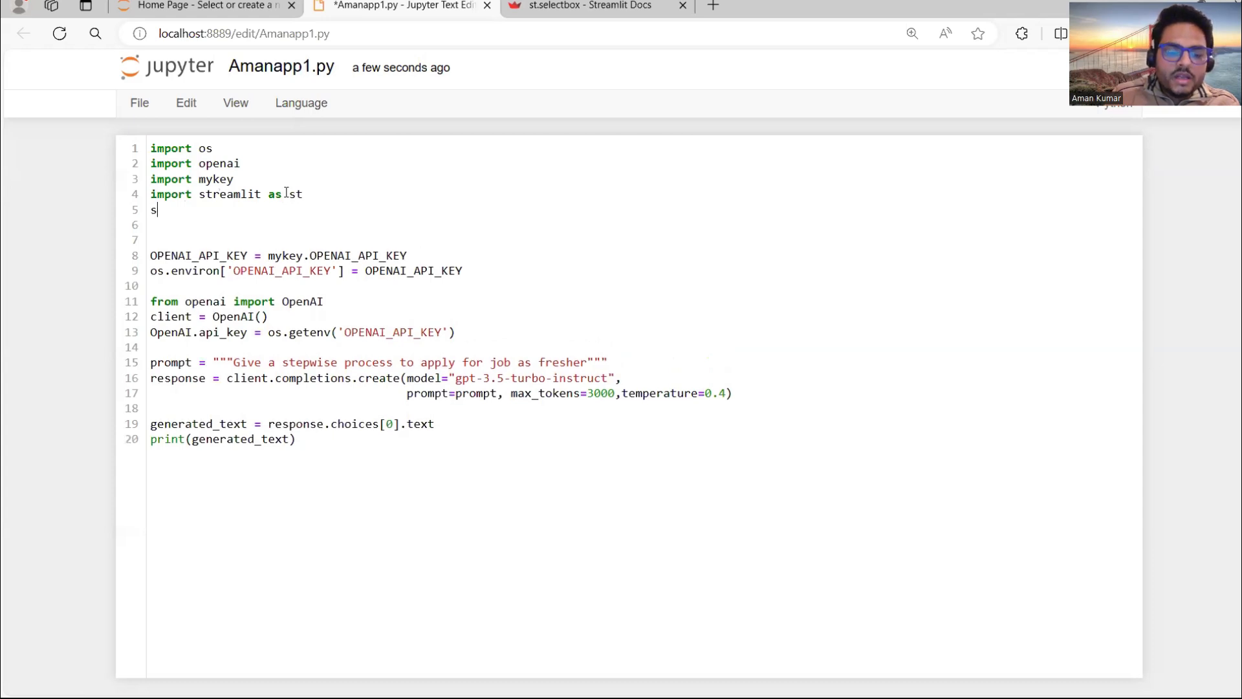
text(t.title)
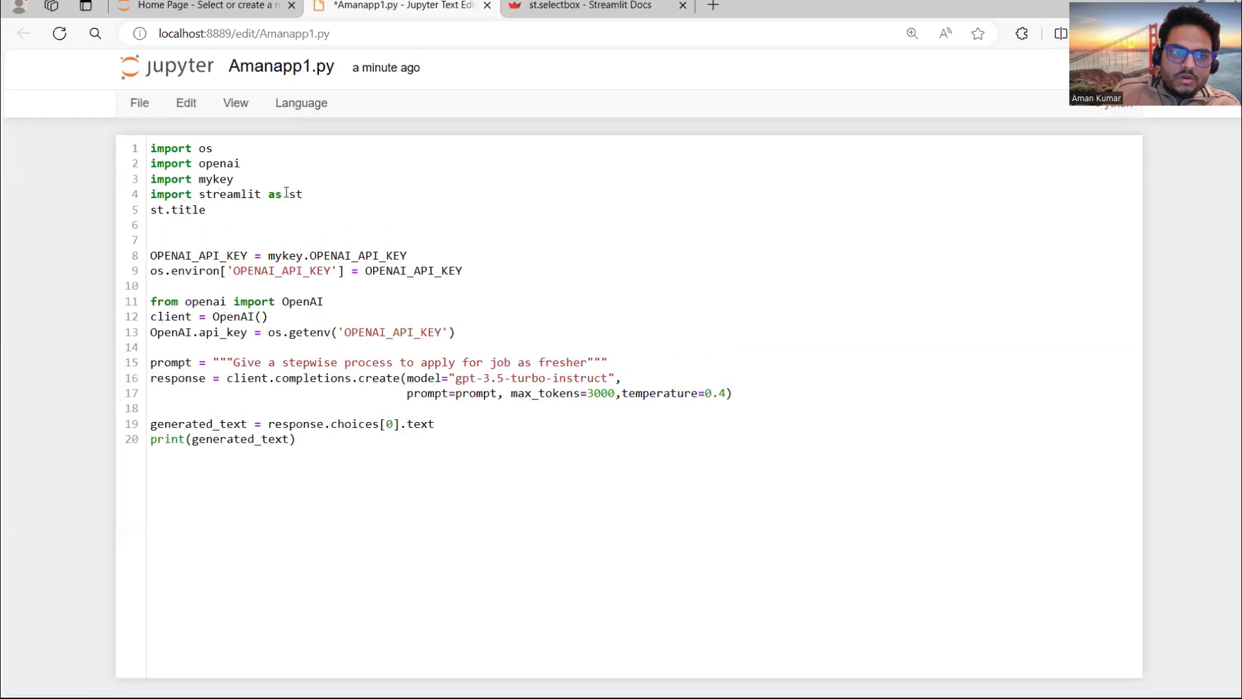
text(('Aman a)
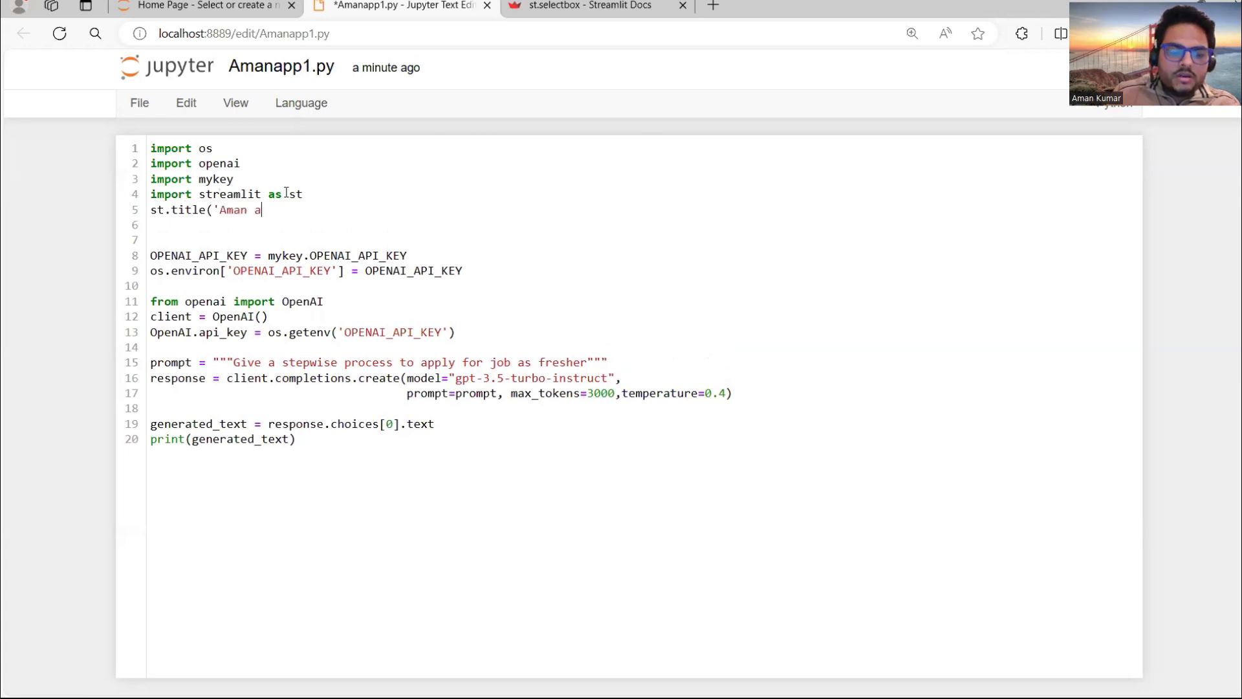
text(pp f)
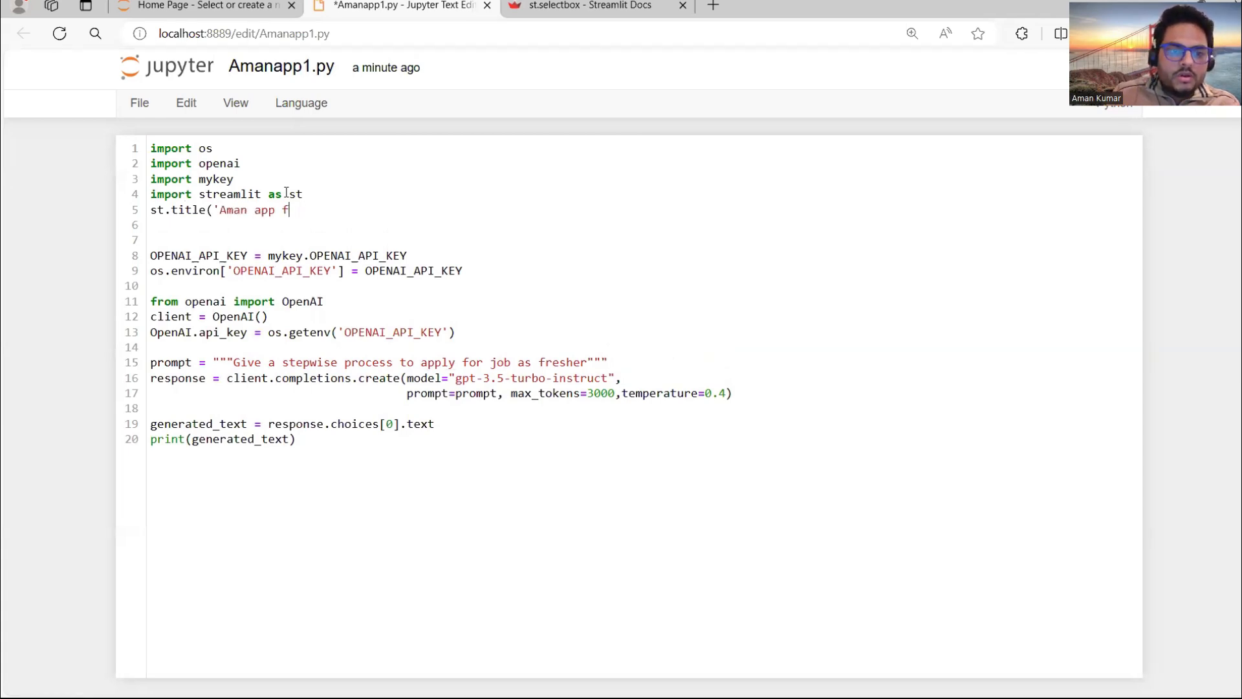
text(or f)
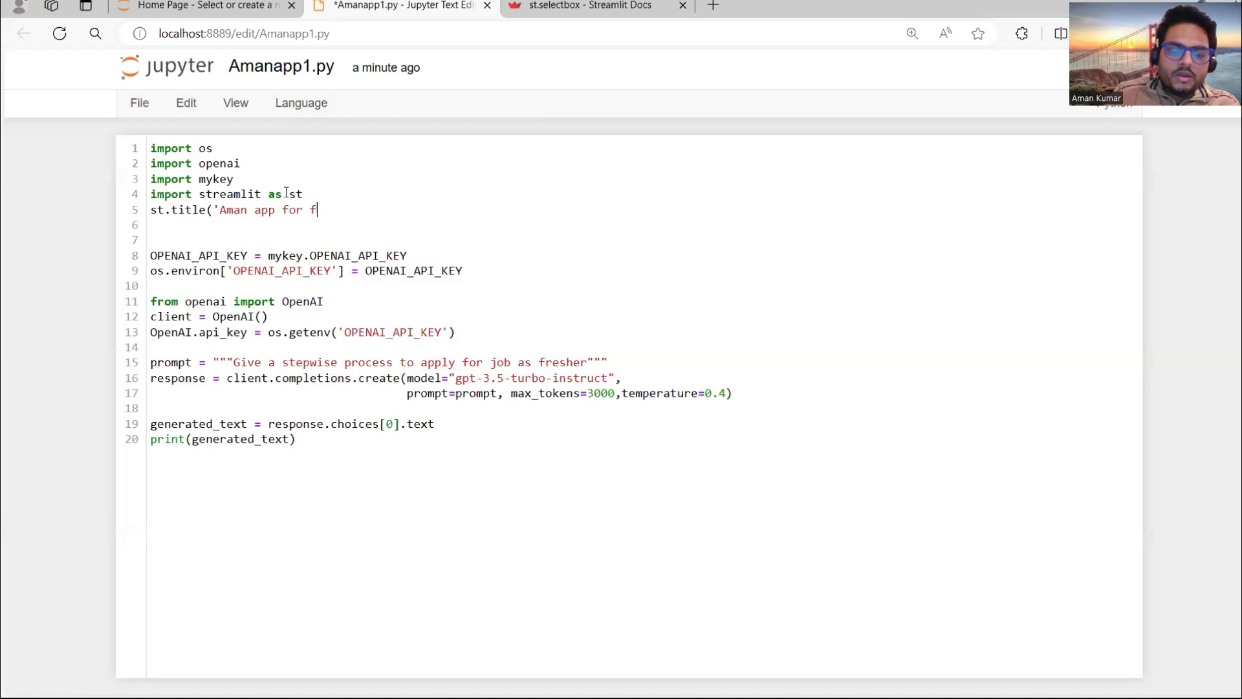
text(un'))
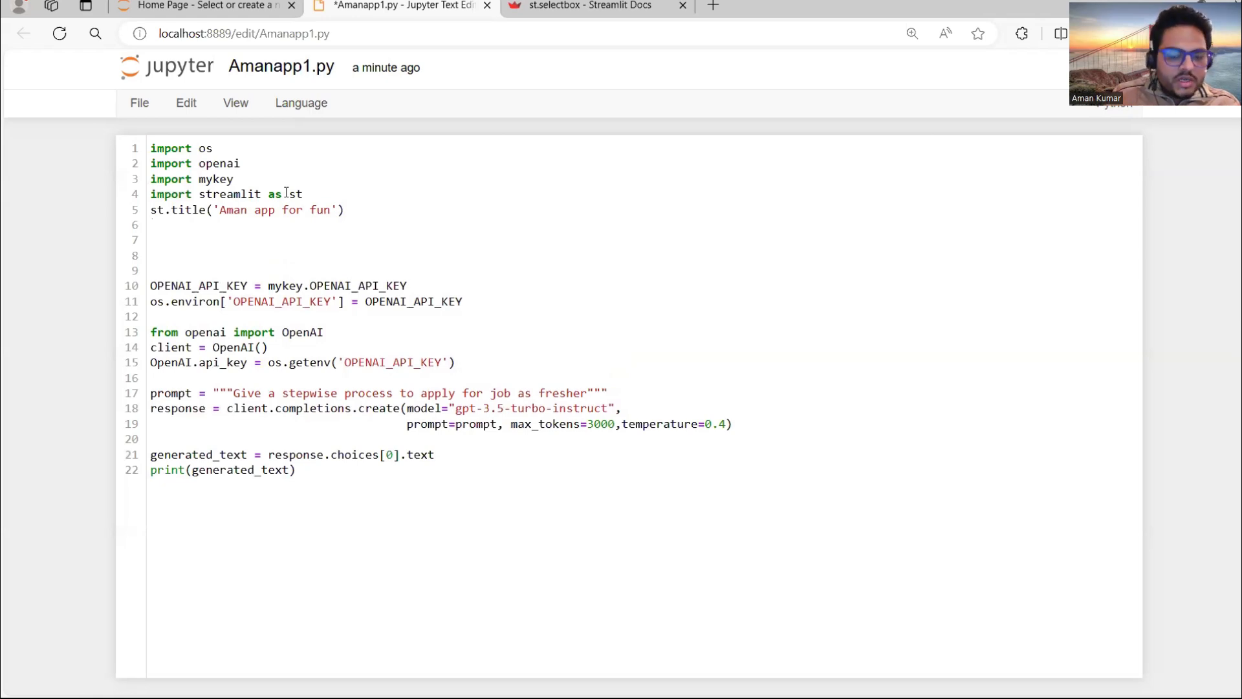
Step: Begin a user_input = st.teaxt_input("please enter prompt here" line
text(user_inp)
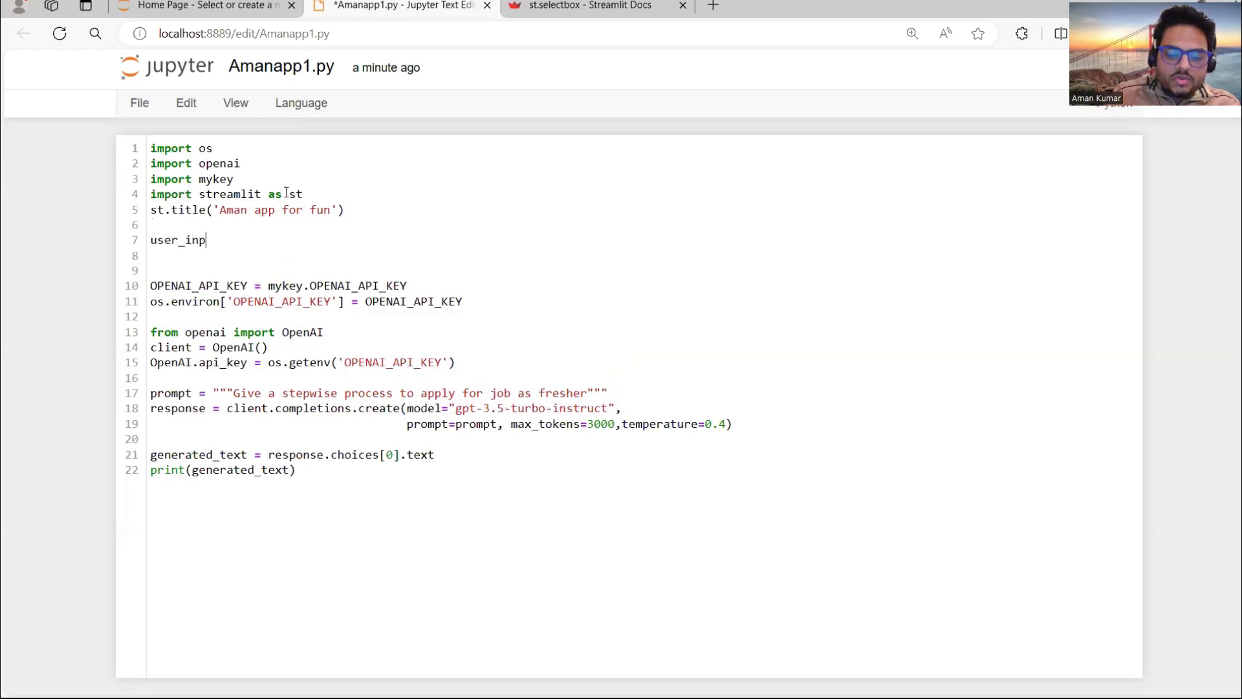
text(ut =)
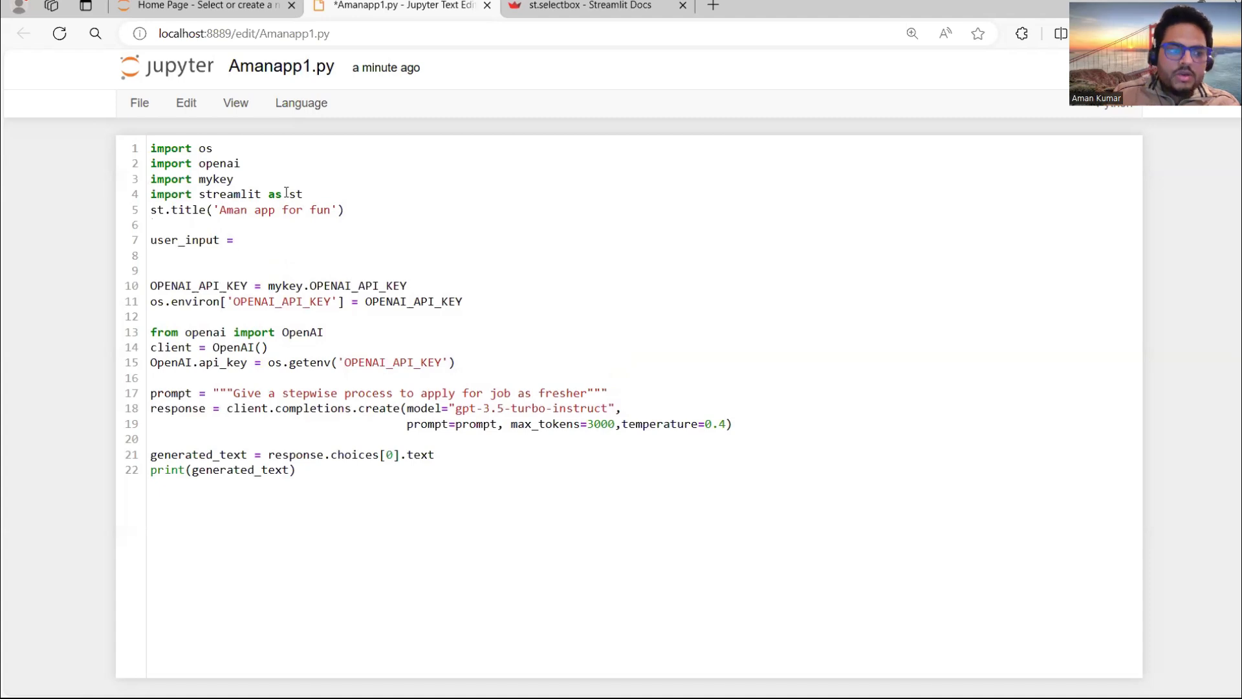
text(st.t)
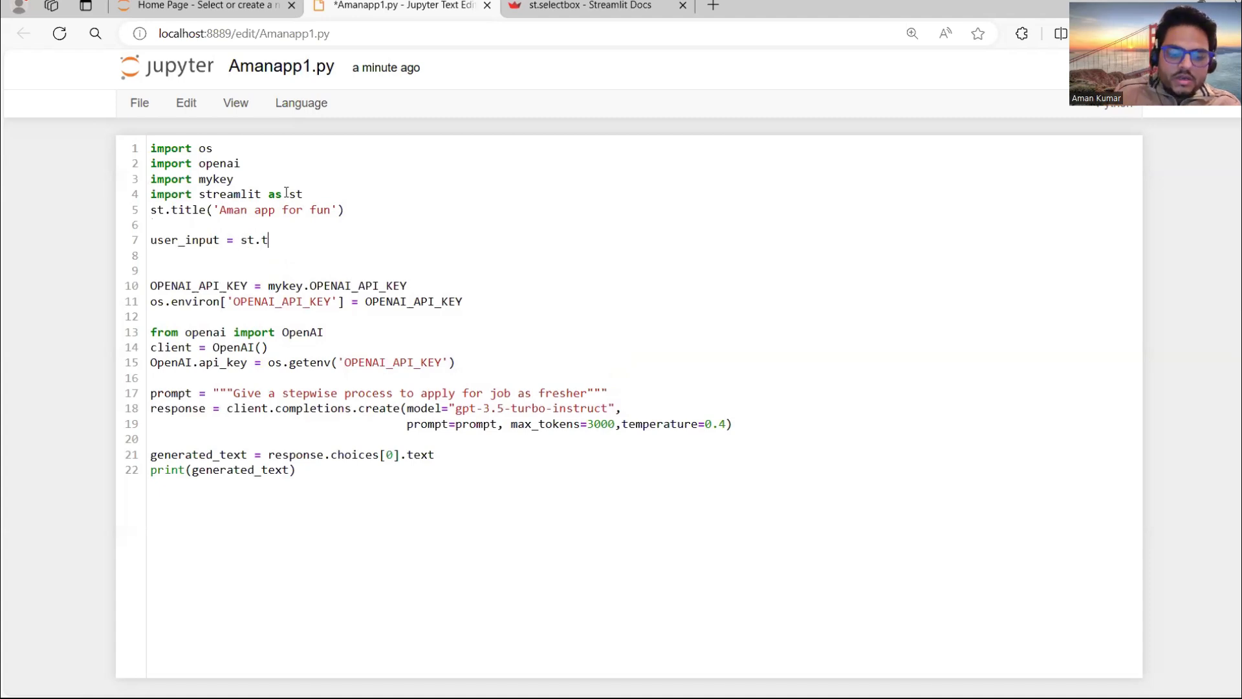
text(eaxt_input()
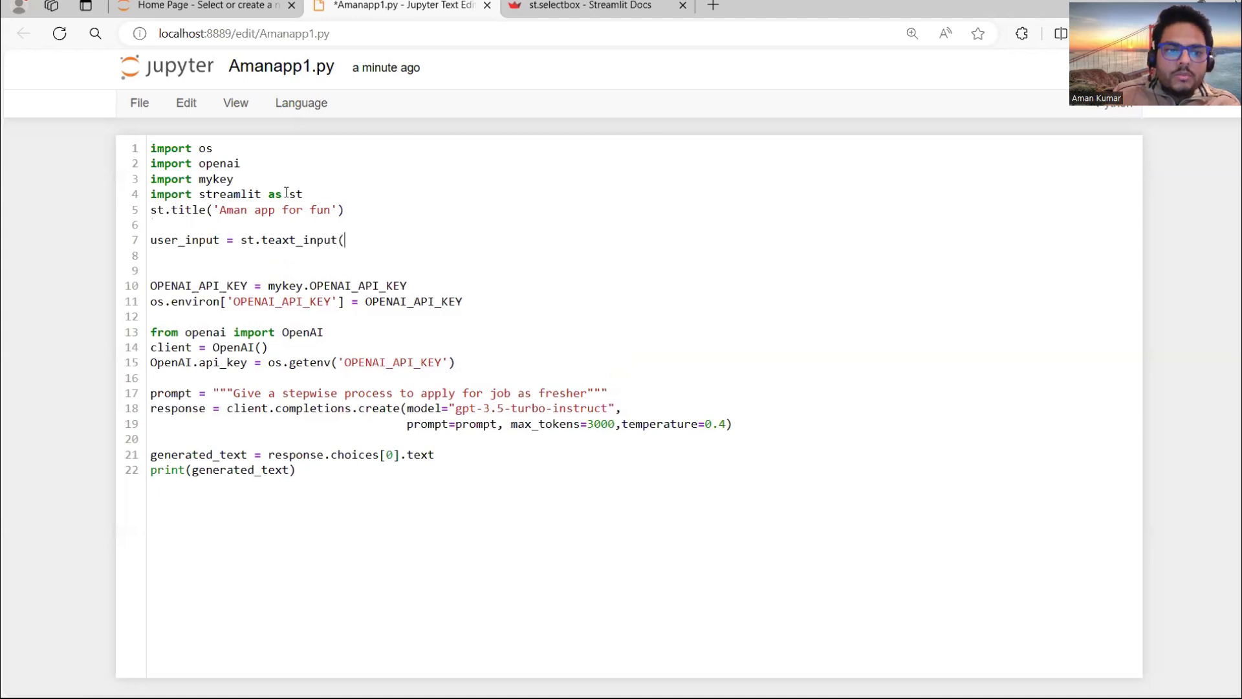
text("please ne)
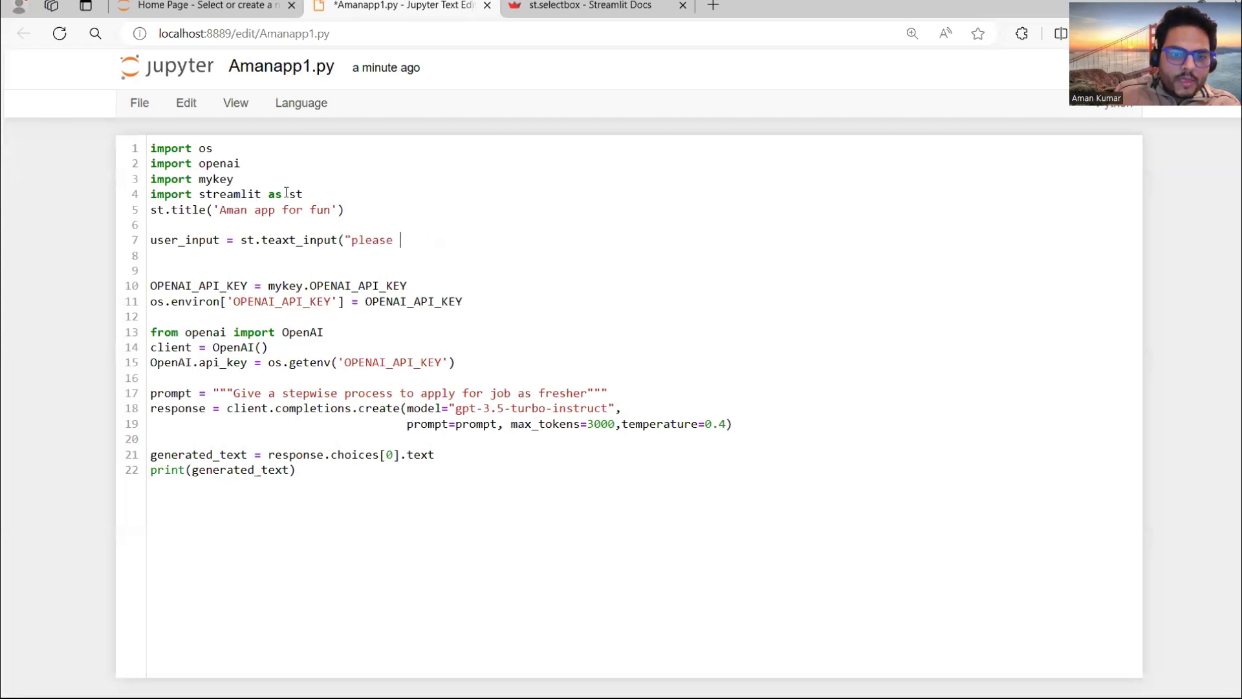
Step: Finish the 'please enter prompt here' input line and make the prompt come from user input
text(enter pr)
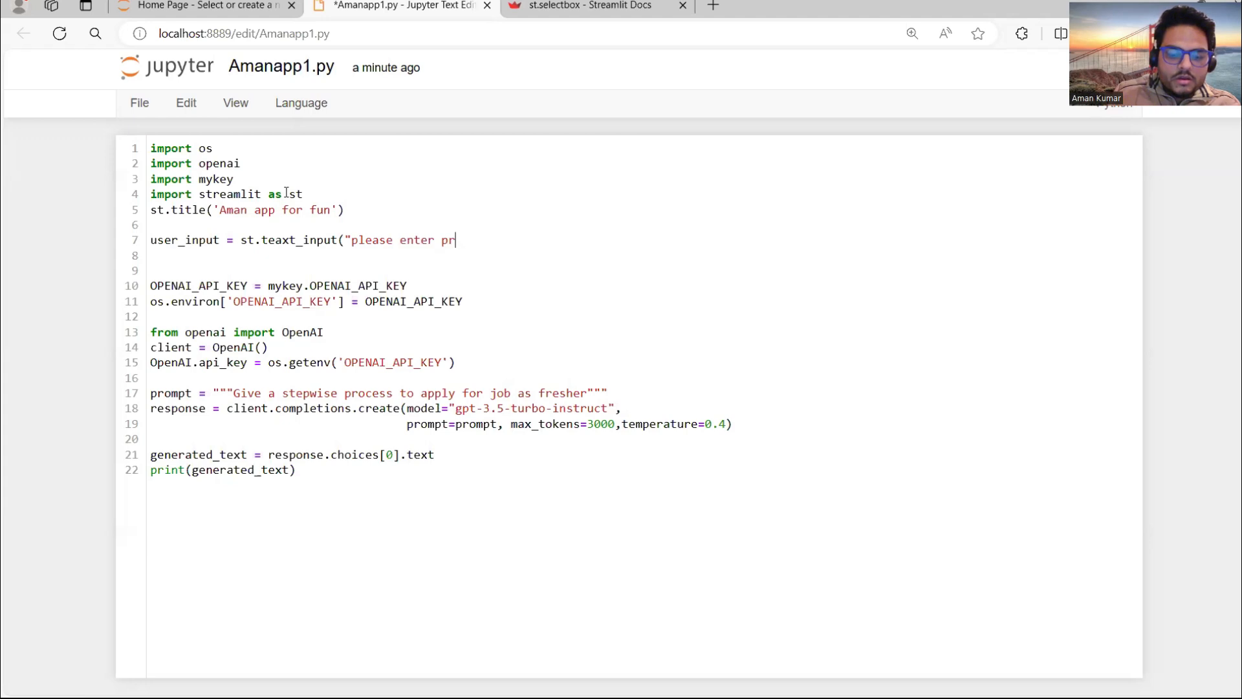
text(ompt here)
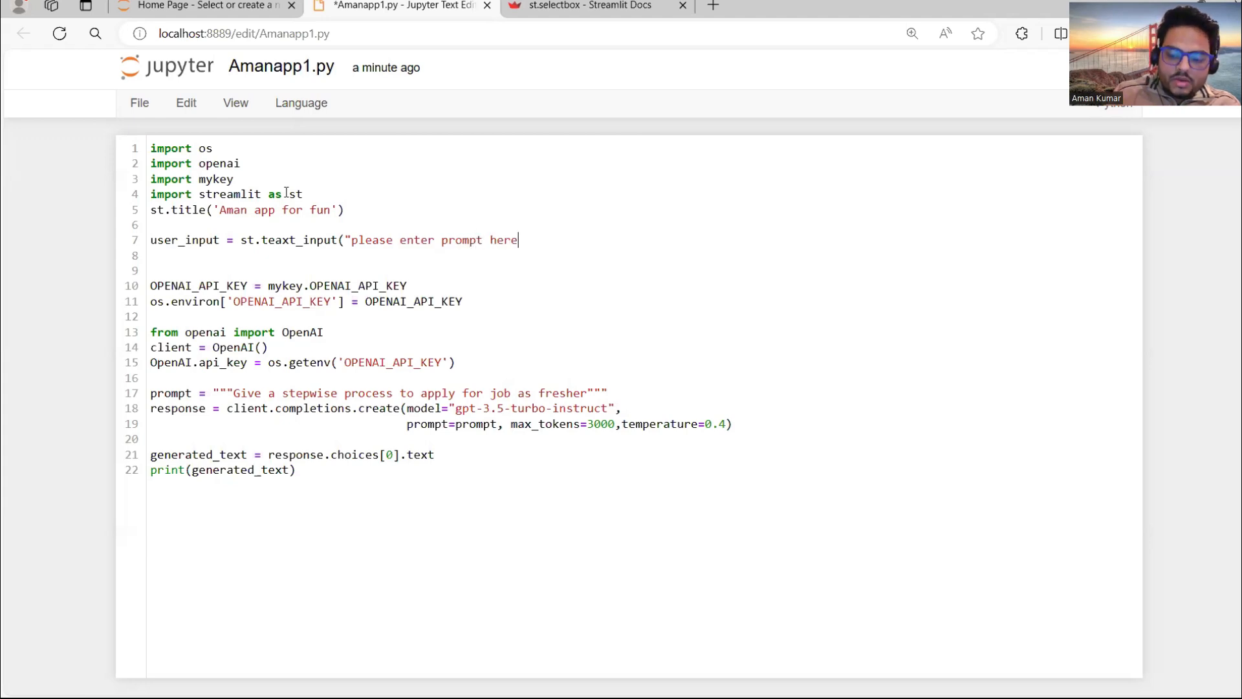
text("))
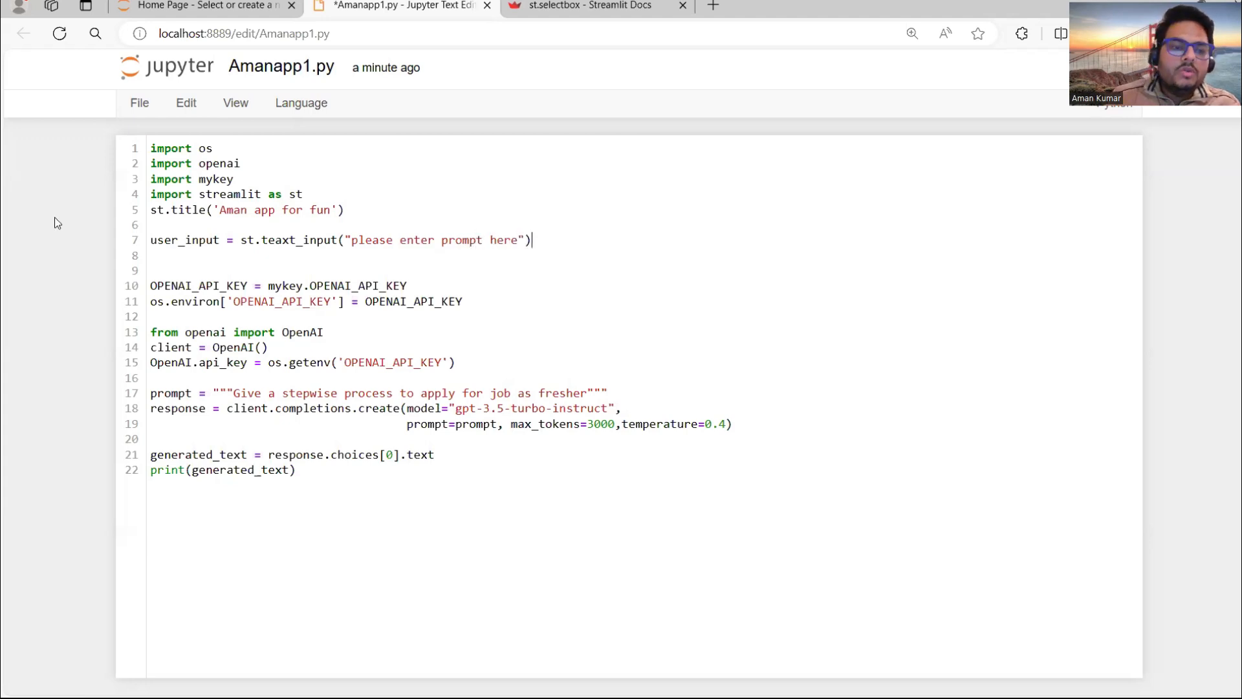
double_click(184, 241)
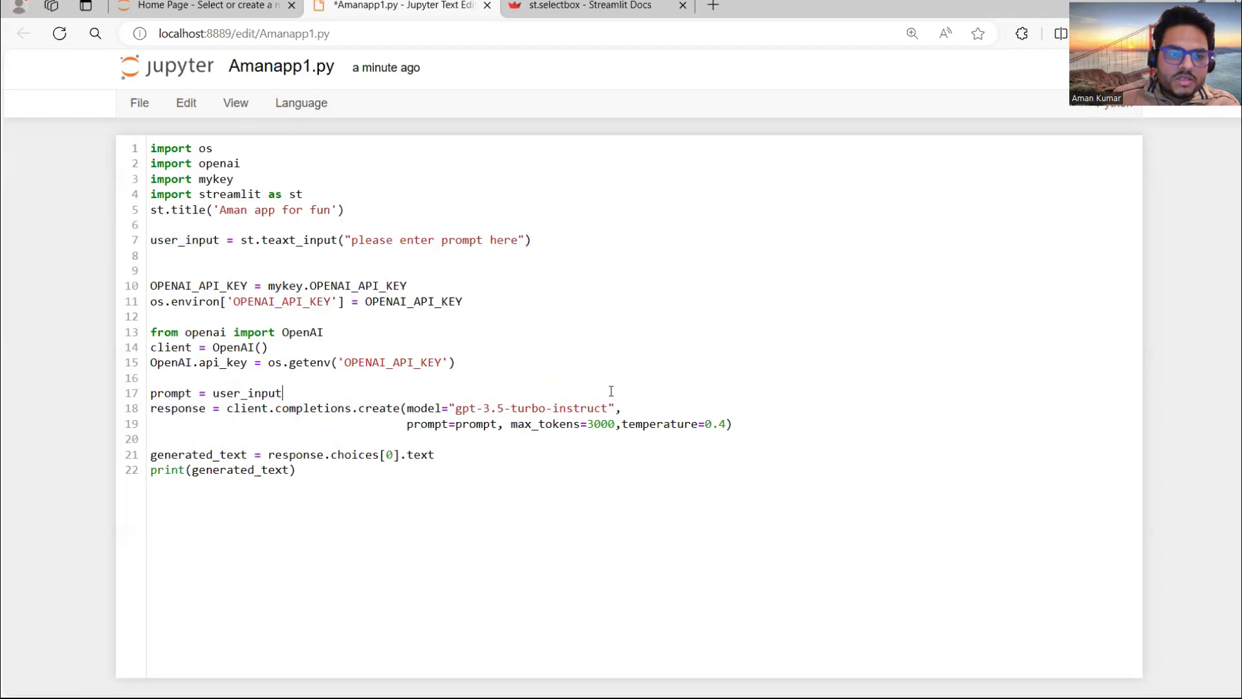
mouse_move(309, 470)
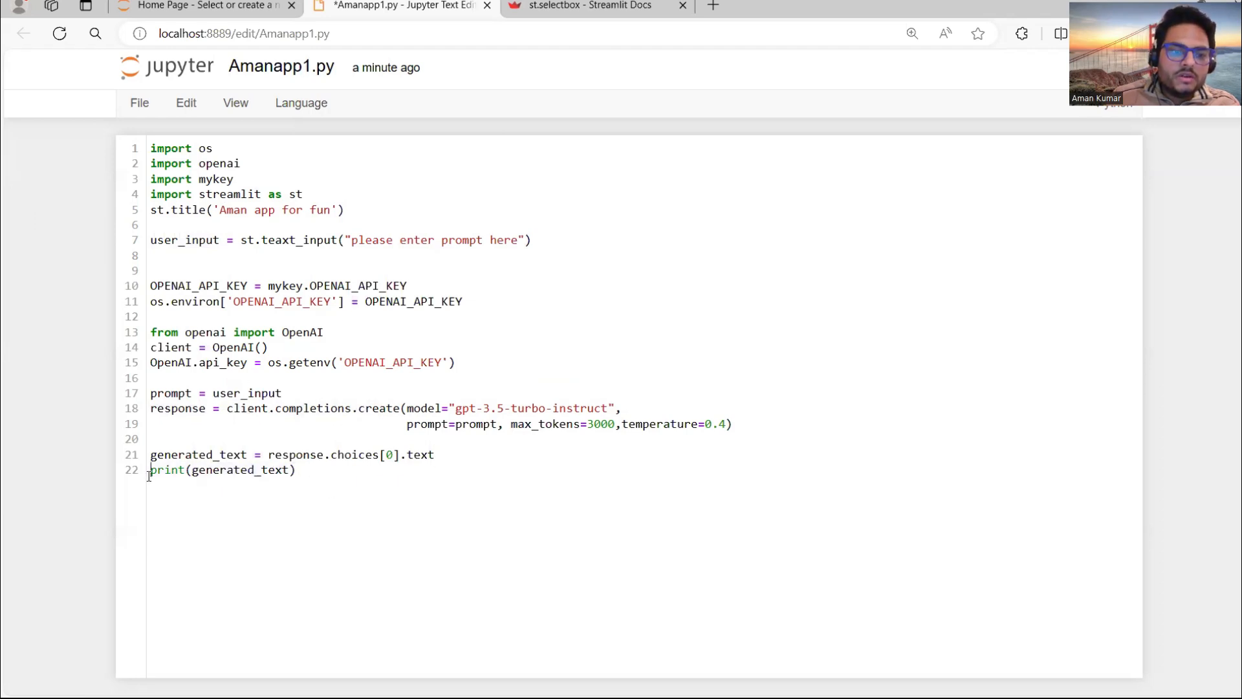
Step: Comment out print(generated_text) and add st.write(generated_text) instead
text(#)
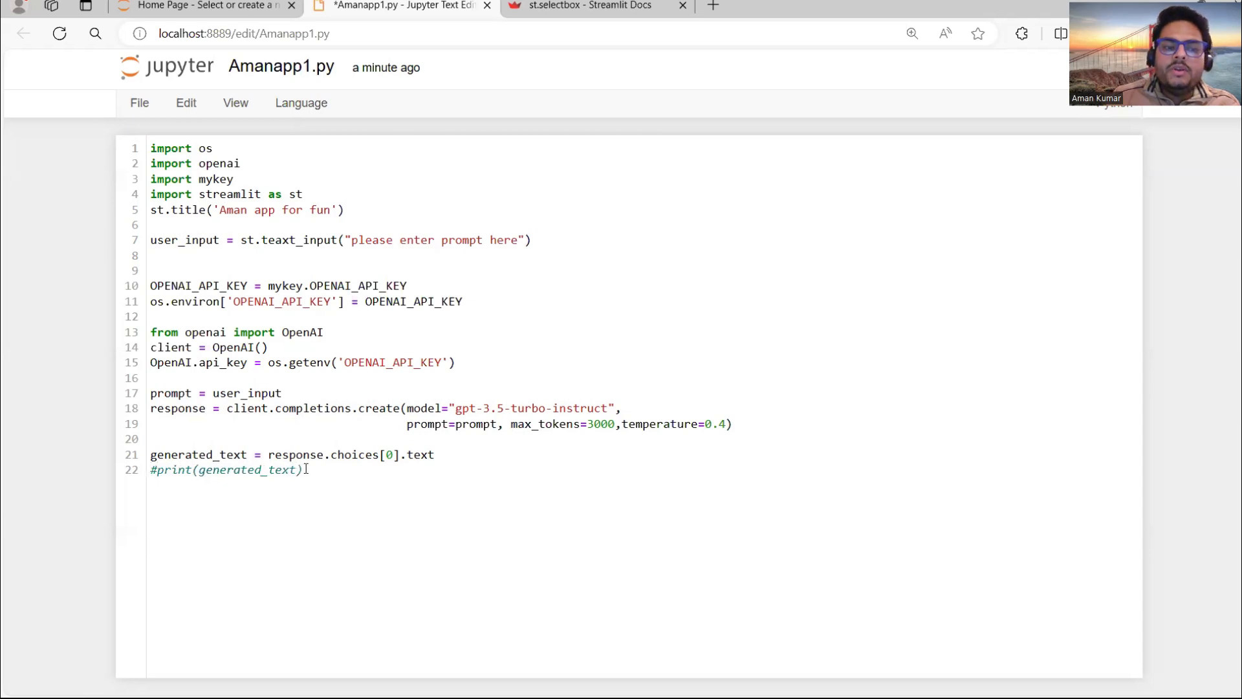
text(st.)
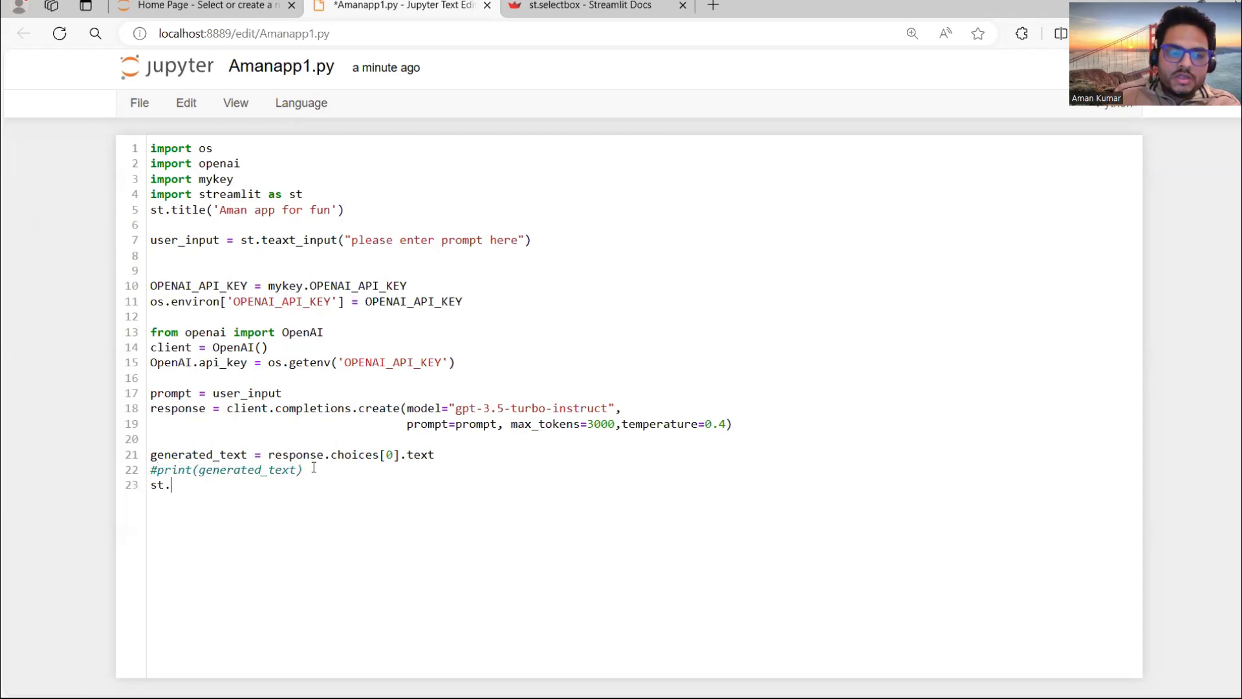
text(wri)
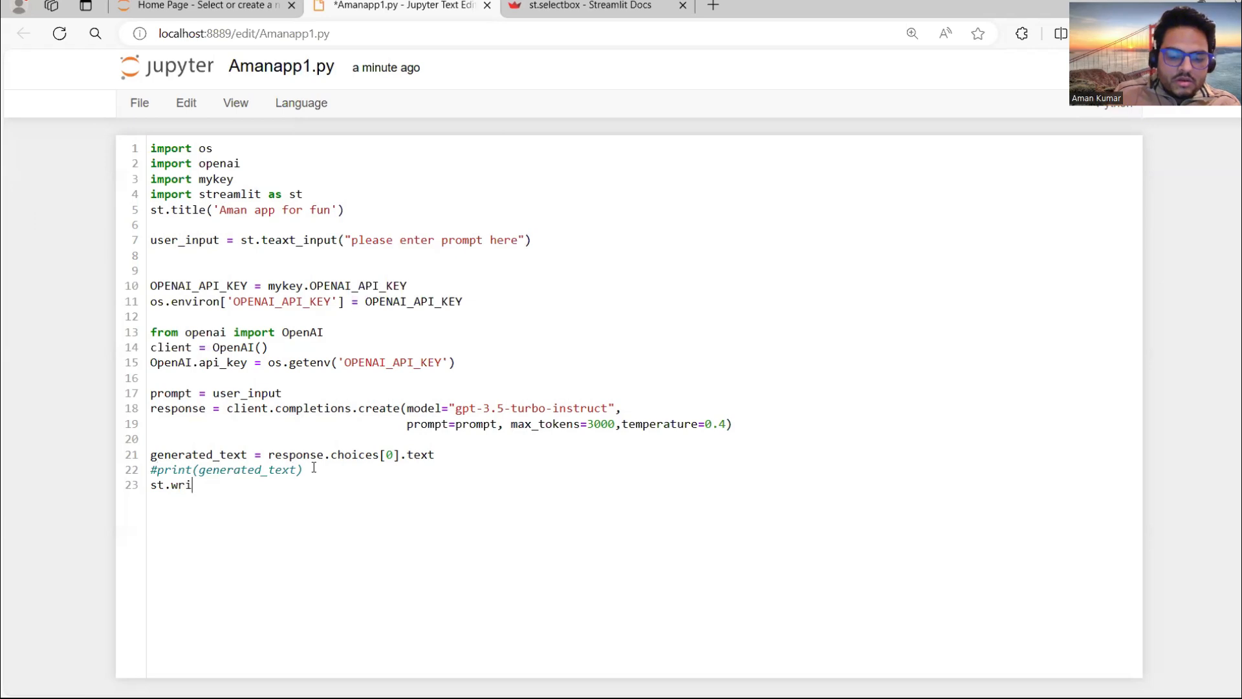
text(te()
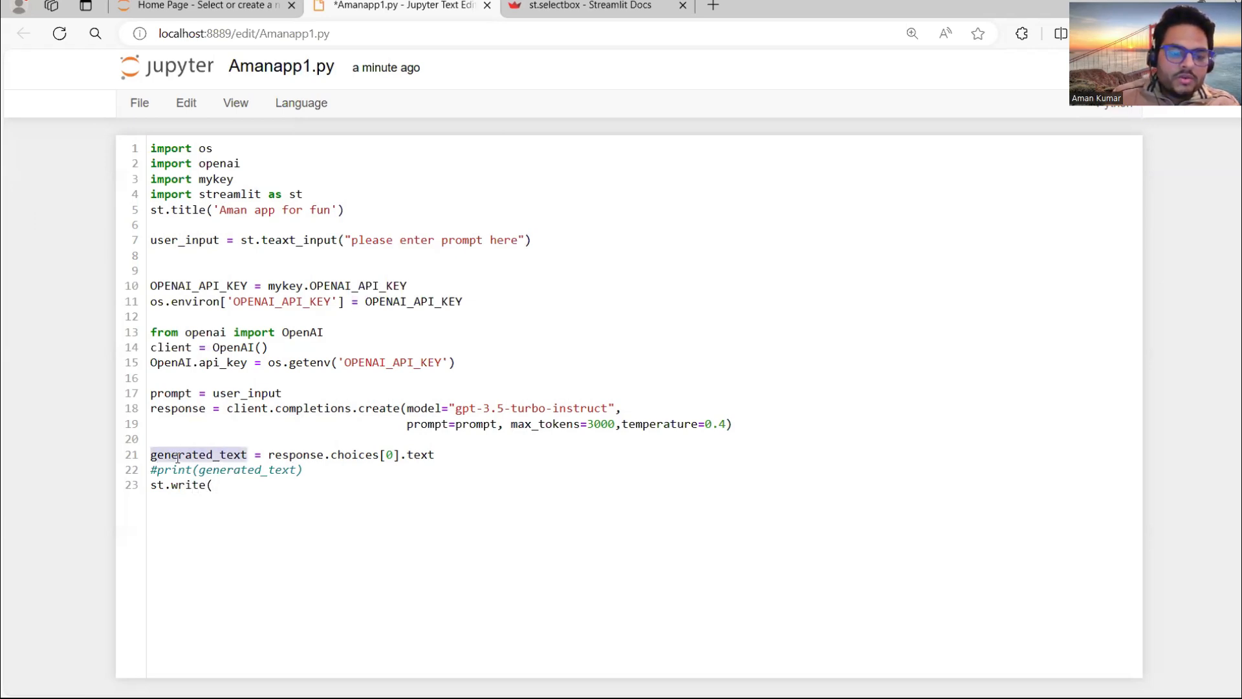
text(generated_text)
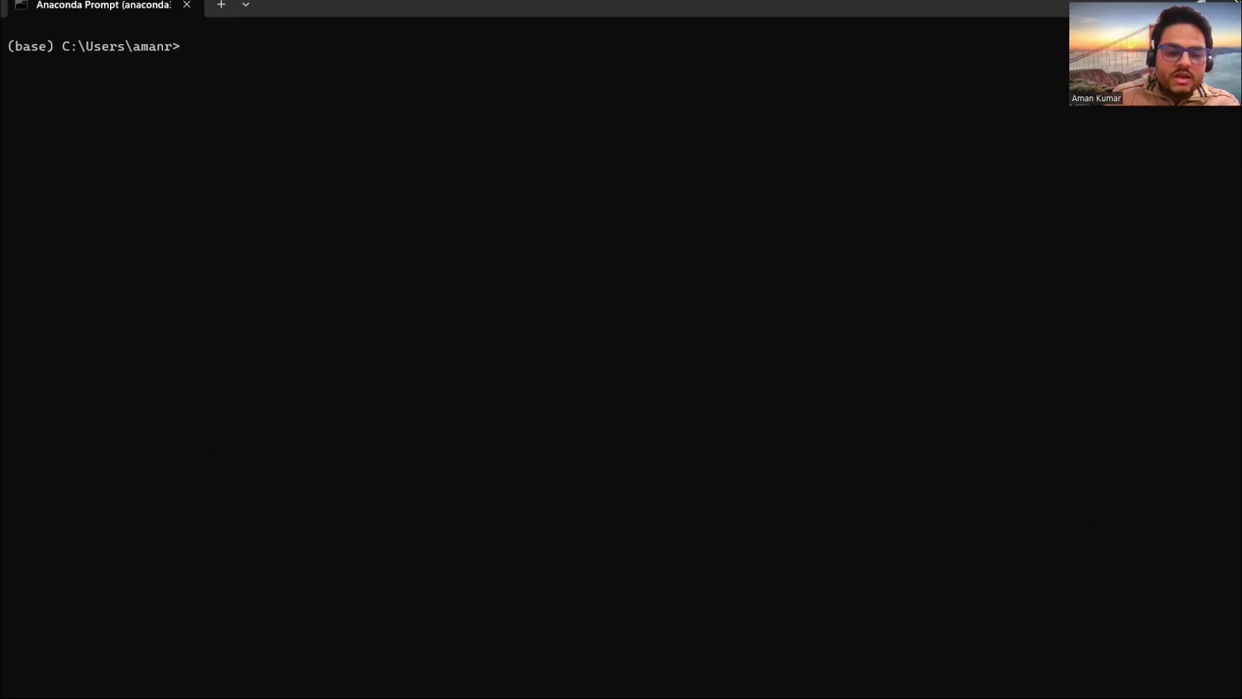
Step: Launch the app with 'streamlit run Amanapp1.py', opening localhost:8501 in the browser
text(streamlit)
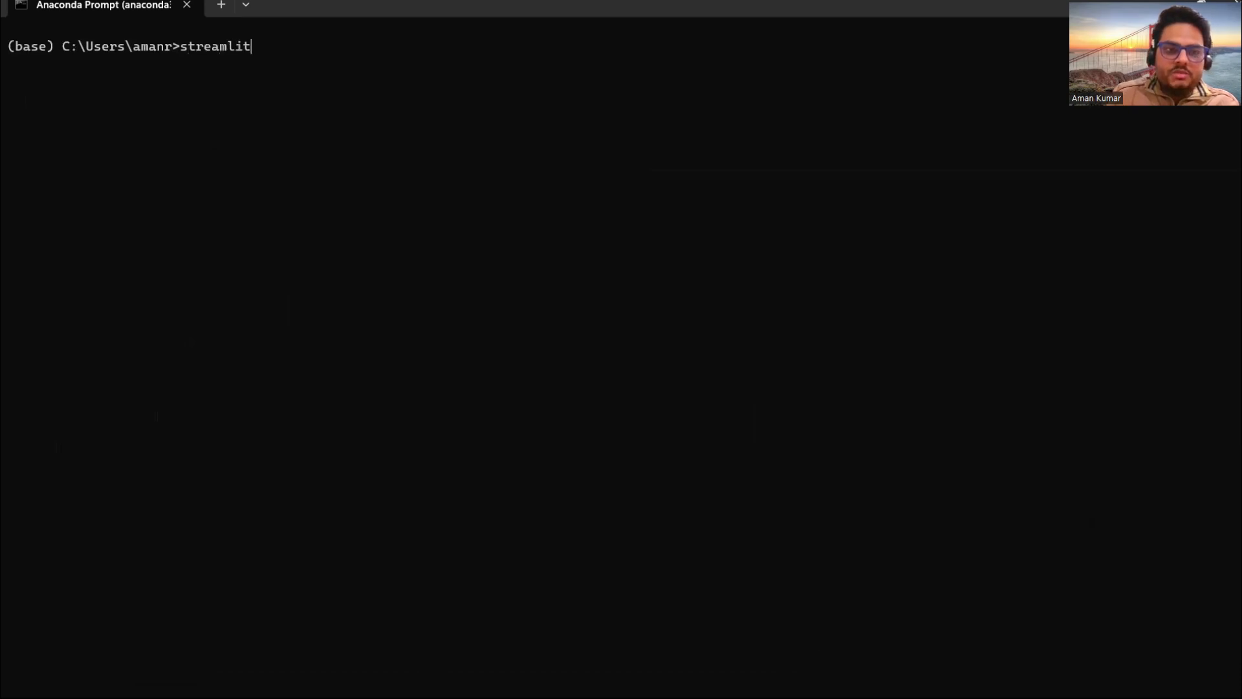
text(run)
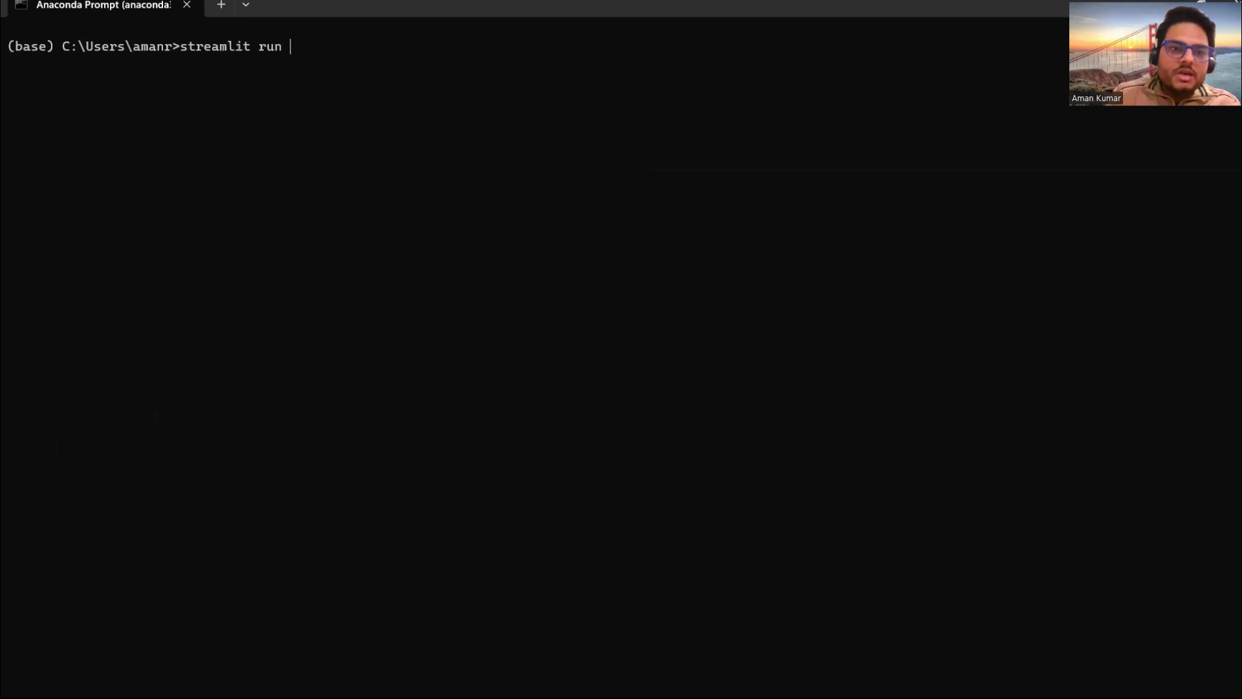
text(Ama)
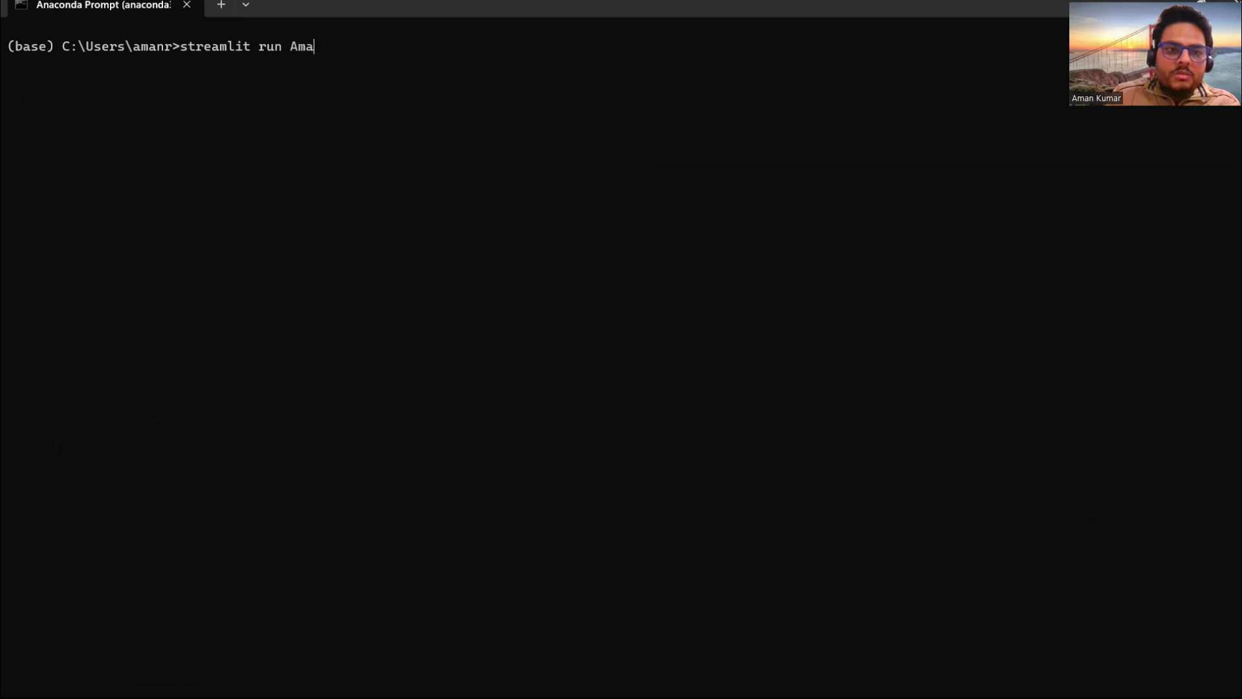
text(napp1.)
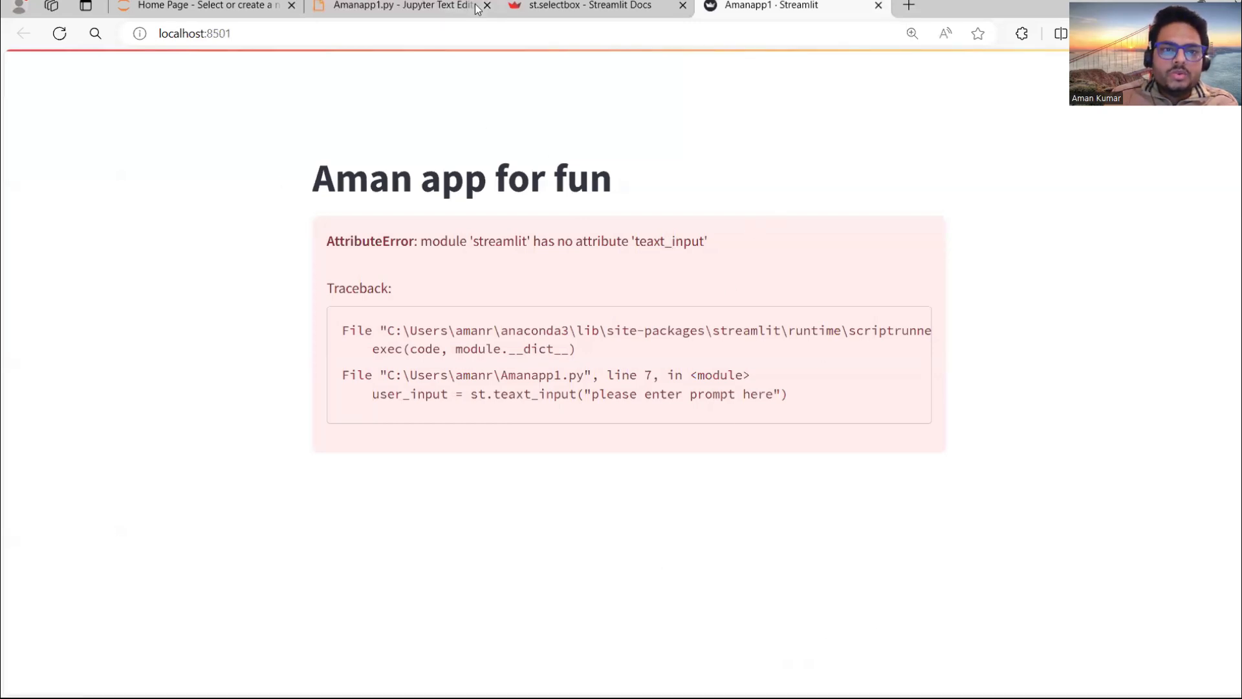
Step: Correct teaxt_input to text_input, save, stop the server and rerun 'streamlit run Amanapp1.py'
click(400, 7)
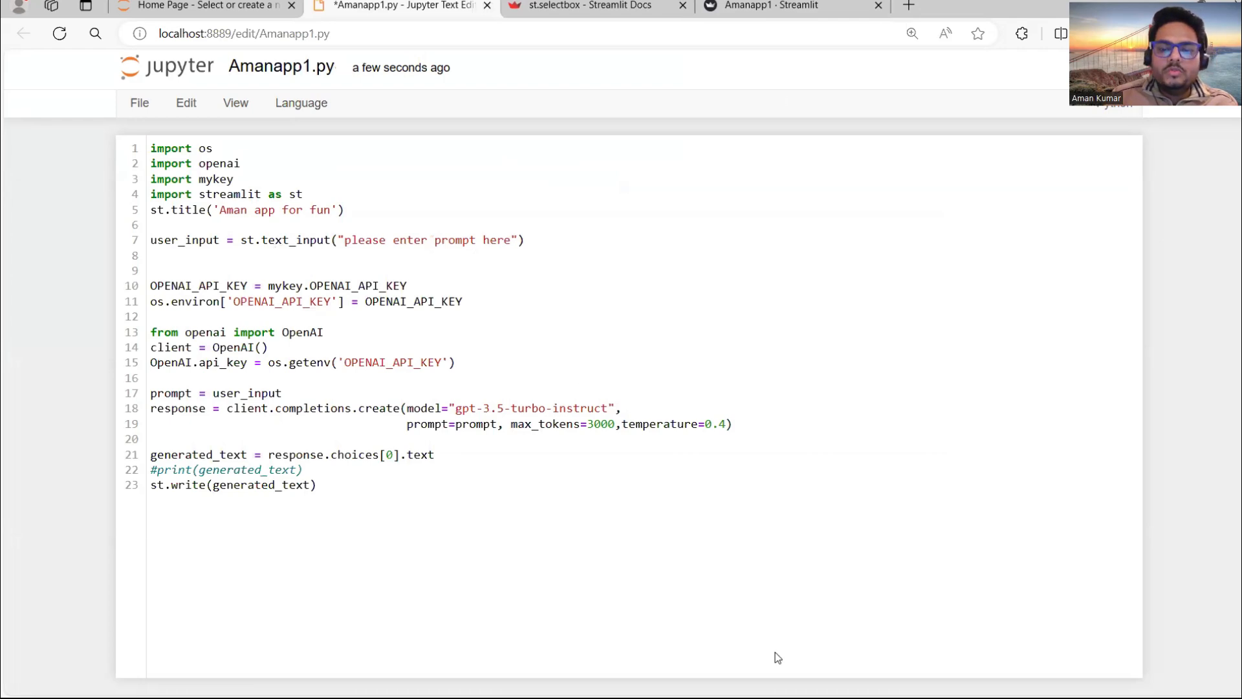
mouse_move(789, 679)
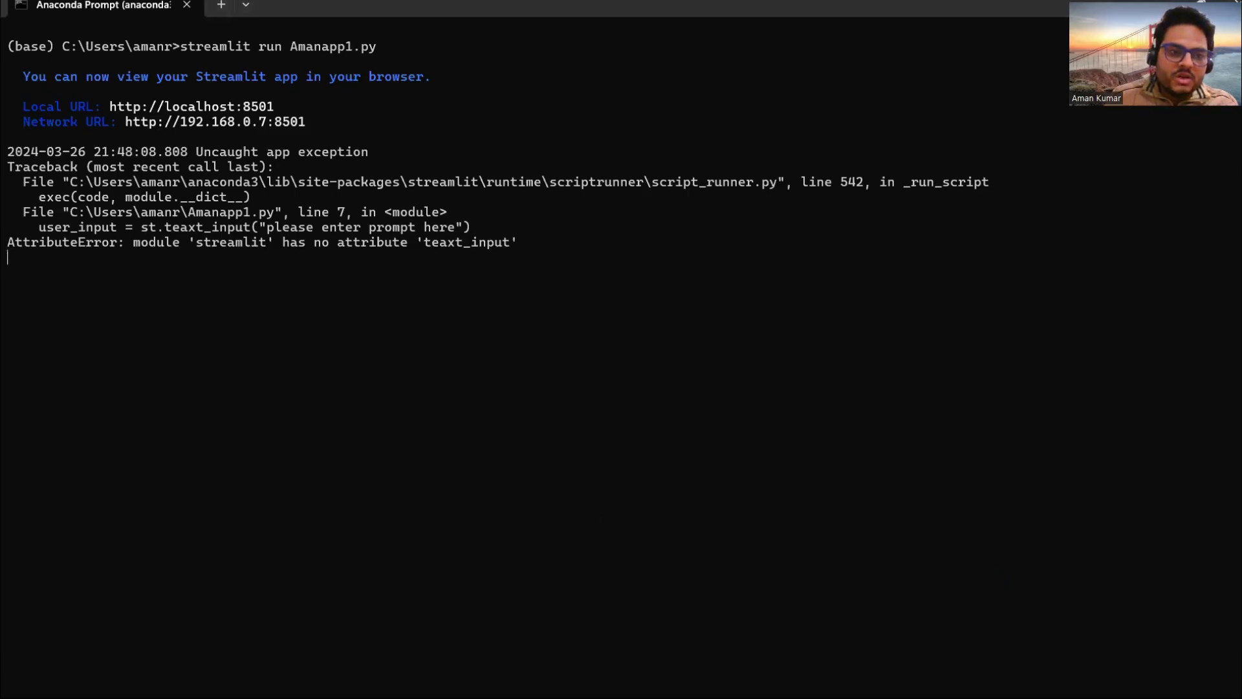
key(ctrl+c)
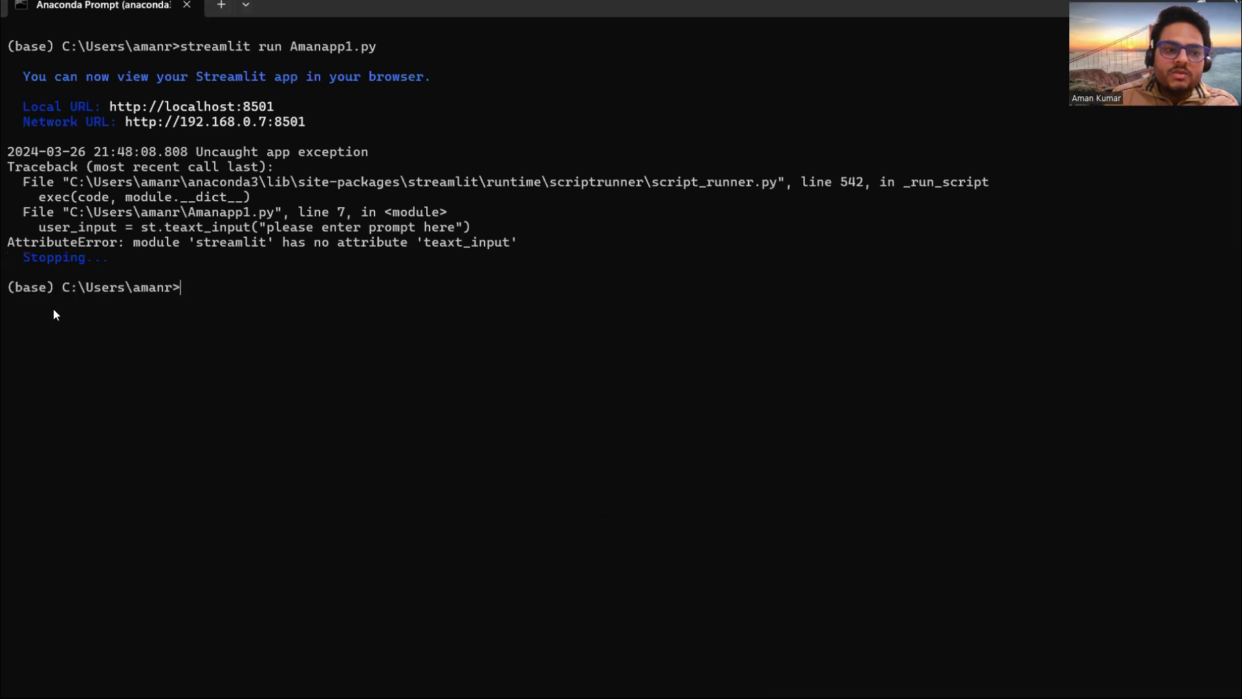
mouse_move(273, 312)
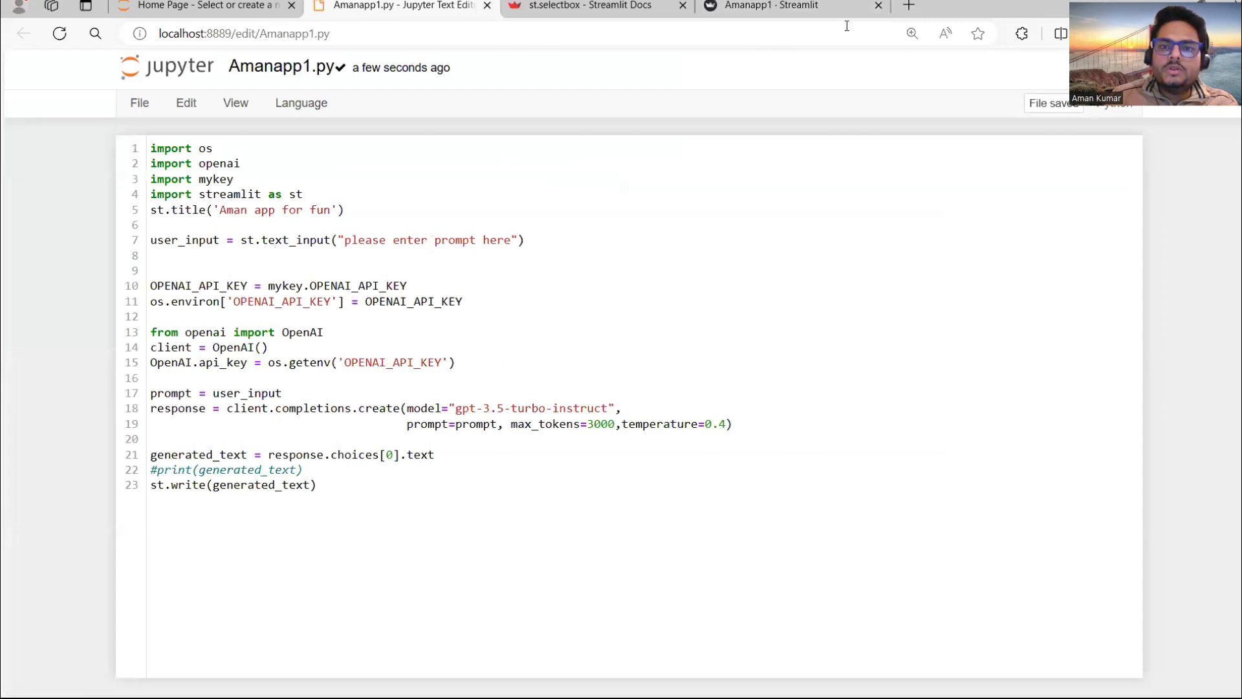
click(876, 5)
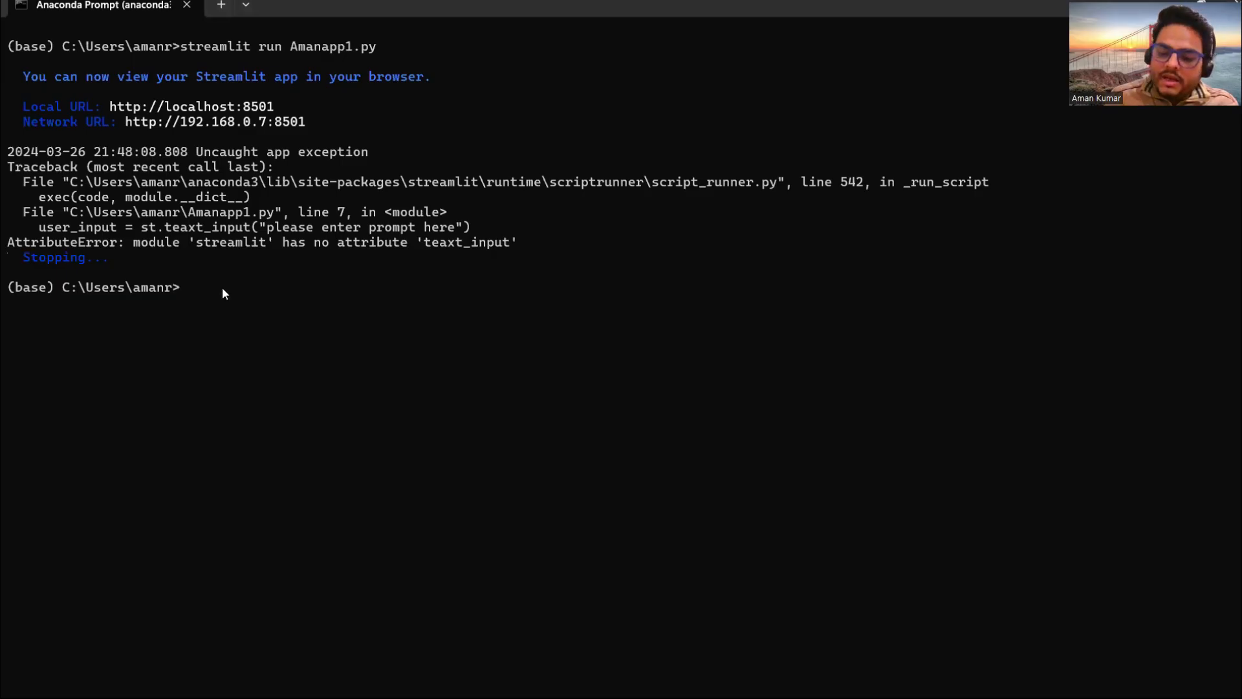
text(streamlit run Amanapp1.py)
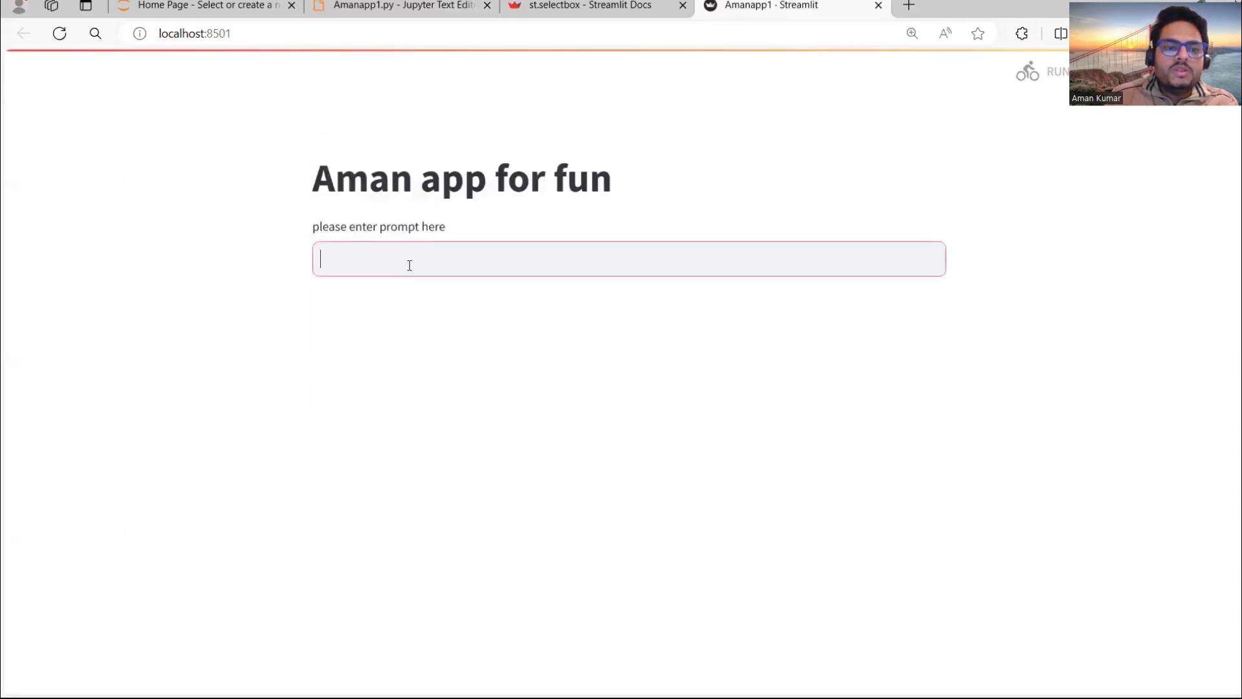
Step: Ask the app for 'give me a nice joke', then extend it to a joke 'about boss'
text(guiev)
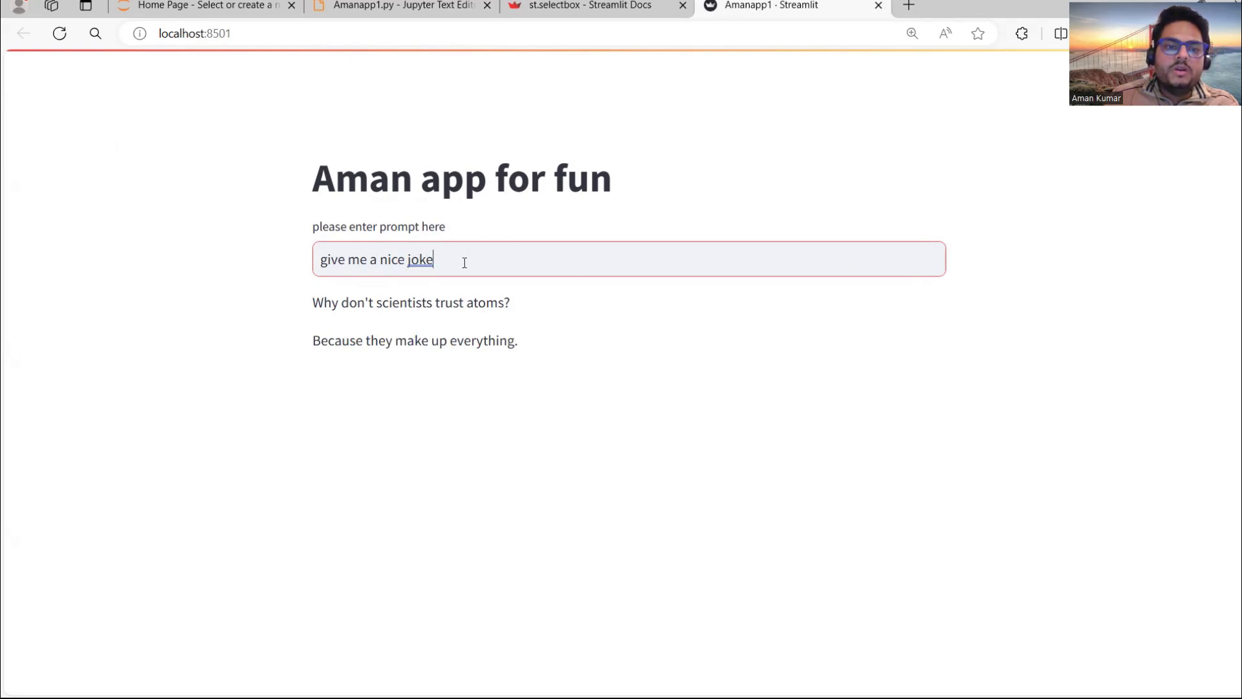
text(about boss)
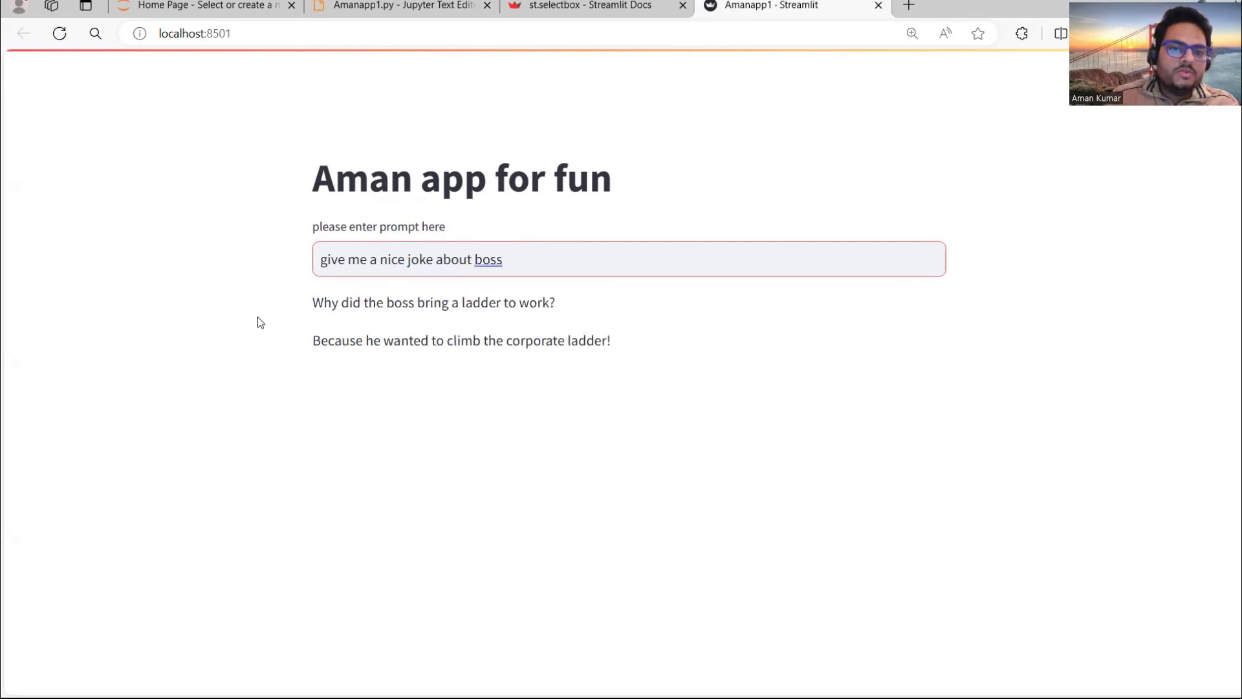
mouse_move(232, 308)
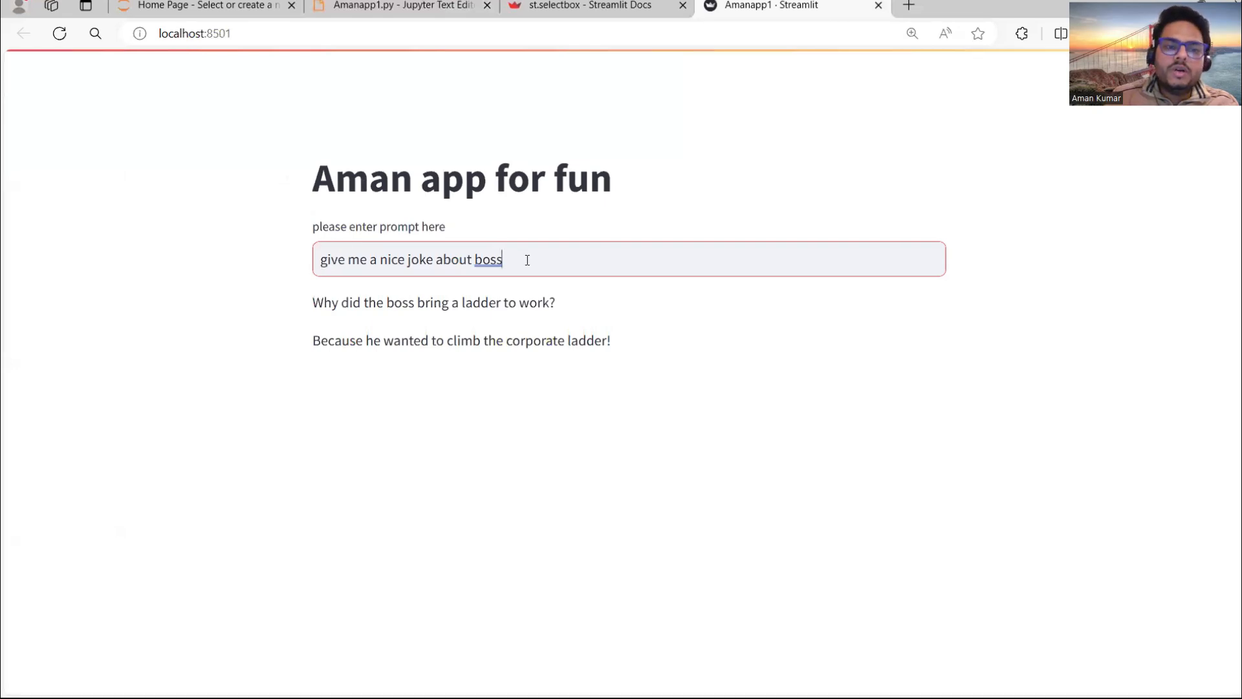
Step: Replace the prompt with 'give a me way to get promotion in job' and review the ten tips returned
triple_click(410, 259)
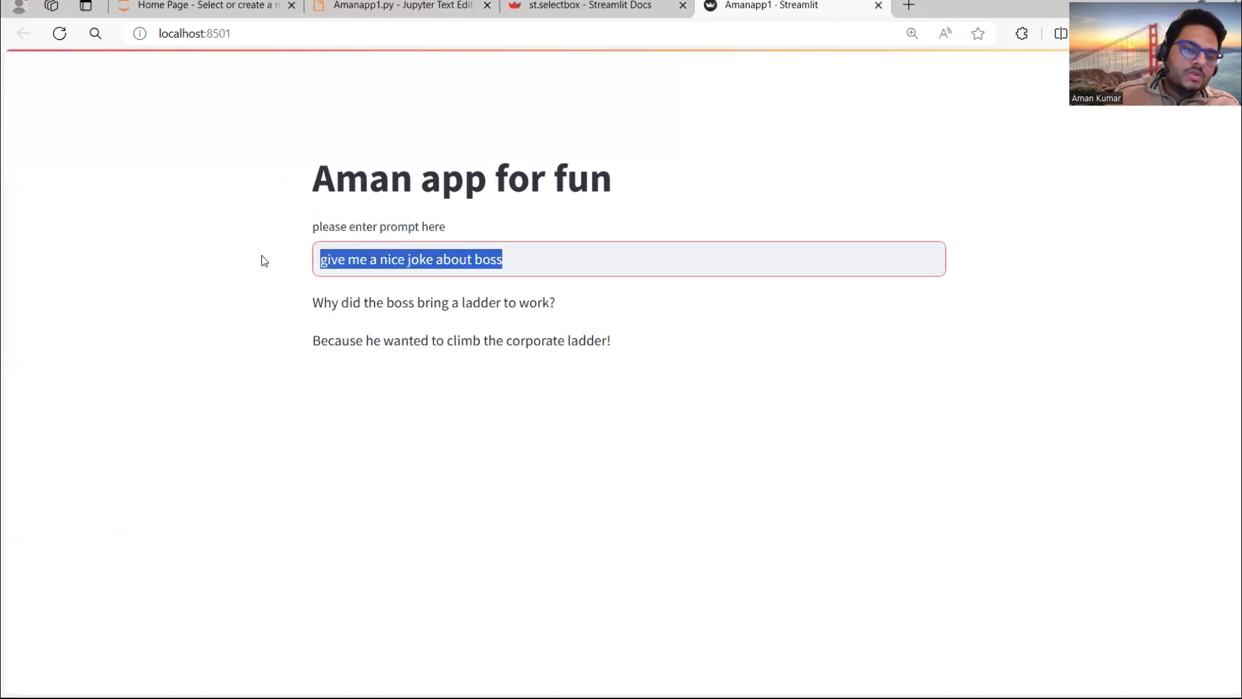
text(give a)
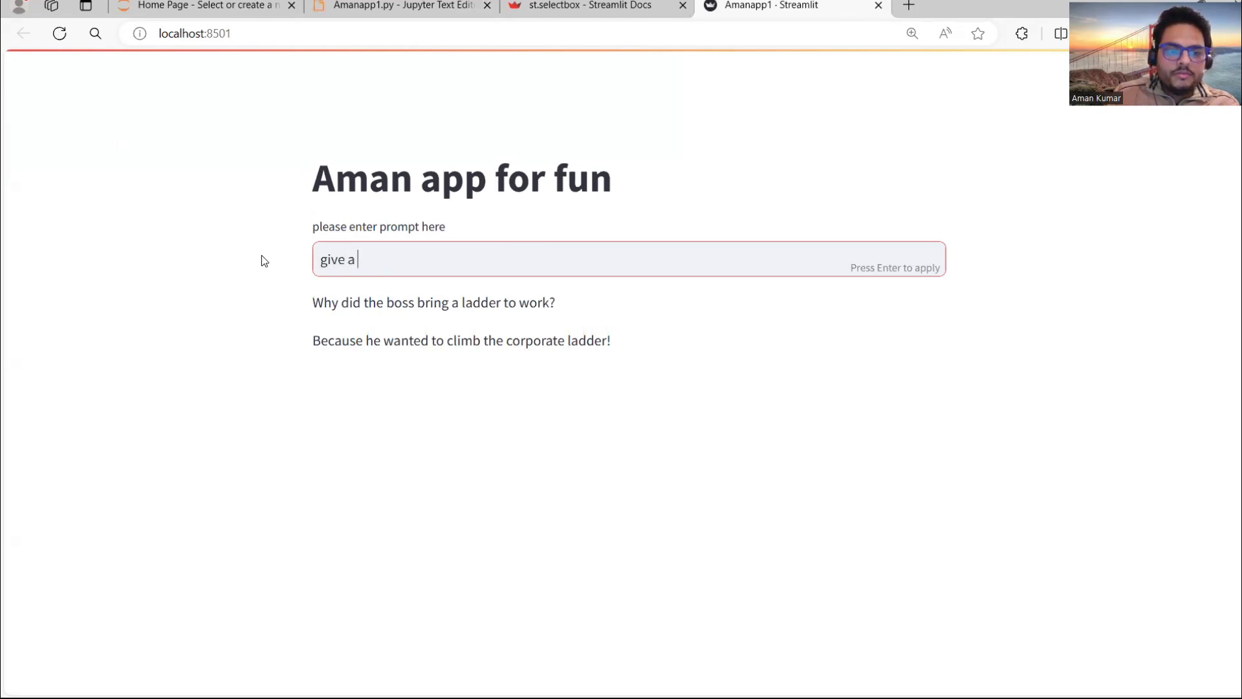
text(me way to get p)
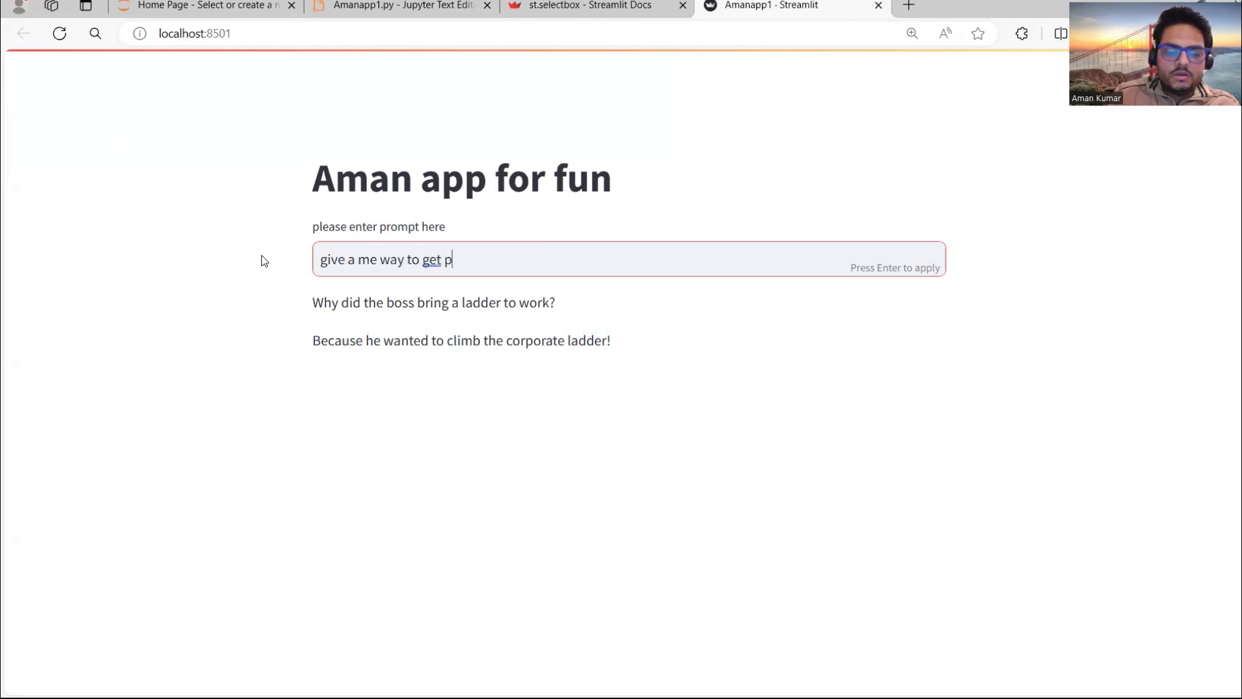
text(romotion i)
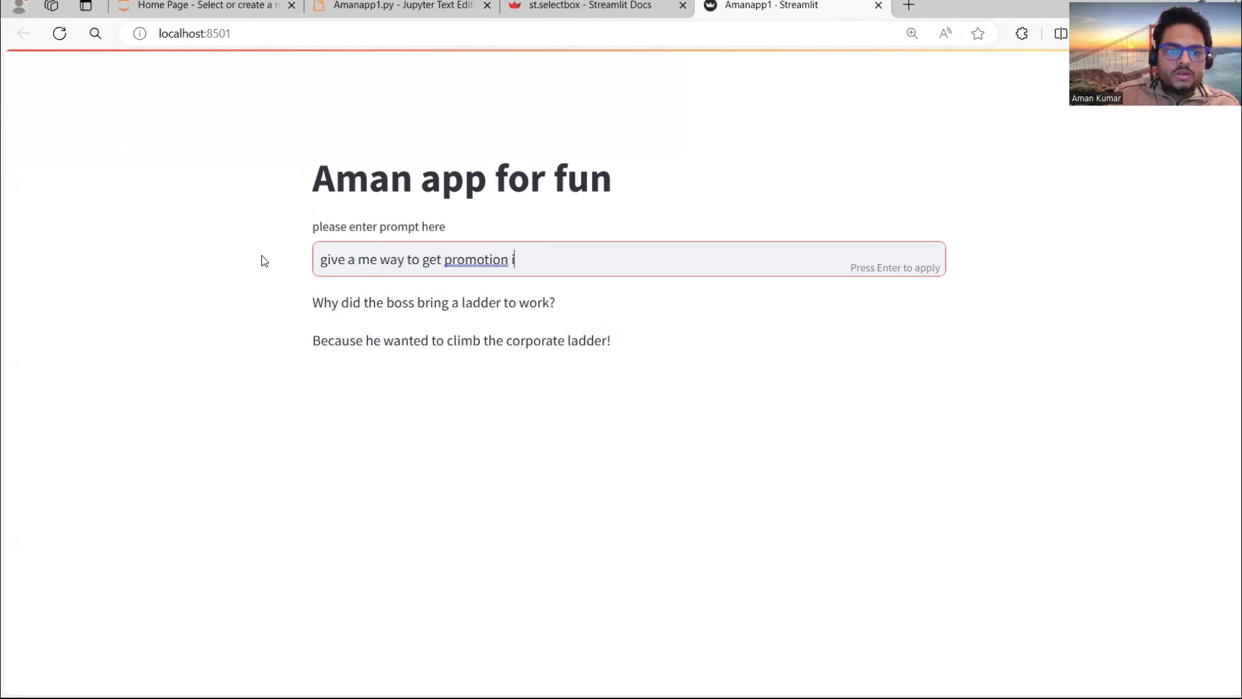
text(n jo)
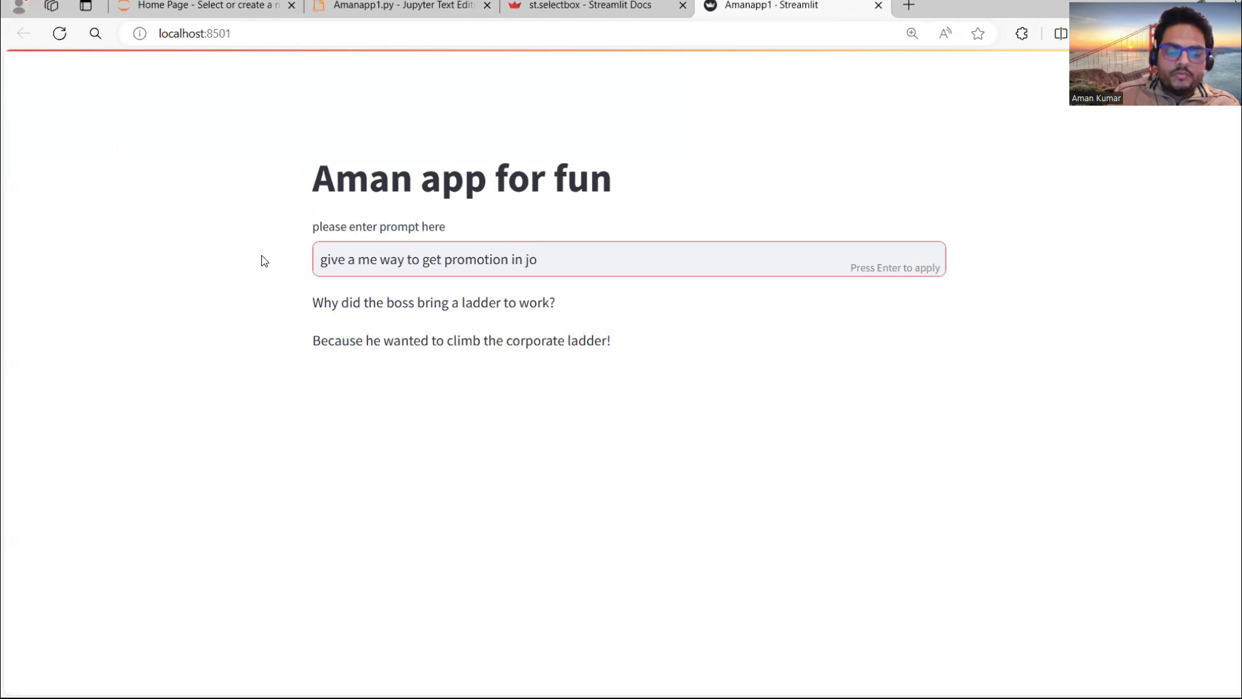
text(b)
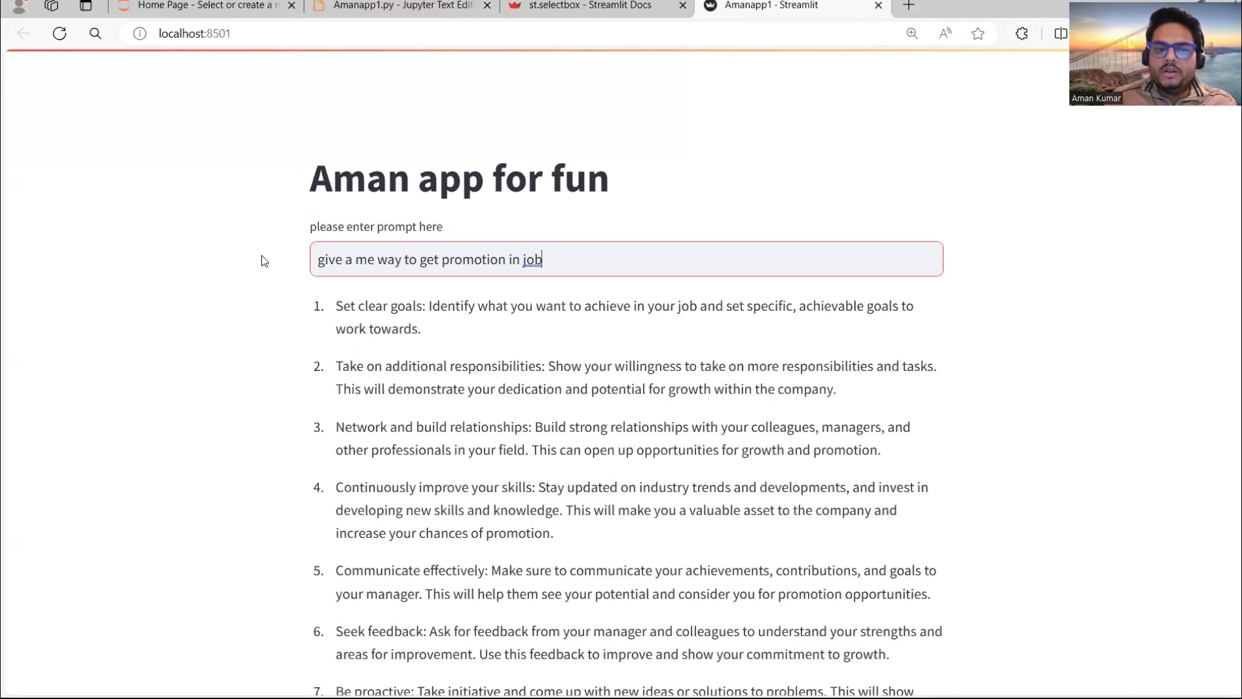
scroll(down, 3)
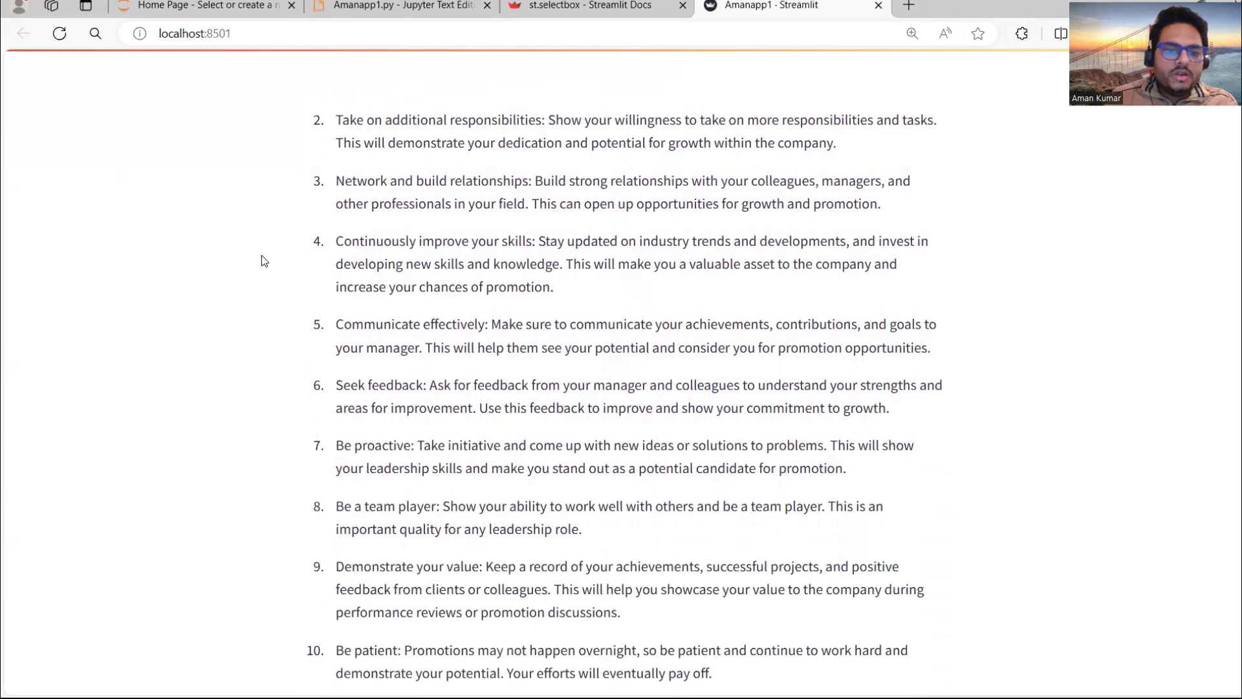
scroll(up, 3)
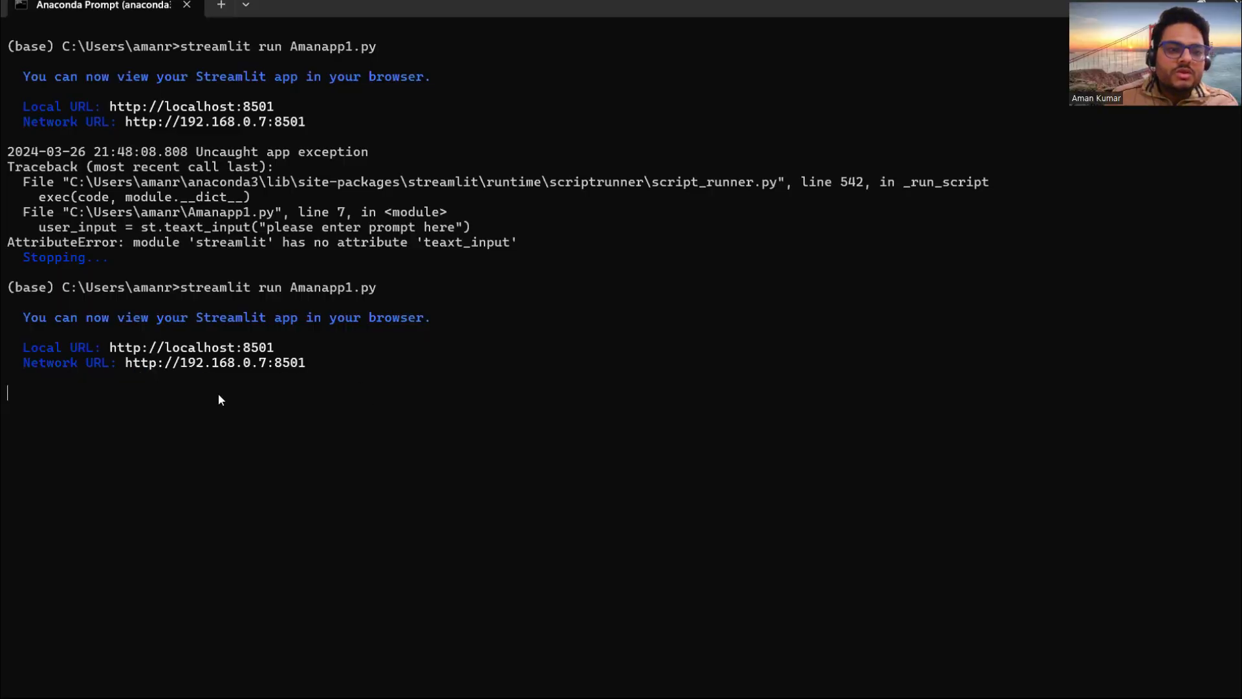
Step: Stop the Streamlit server, check the st.selectbox docs, and return to Amanapp1.py to duplicate line 7
key(ctrl+c)
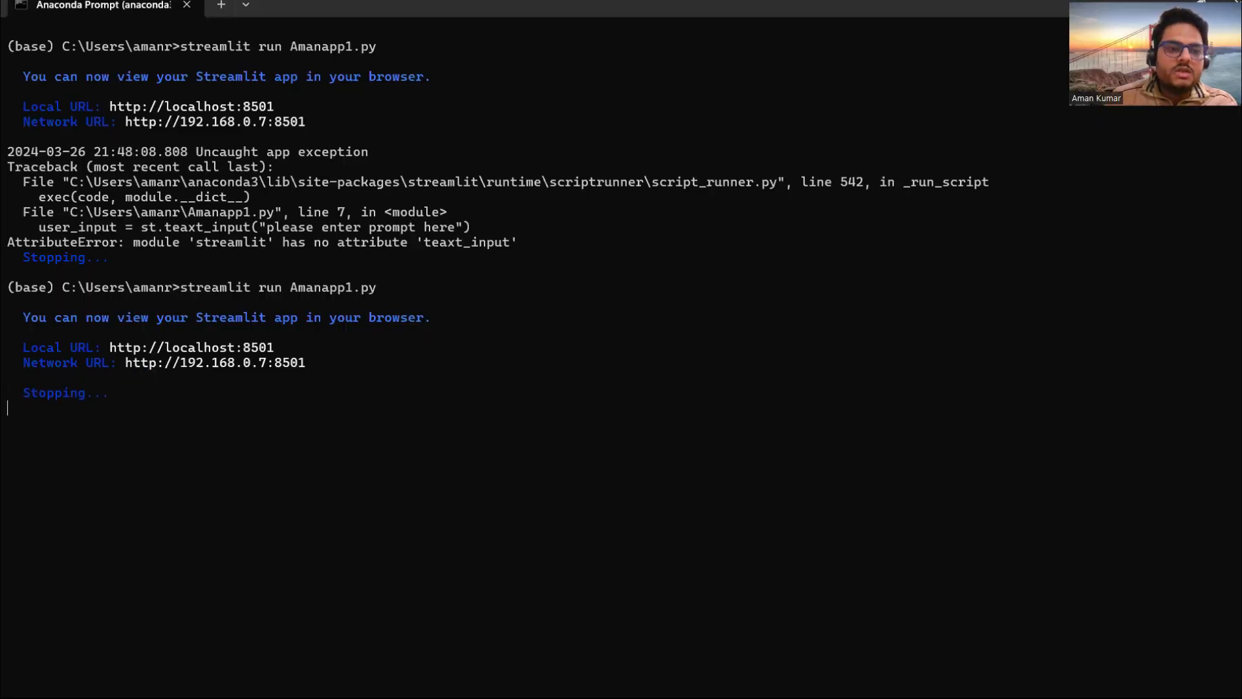
click(780, 5)
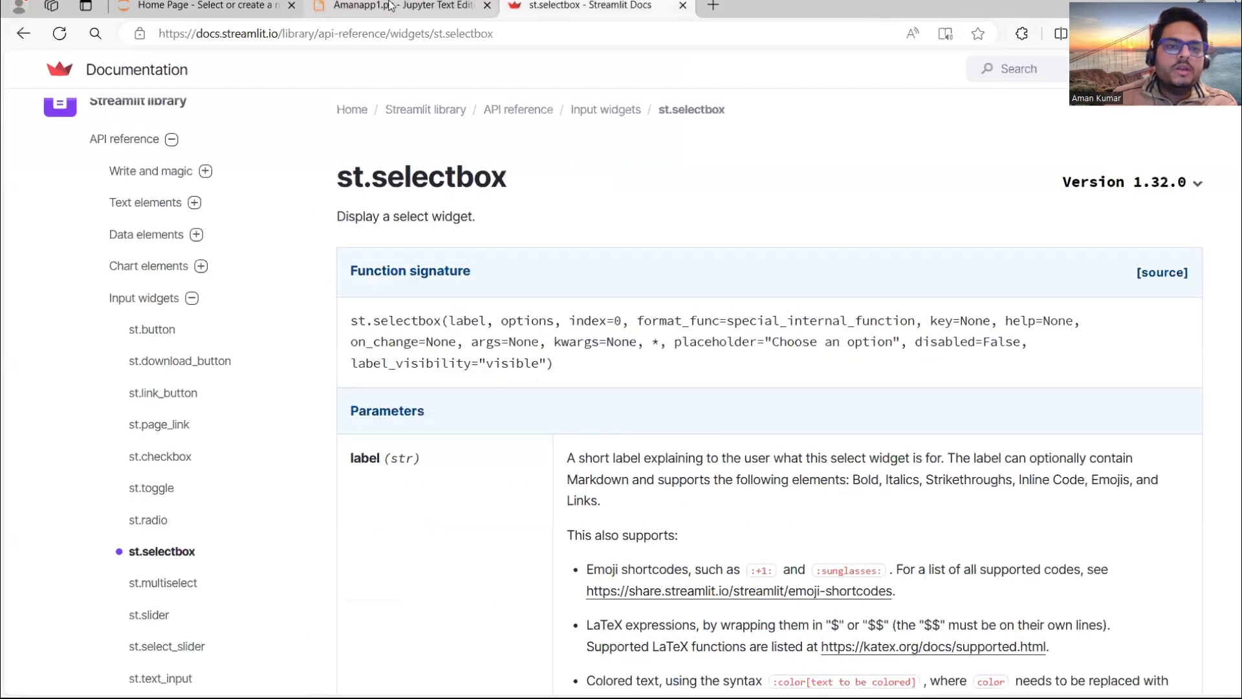
click(399, 6)
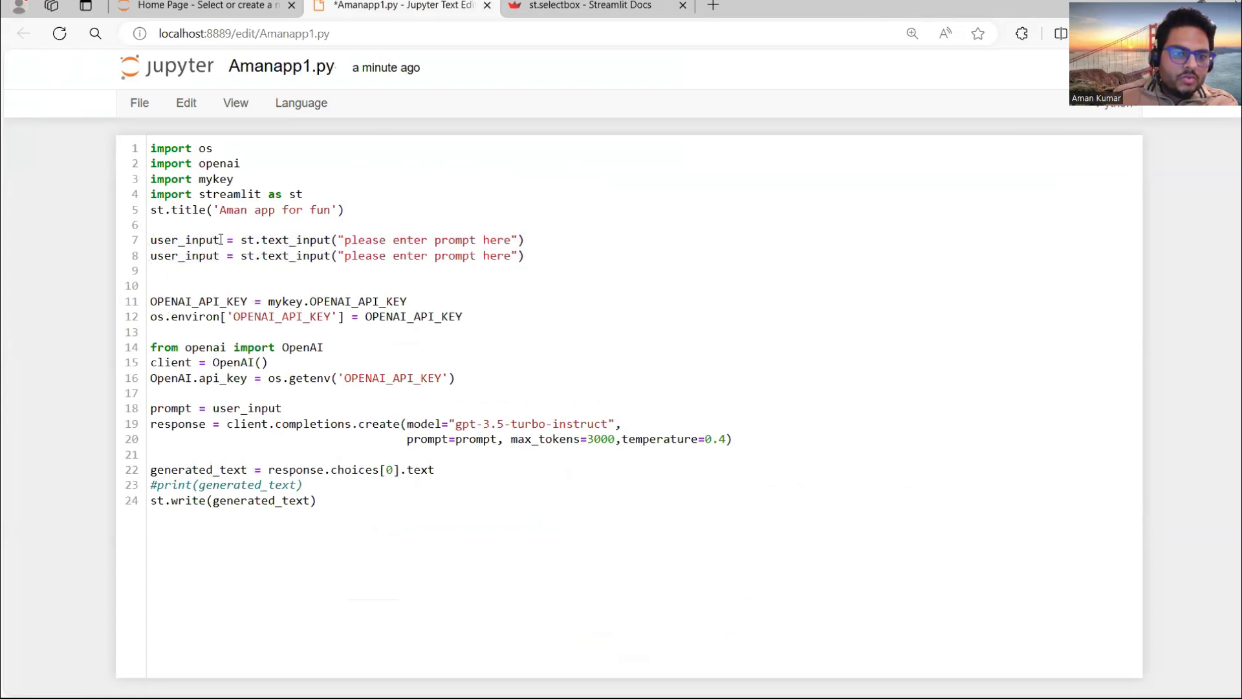
Step: Number the inputs 1 and 2 and retitle the app 'receipe generator'
text(1)
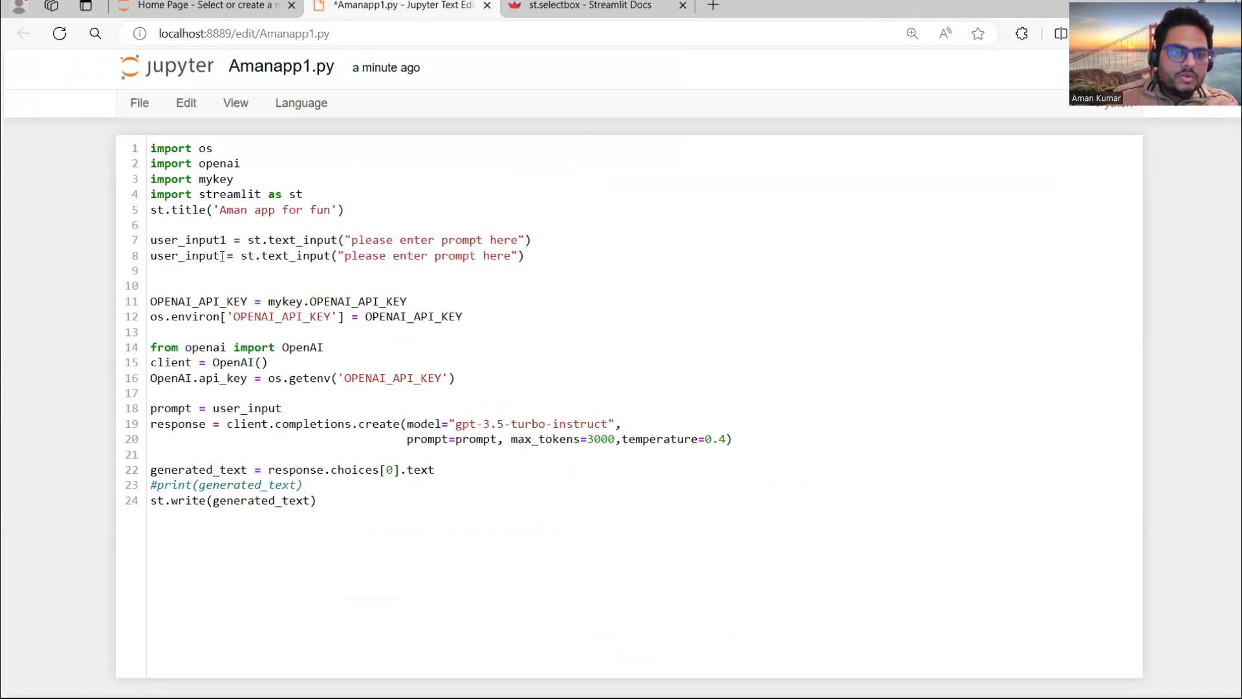
text(2)
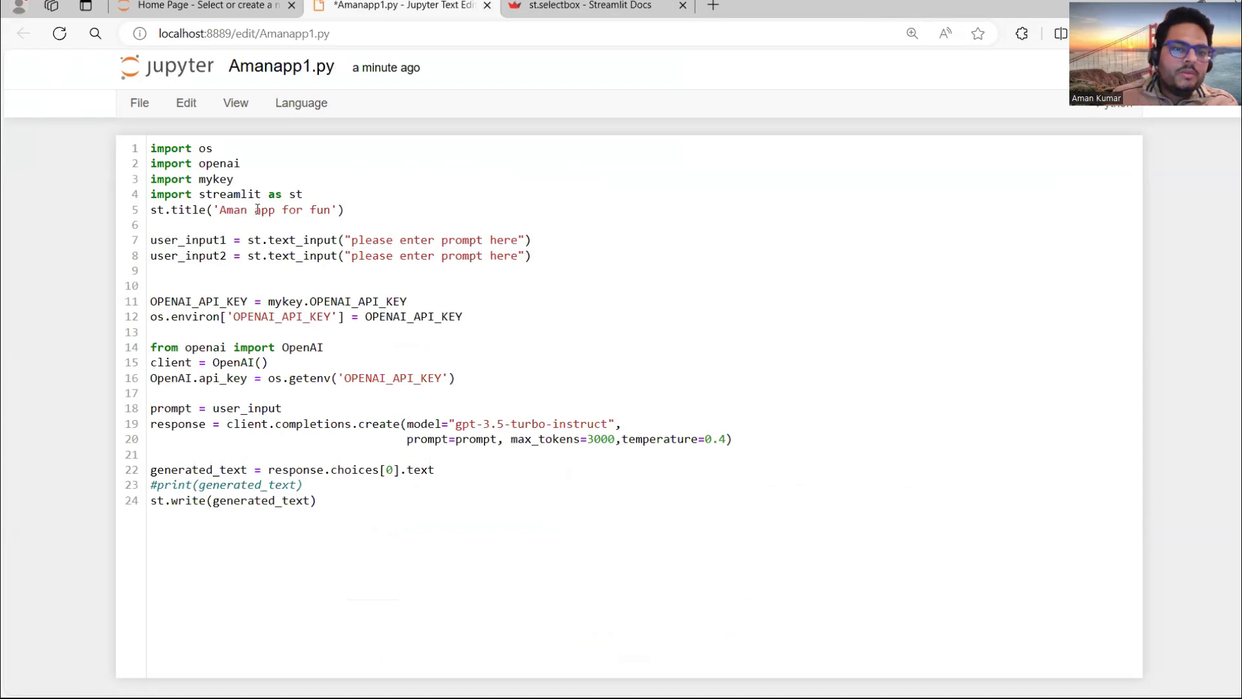
double_click(321, 210)
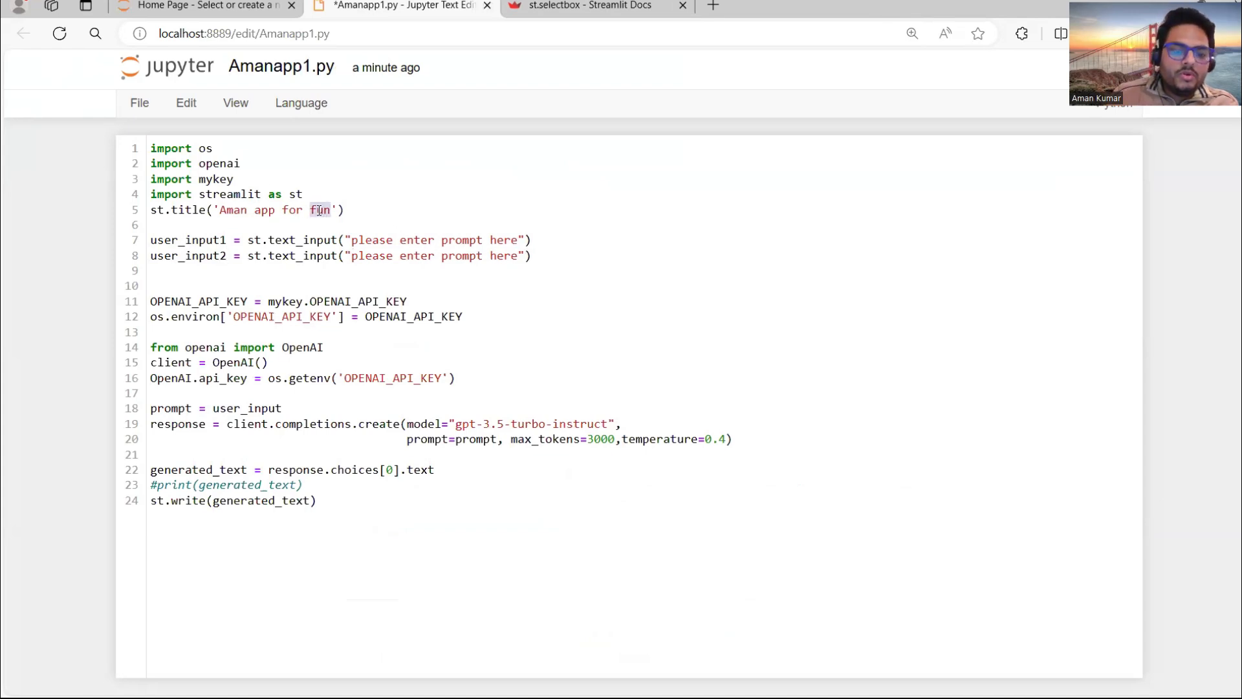
text(receipe g)
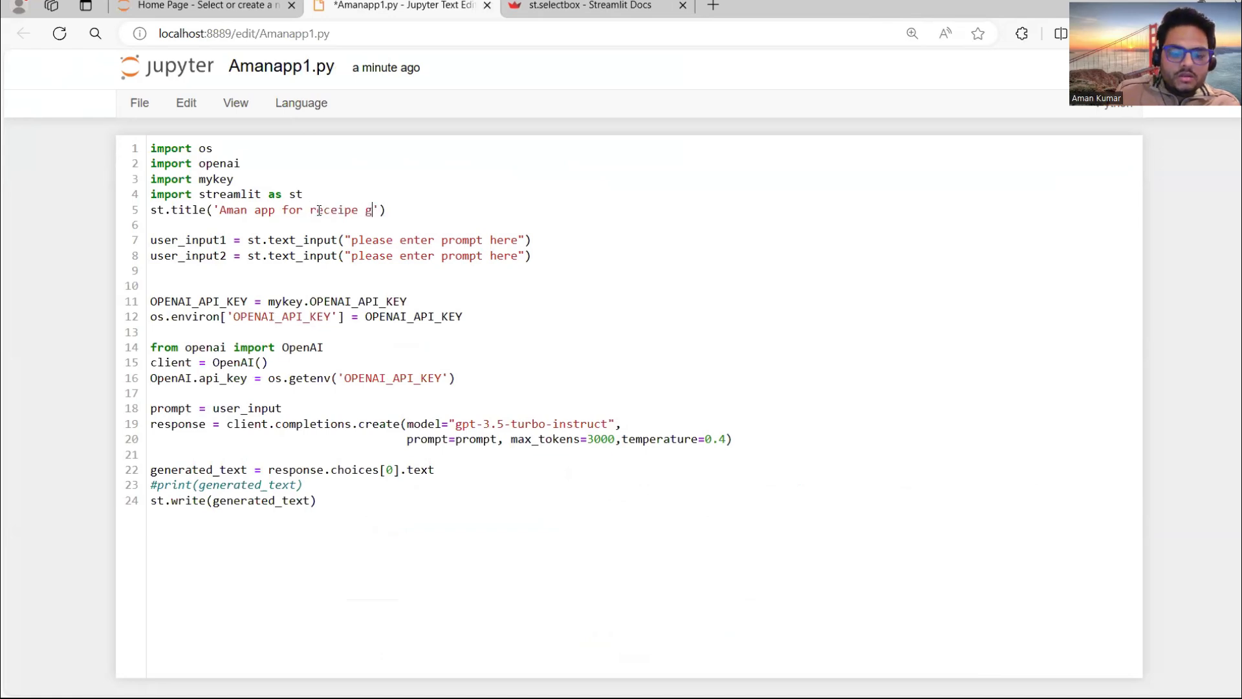
text(enerator)
click(341, 239)
text(you)
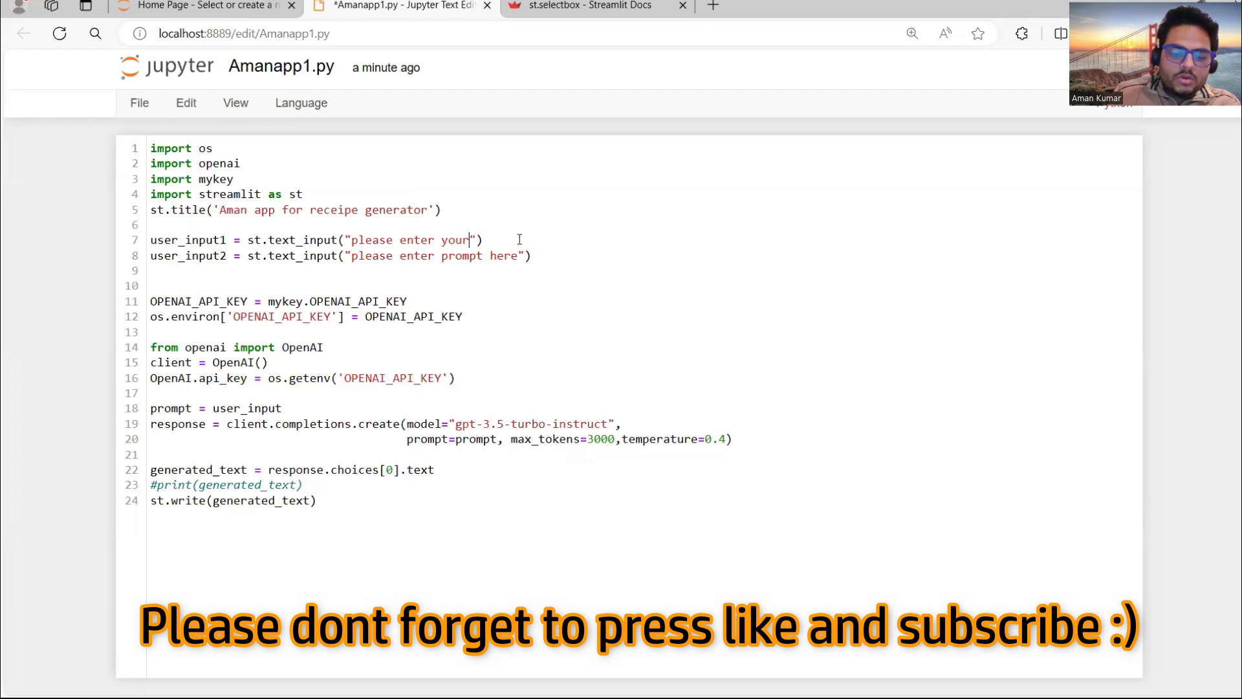
Step: Make the two text_input labels ask for the first and second ingredient
text(first ing)
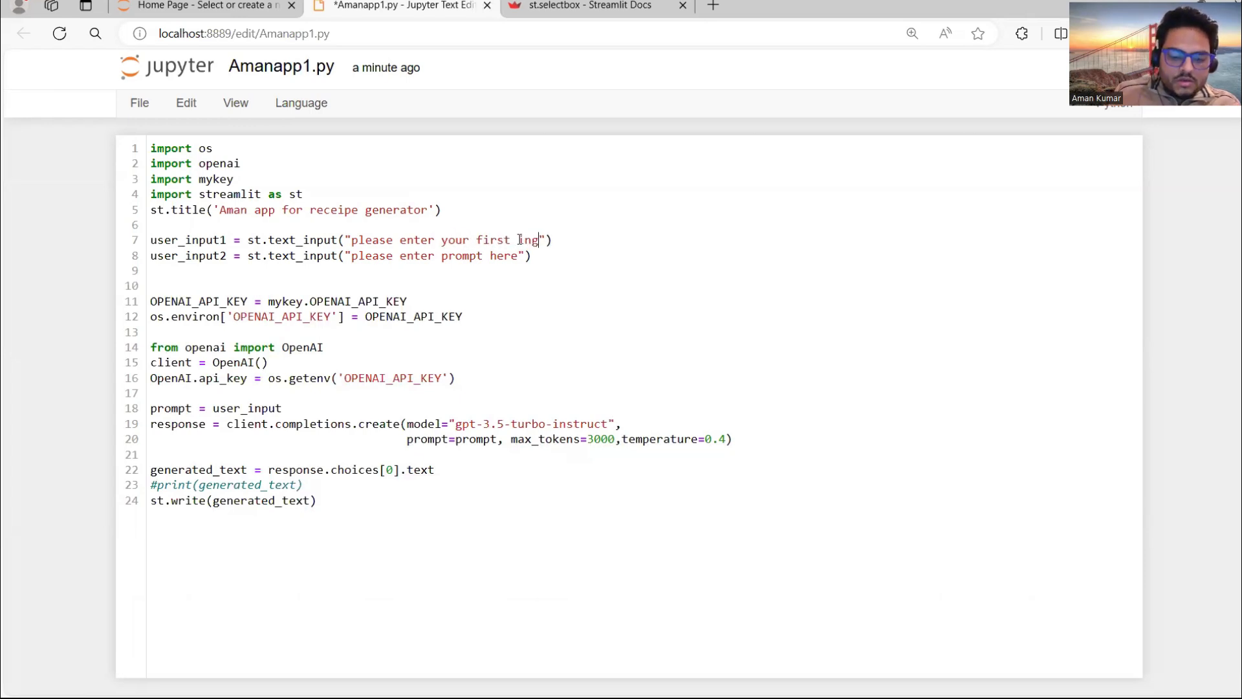
text(redient)
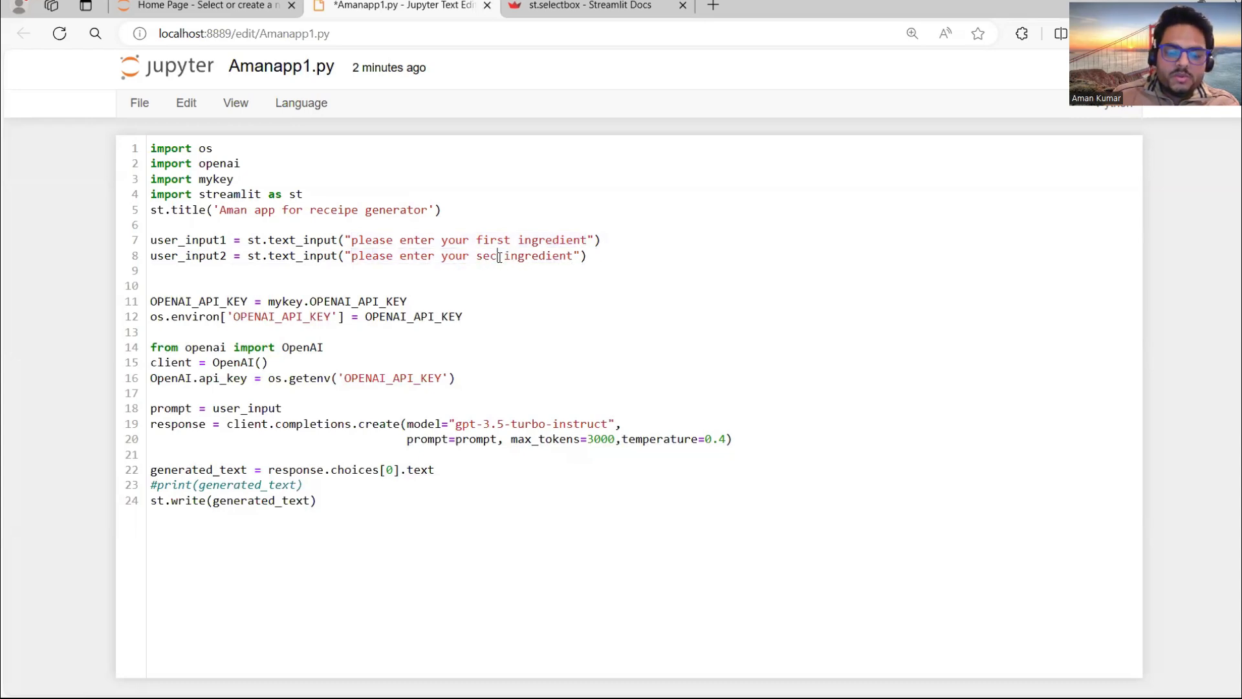
text(ond)
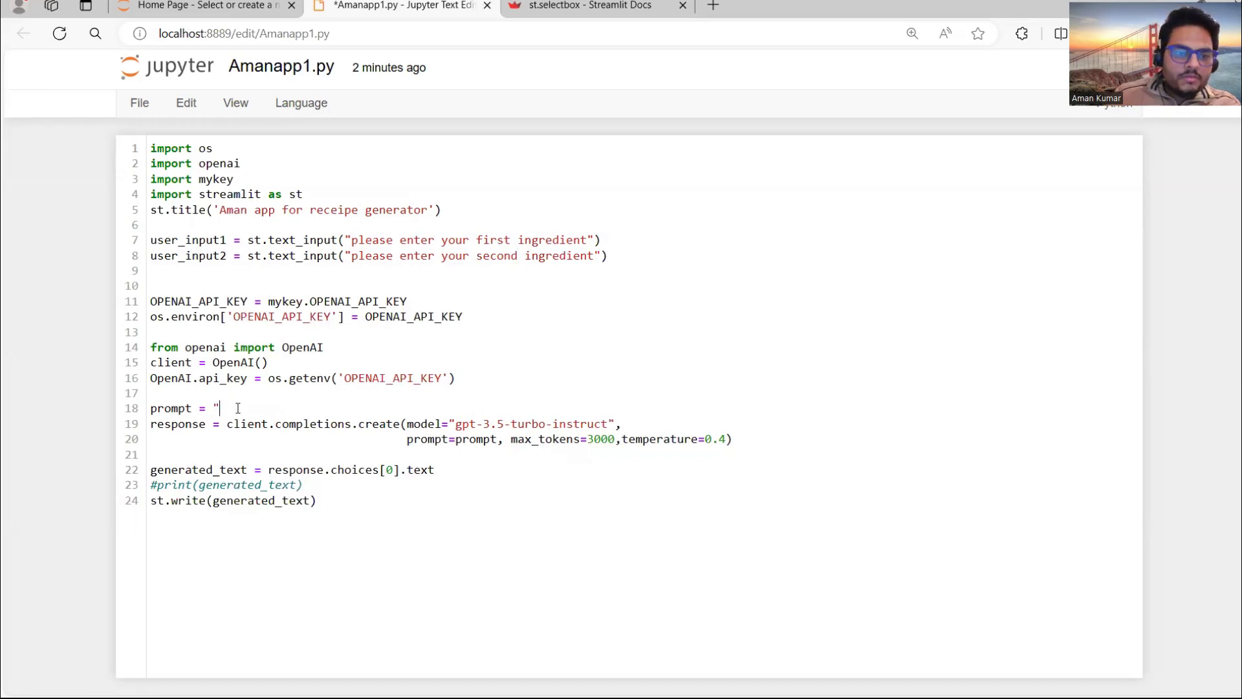
Step: Begin the prompt as "Suggest a good indian receipe using " with a trailing space
text(Suggest a ggod)
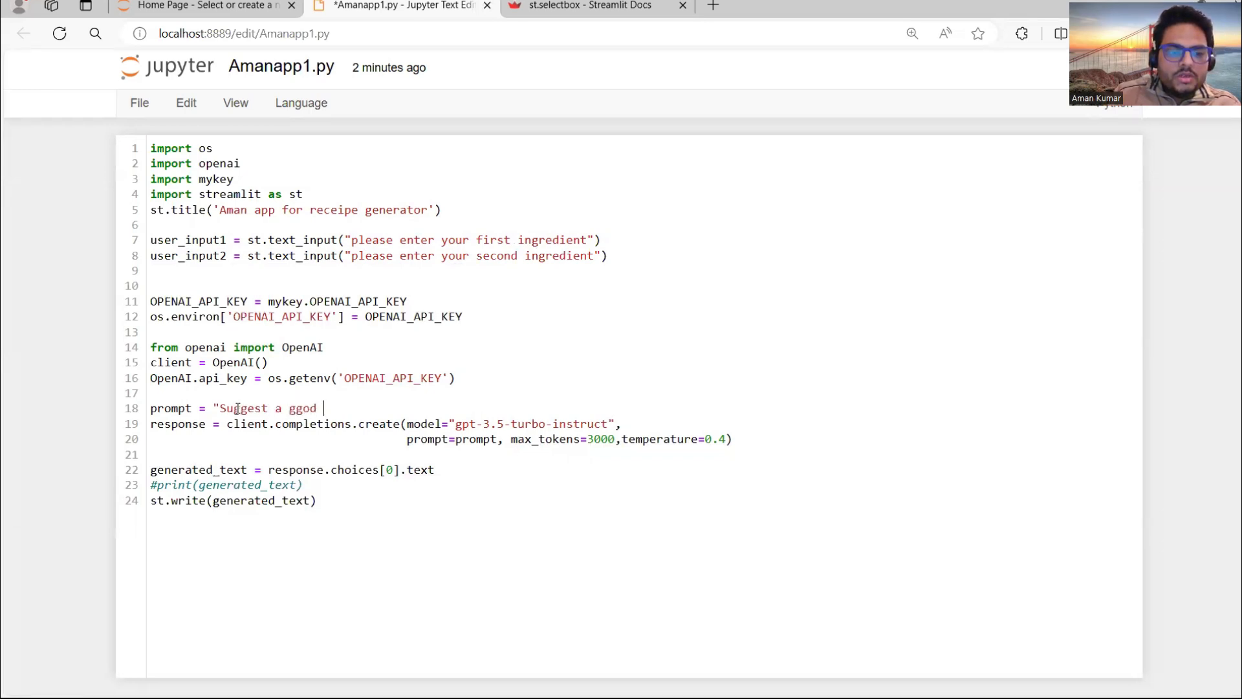
key(Backspace)
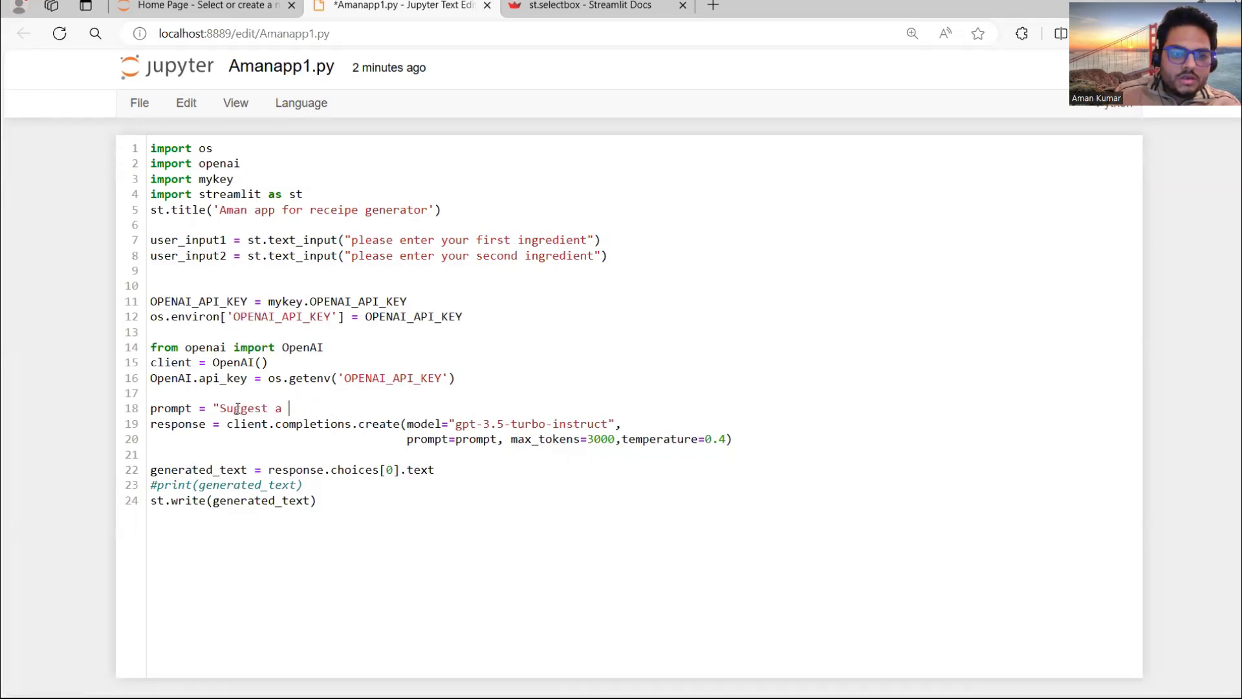
text(good in)
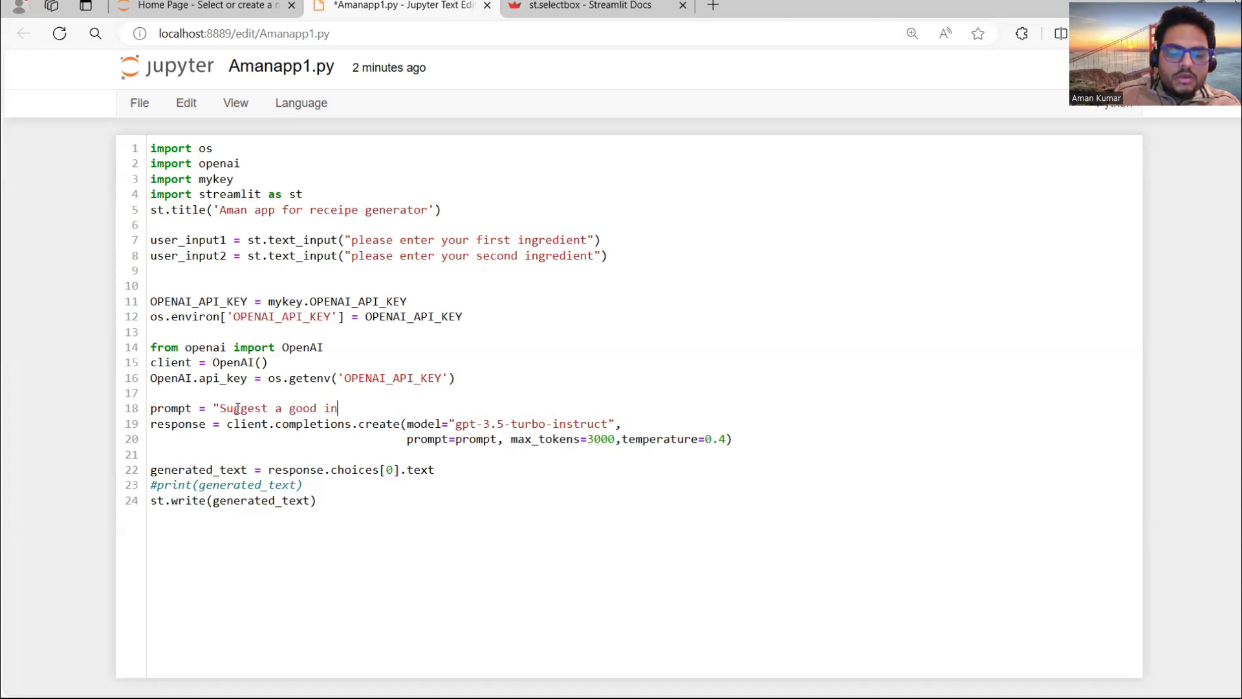
text(dian rece)
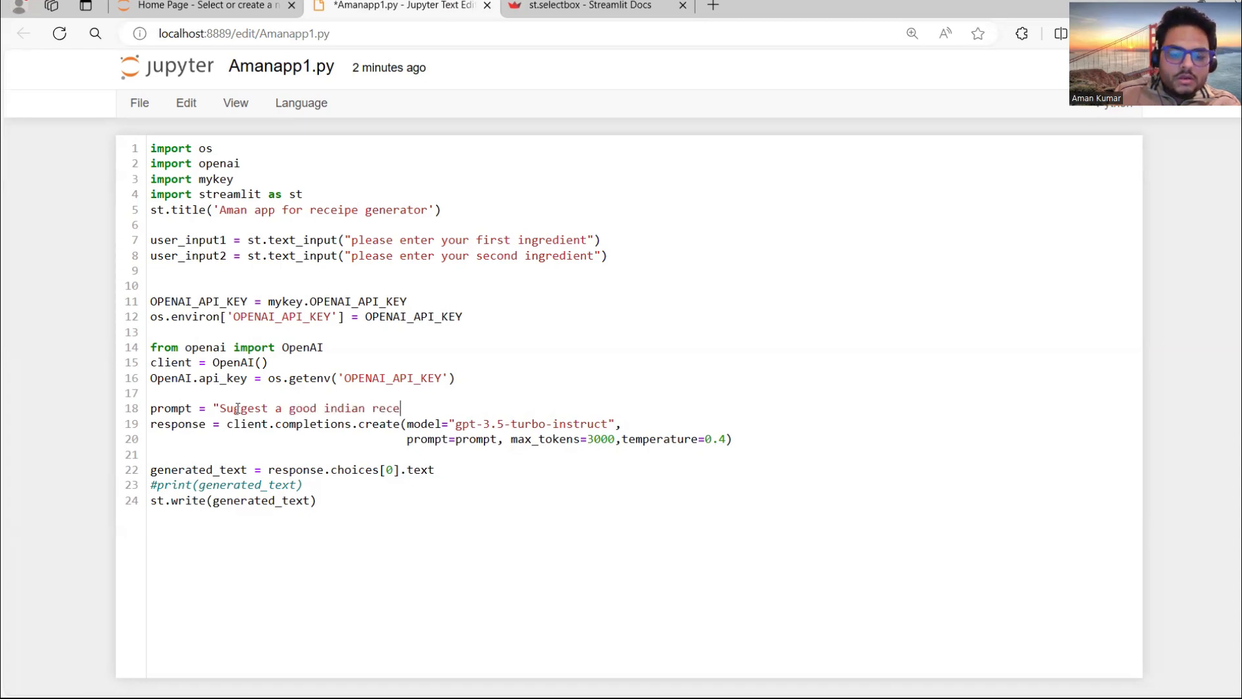
text(ipe)
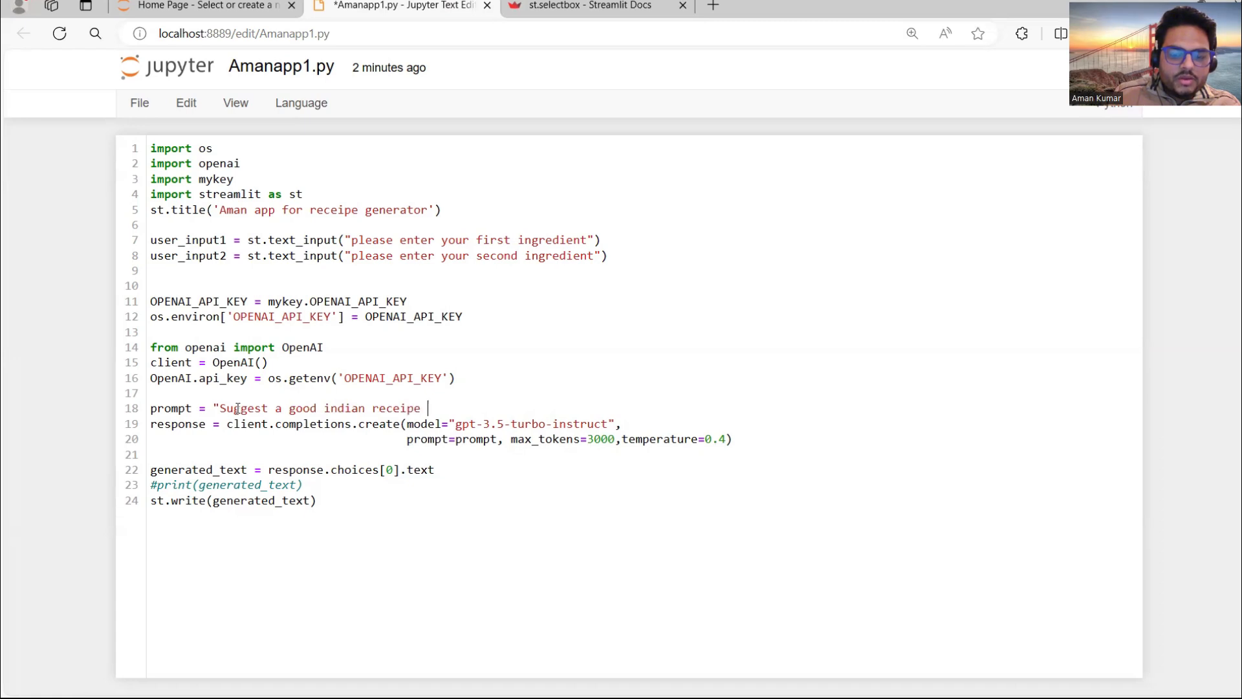
text(using"+)
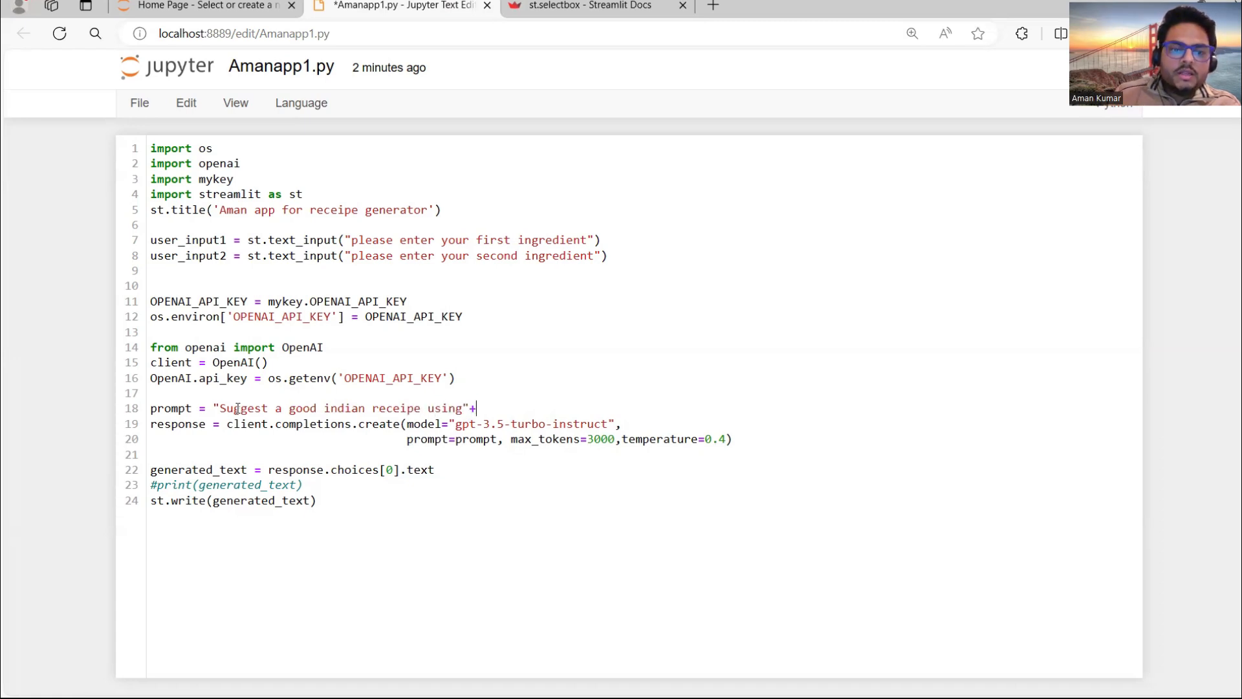
double_click(189, 240)
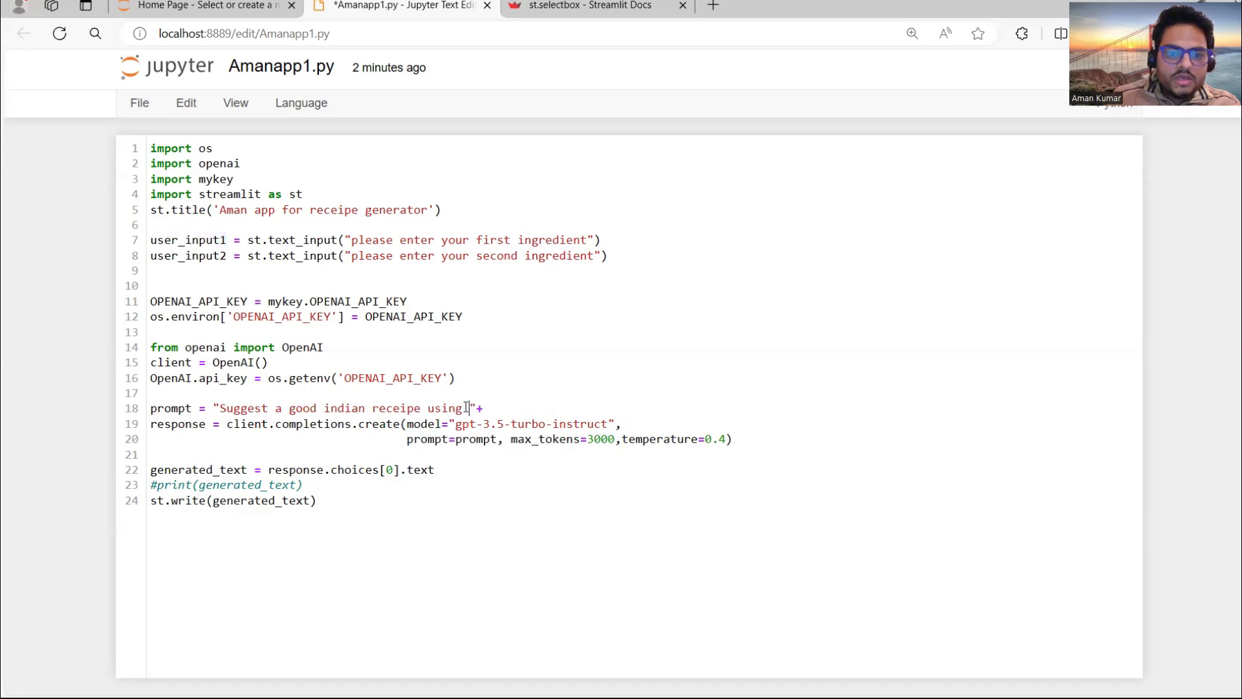
Step: Append user_input1 + "and" + user_input2 to the prompt and save the script
text(user_input1)
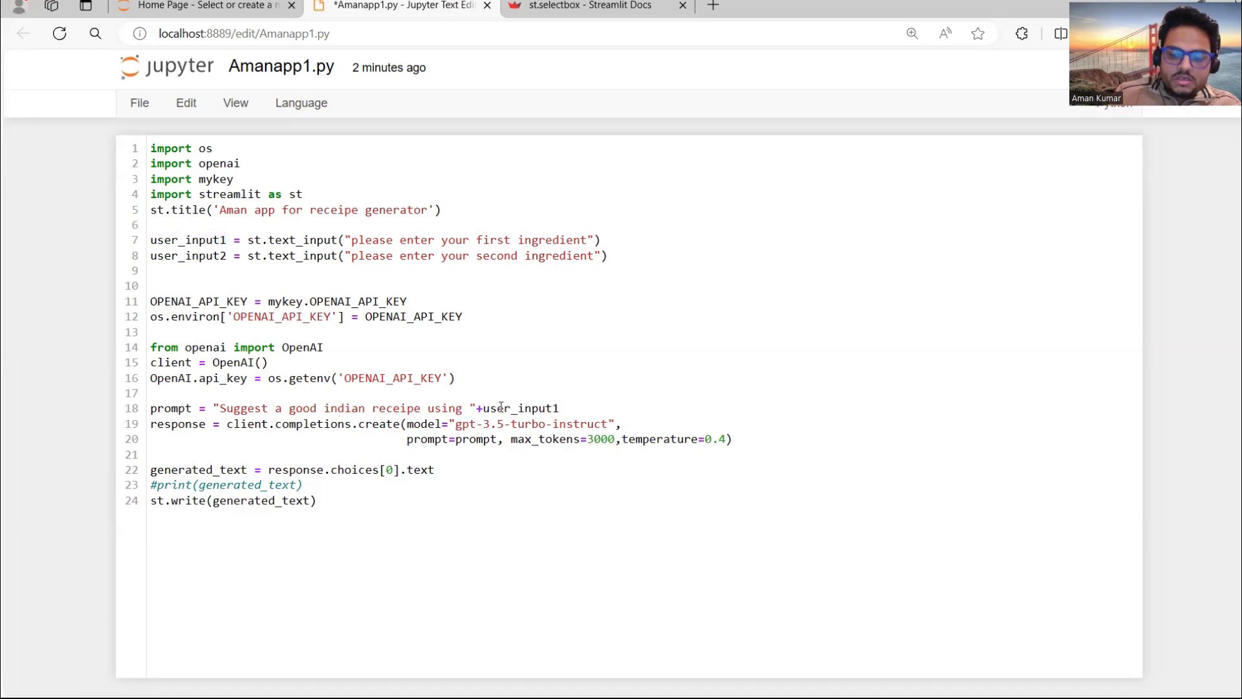
text(+)
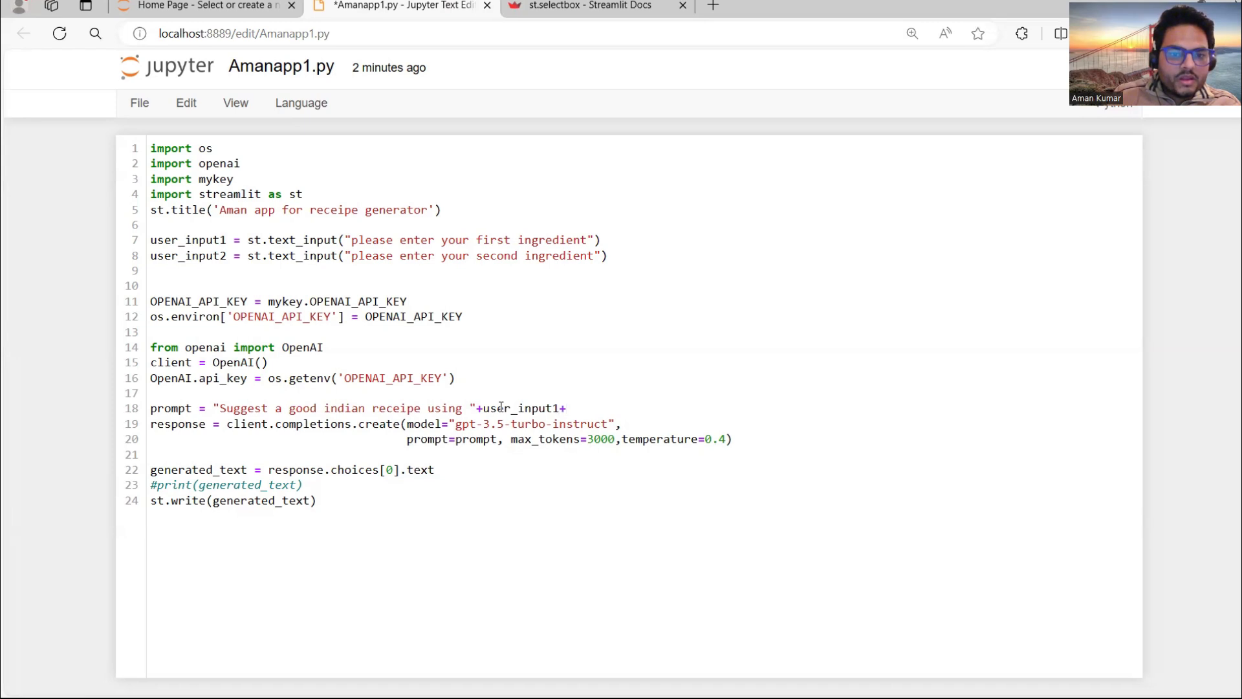
text("and "+)
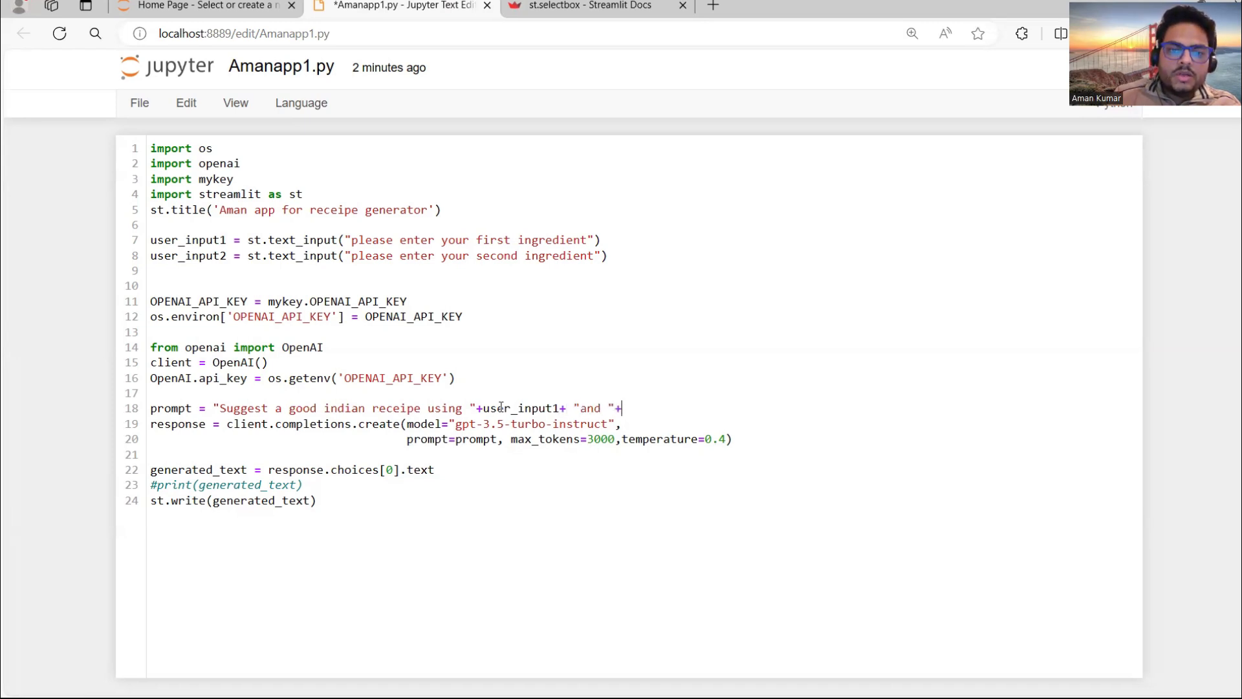
double_click(186, 255)
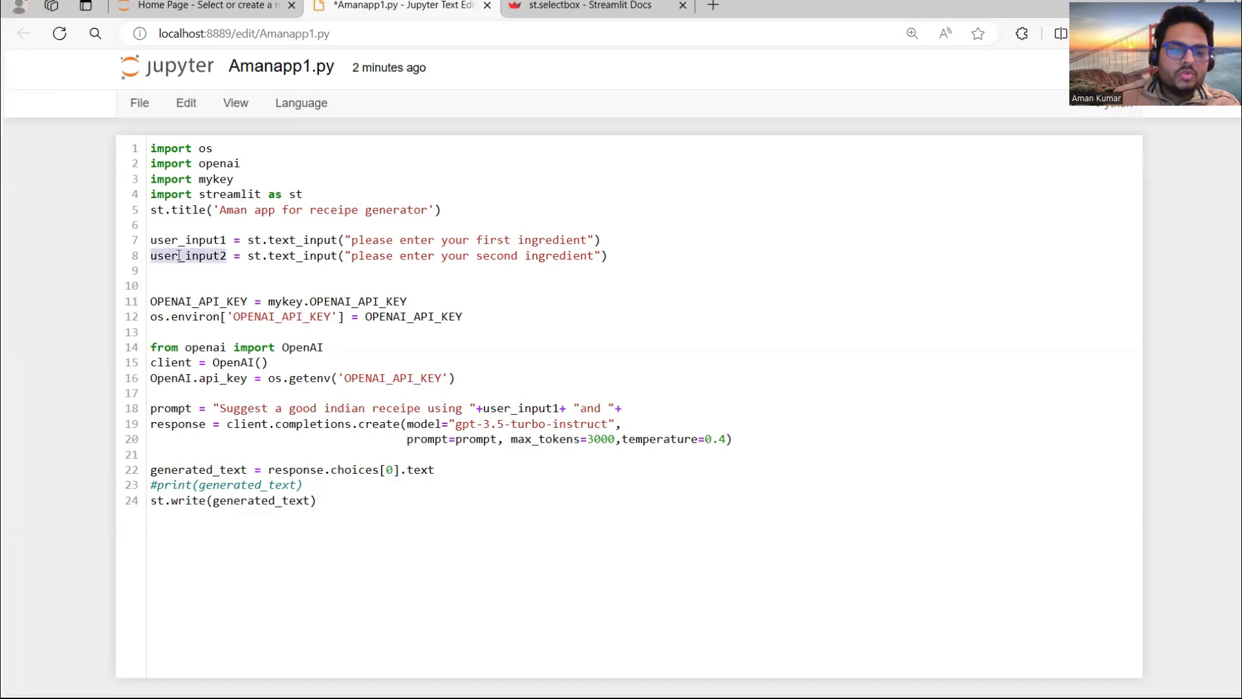
text(user_input2)
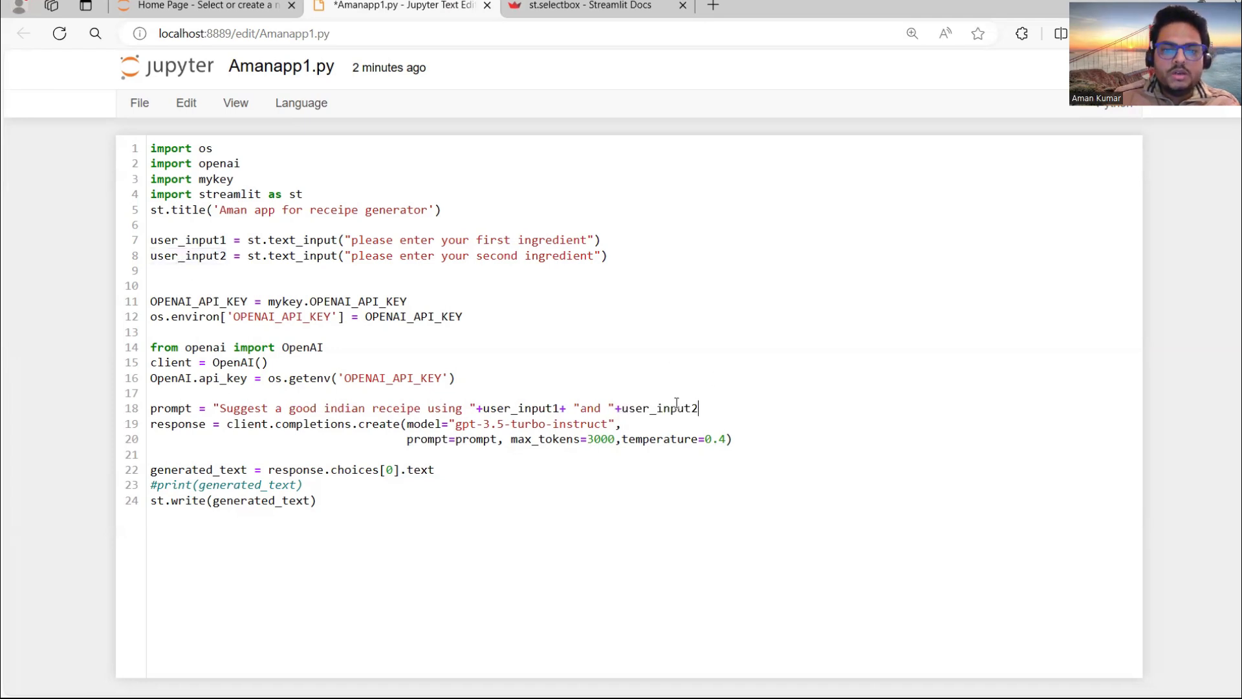
key(ctrl+s)
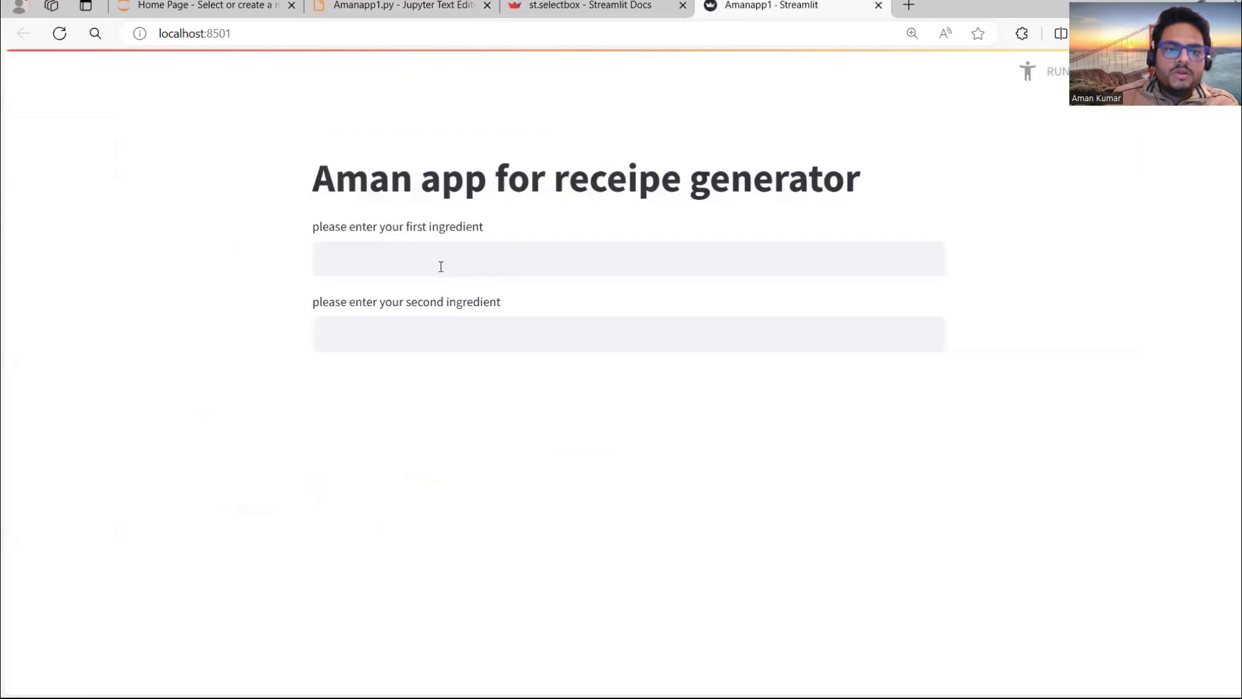
Step: Enter oats and honey as the two ingredients to generate a recipe
text(oats)
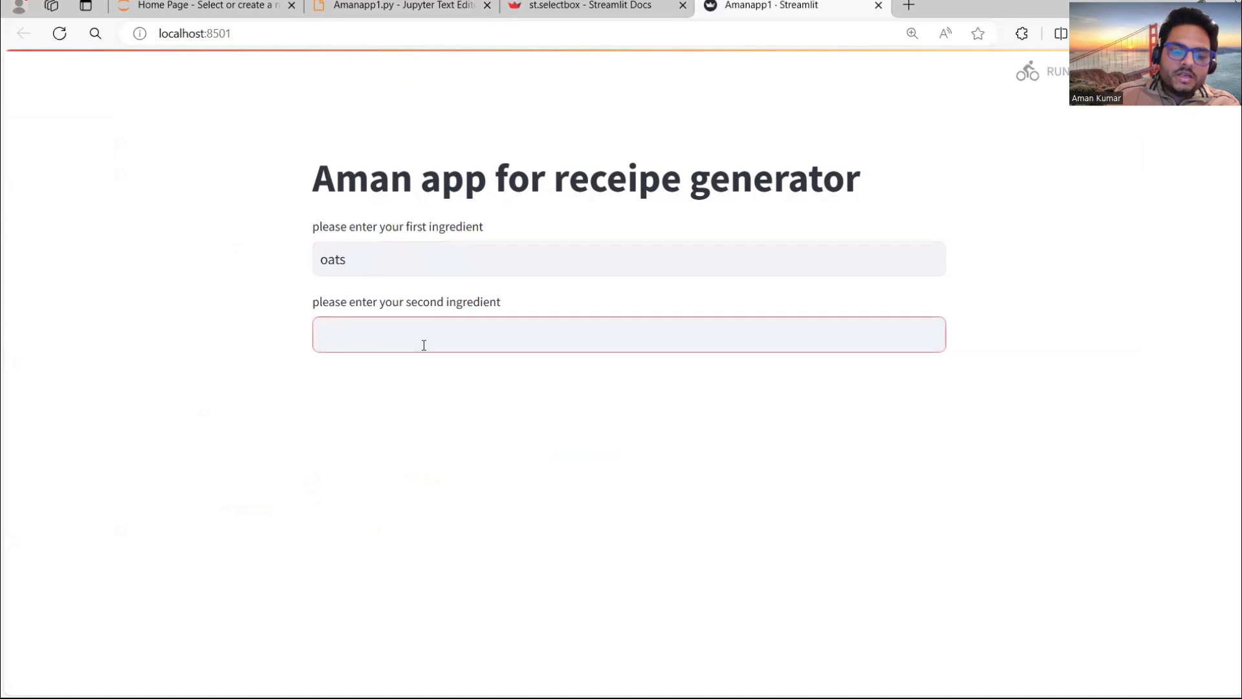
text(honey)
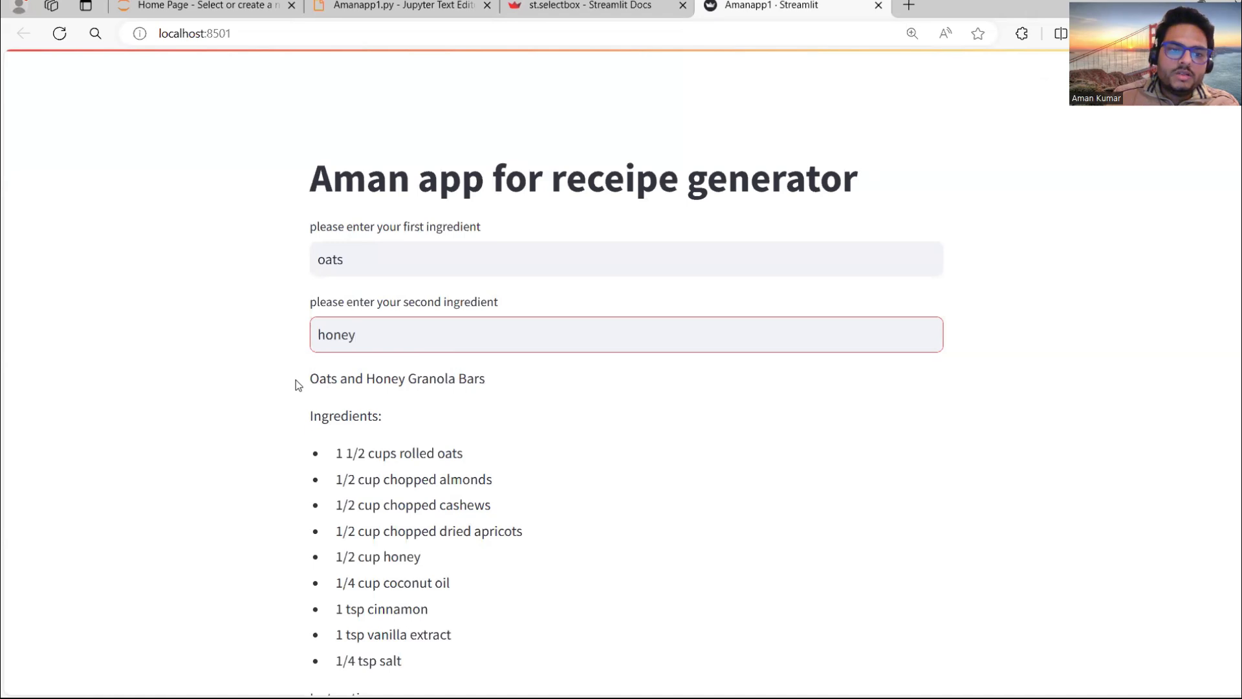
Step: Replace the first ingredient with Rice and return to the editor tab
click(339, 259)
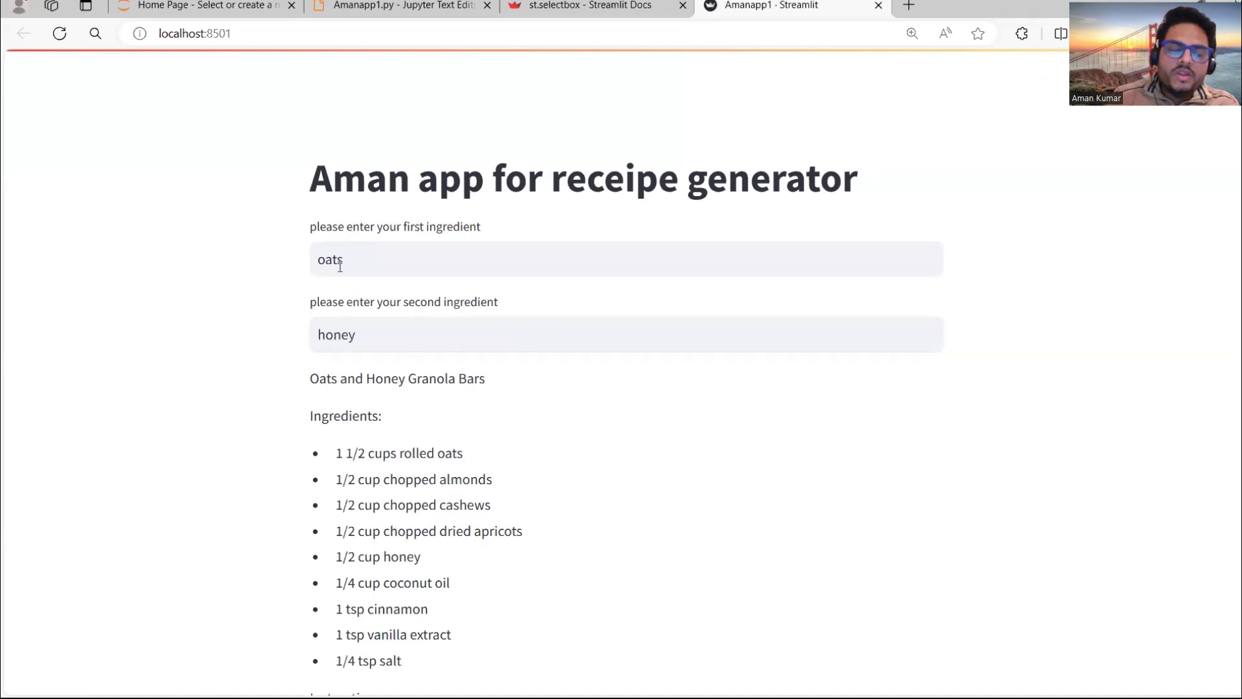
text(Rice)
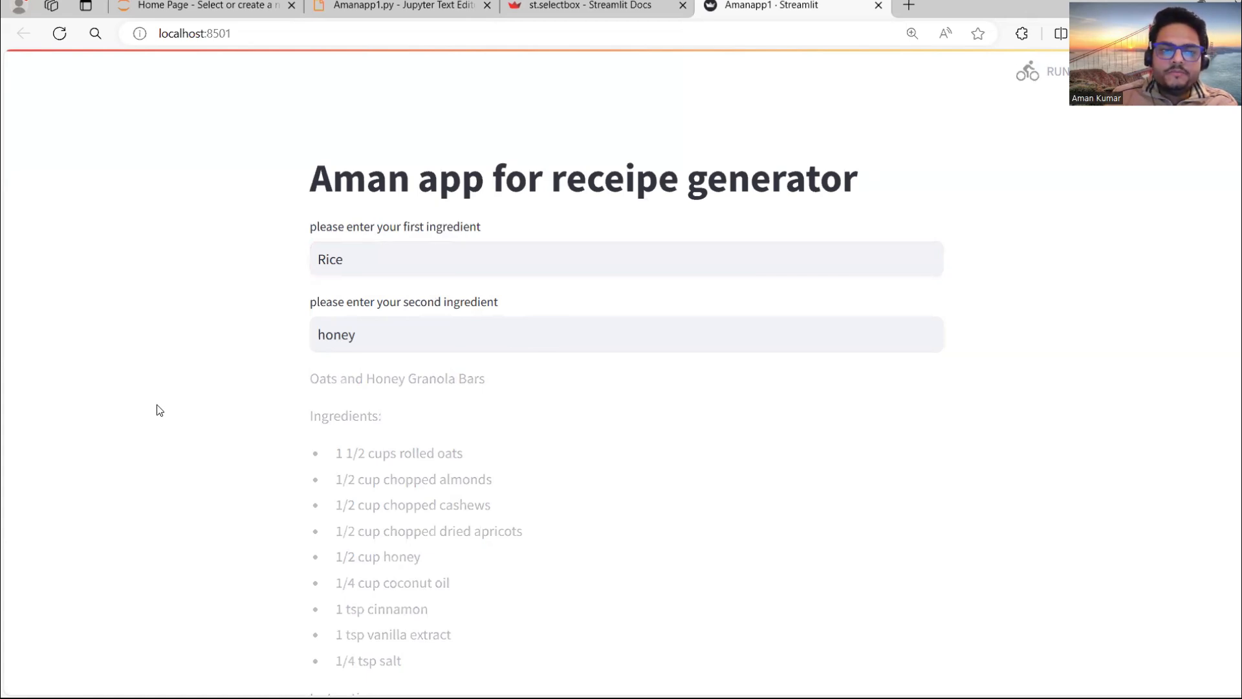
click(399, 6)
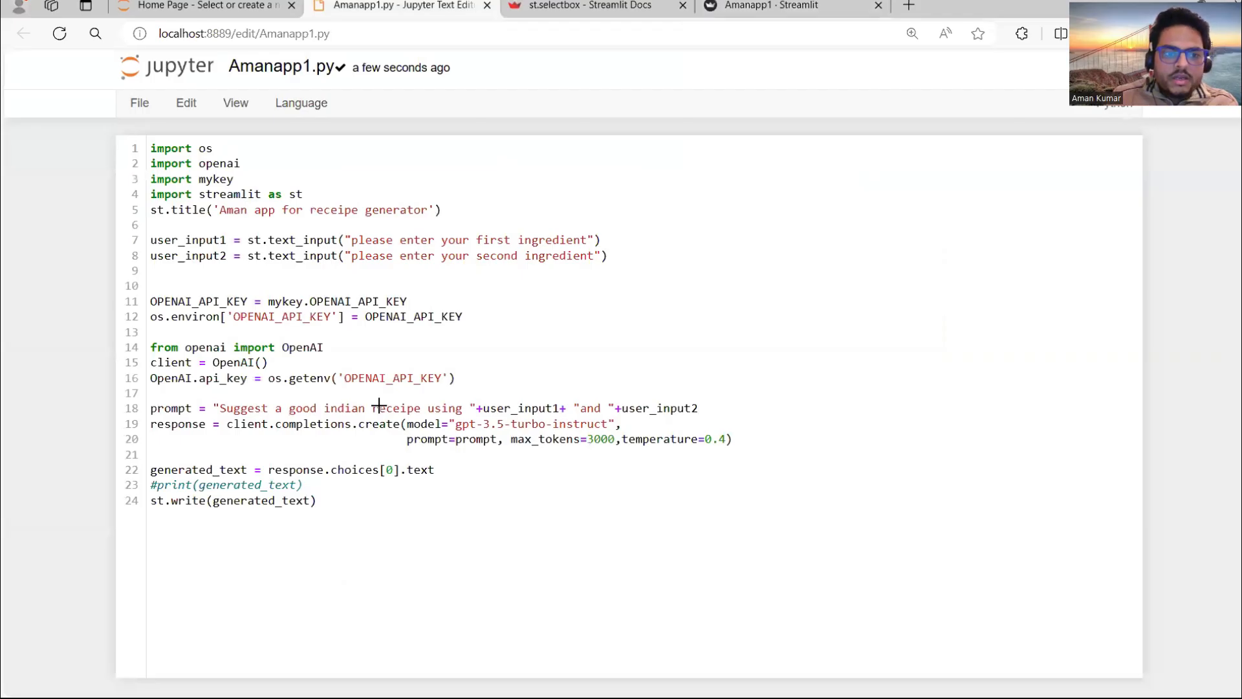
click(779, 6)
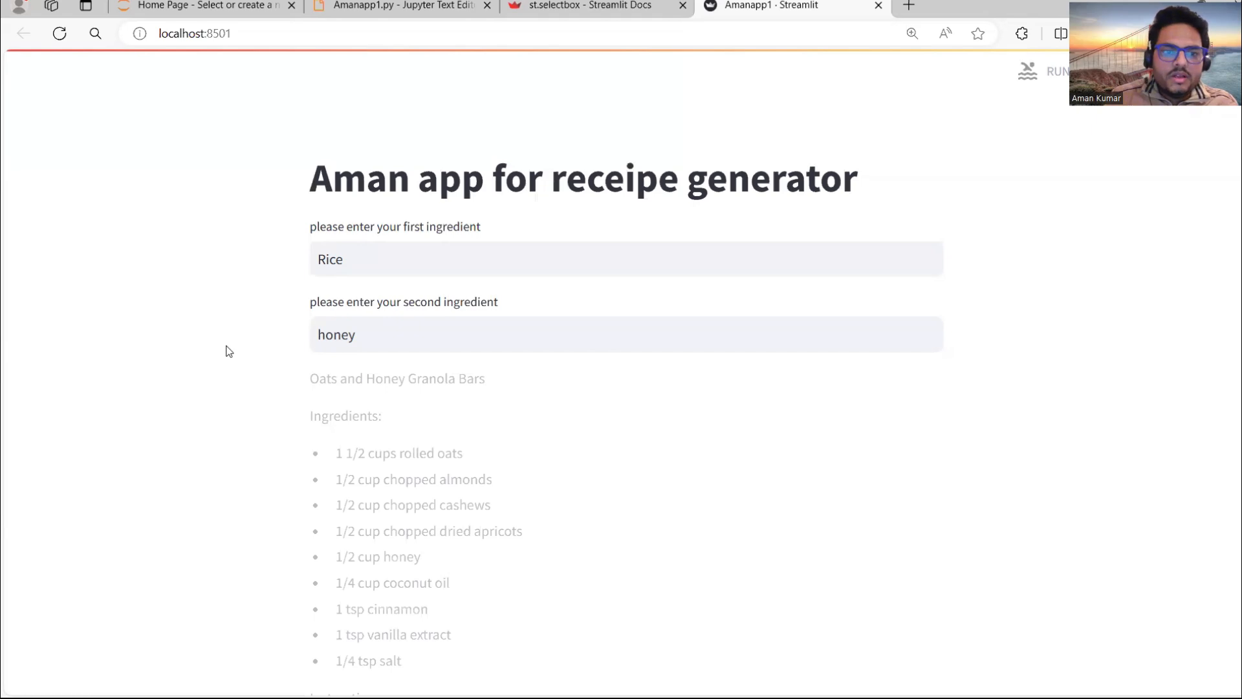
Step: Scroll through the Honey Glazed Vegetable Pulao recipe output
scroll(down, 3)
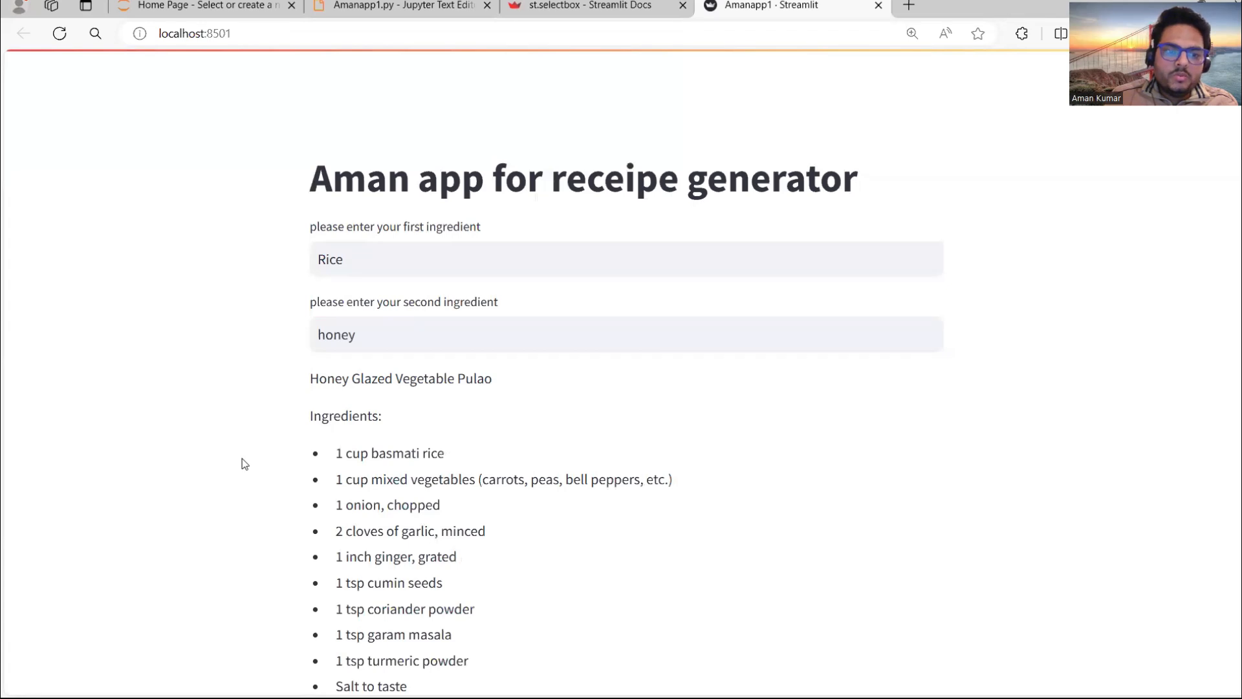
scroll(down, 3)
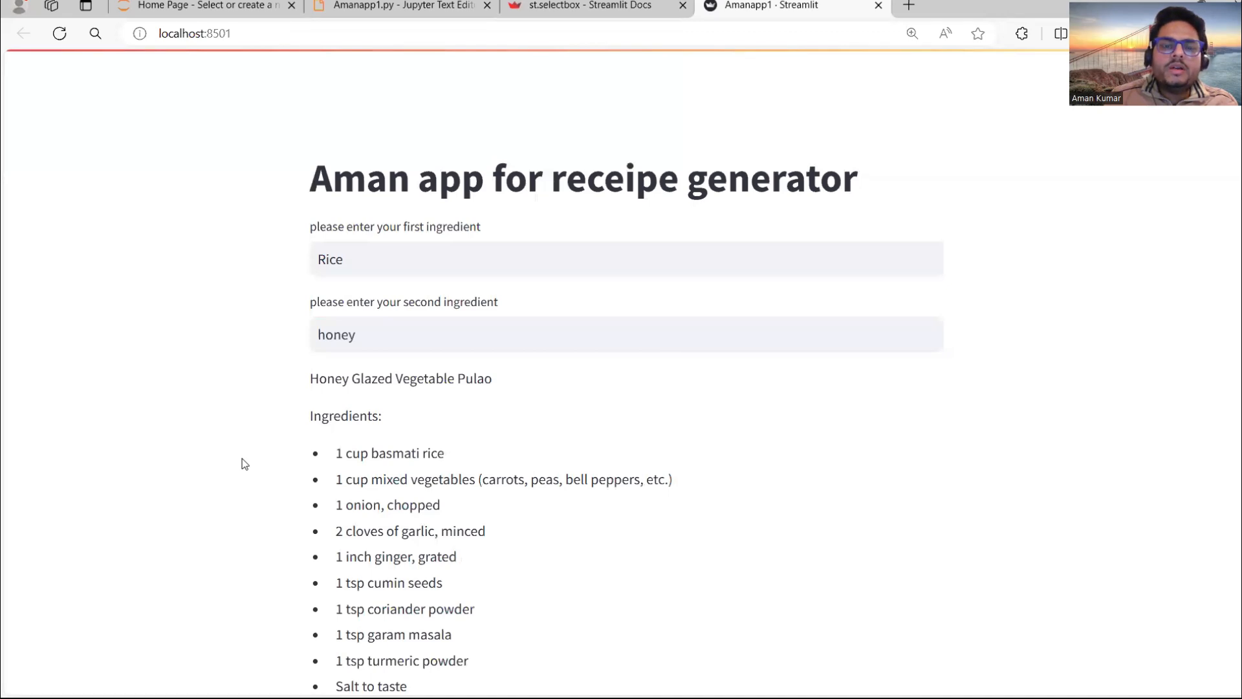
mouse_move(696, 320)
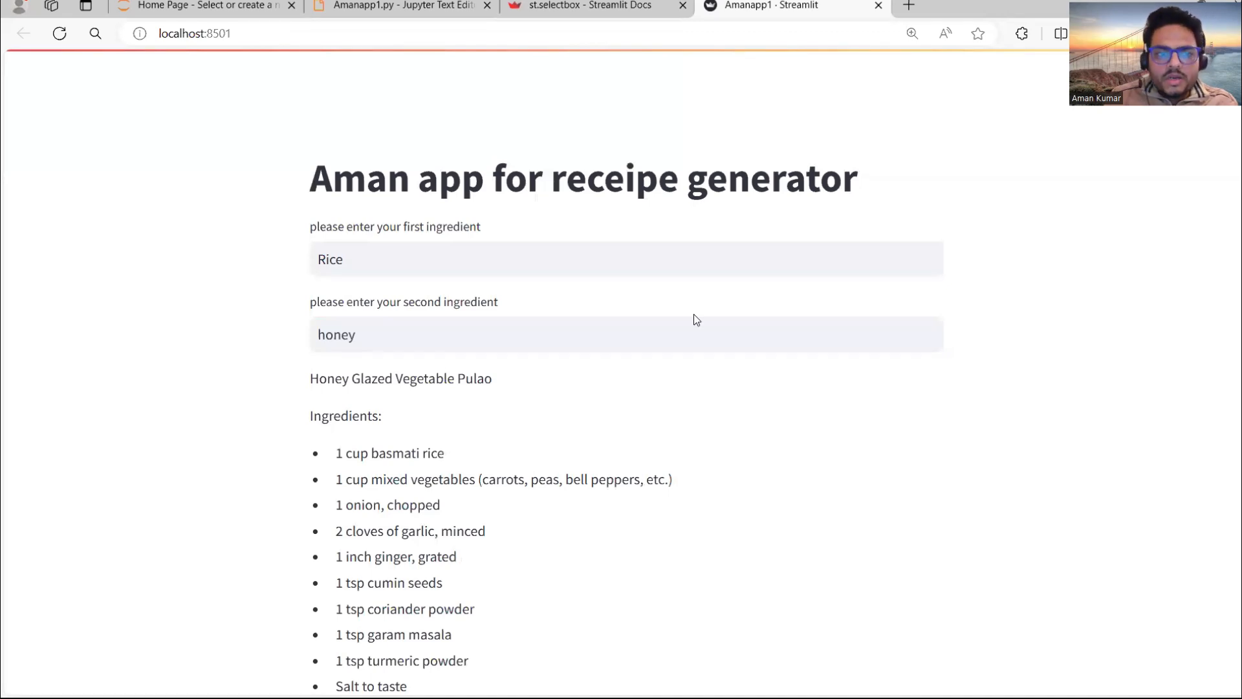
mouse_move(220, 247)
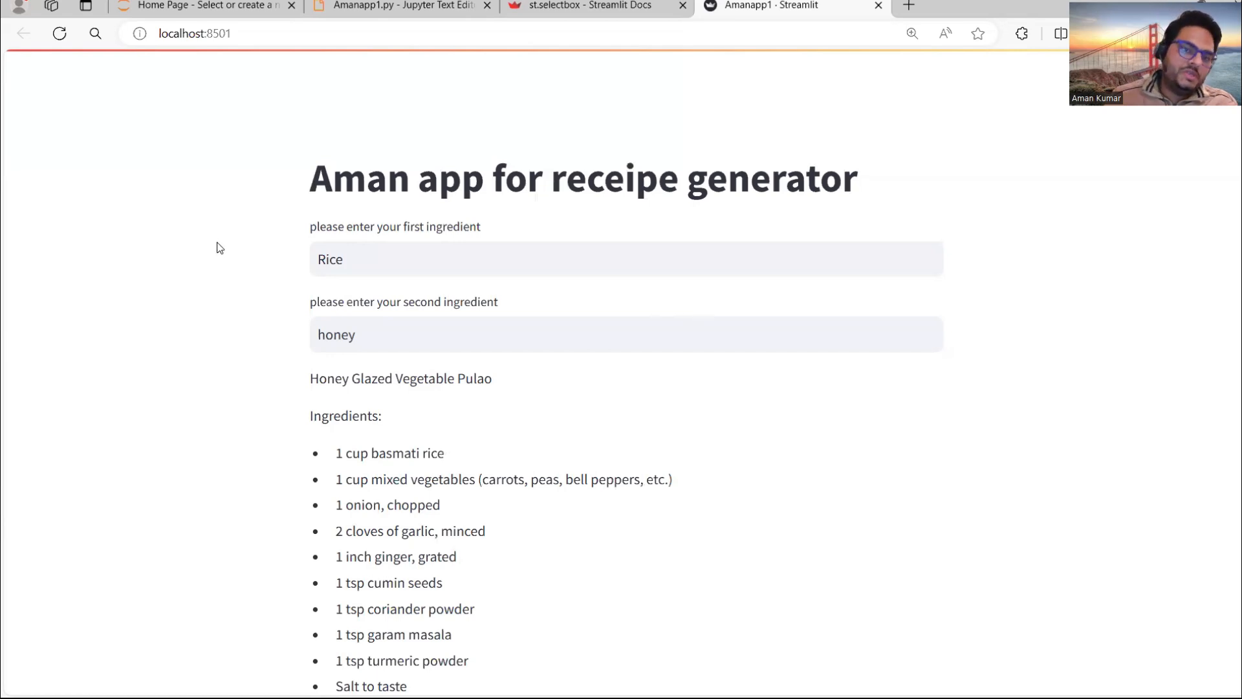
mouse_move(763, 647)
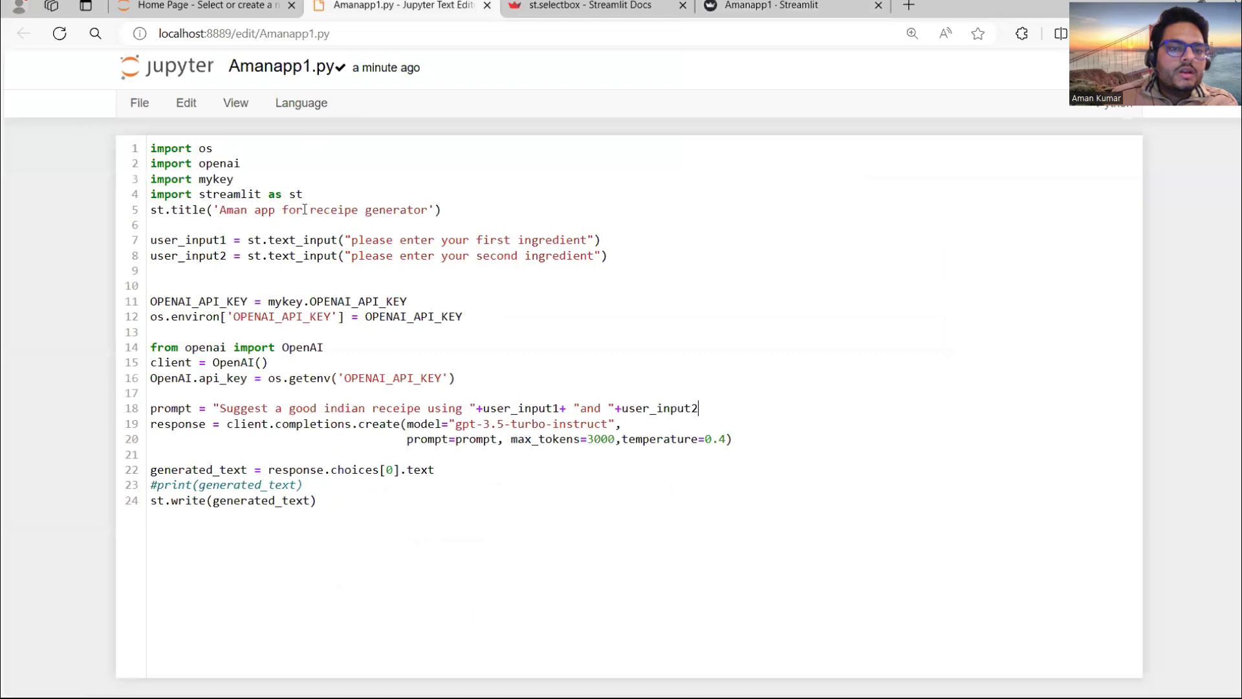
Step: Replace 'receipe' with 'message' in the st.title line
double_click(332, 209)
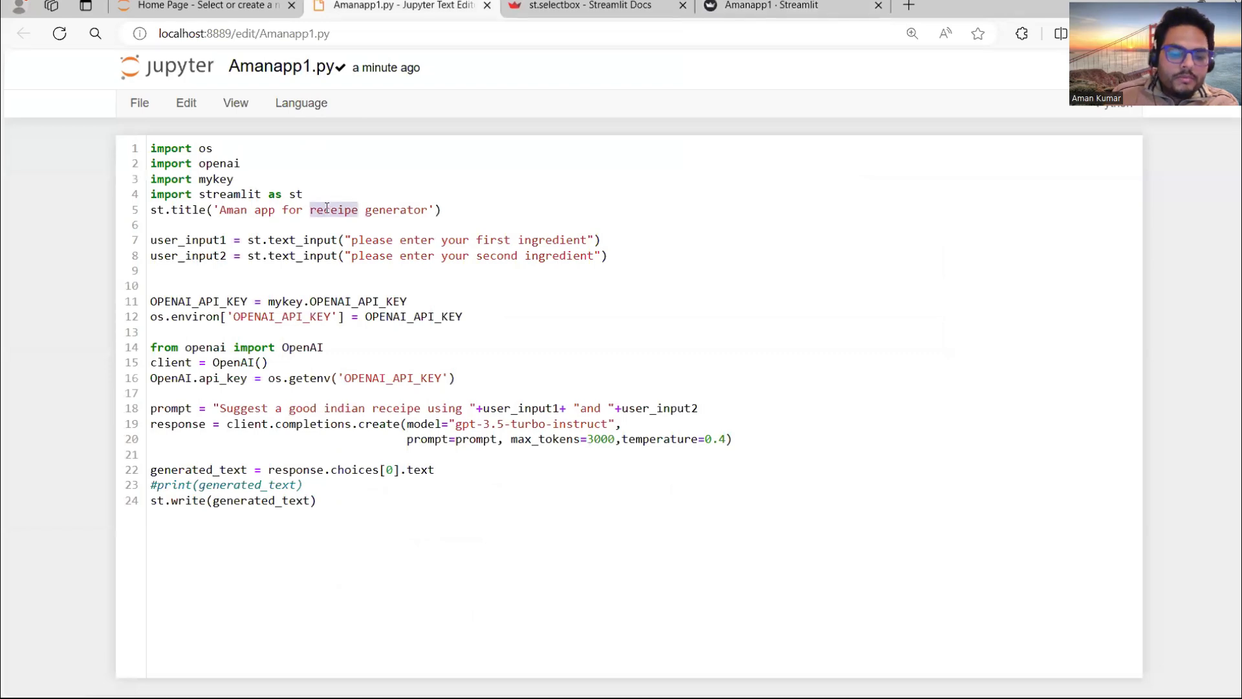
text(message)
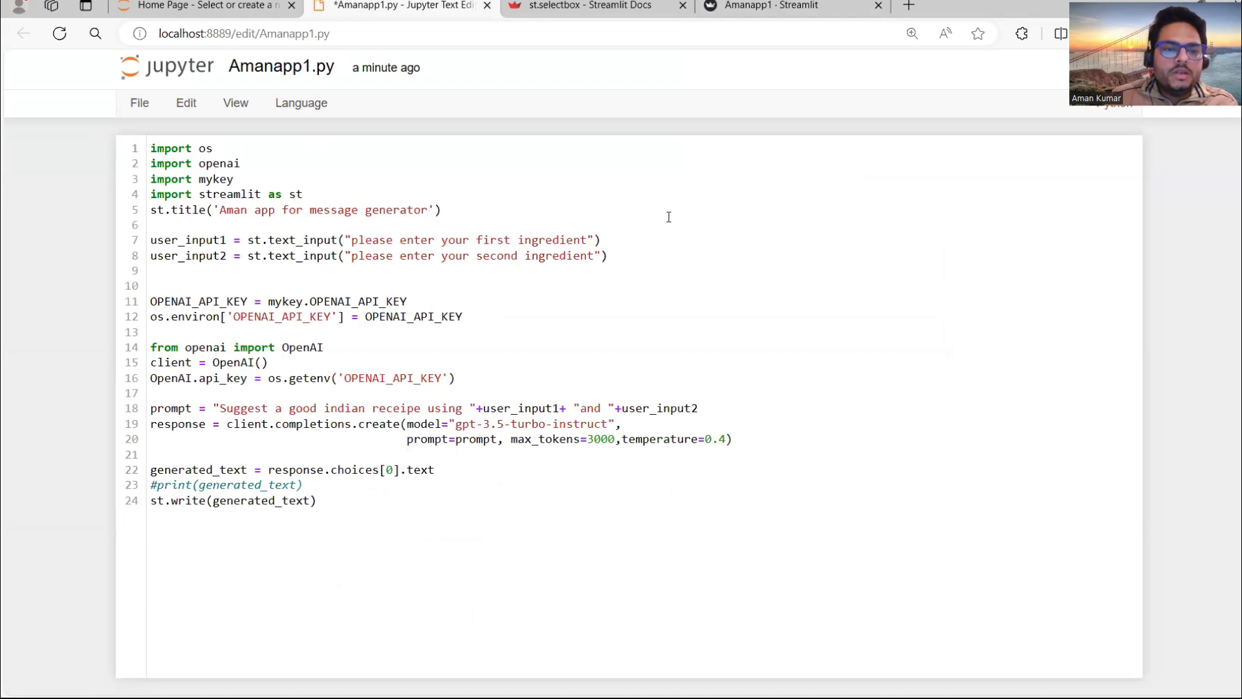
Step: Find the Example section of the st.selectbox docs and copy its selectbox code
click(590, 6)
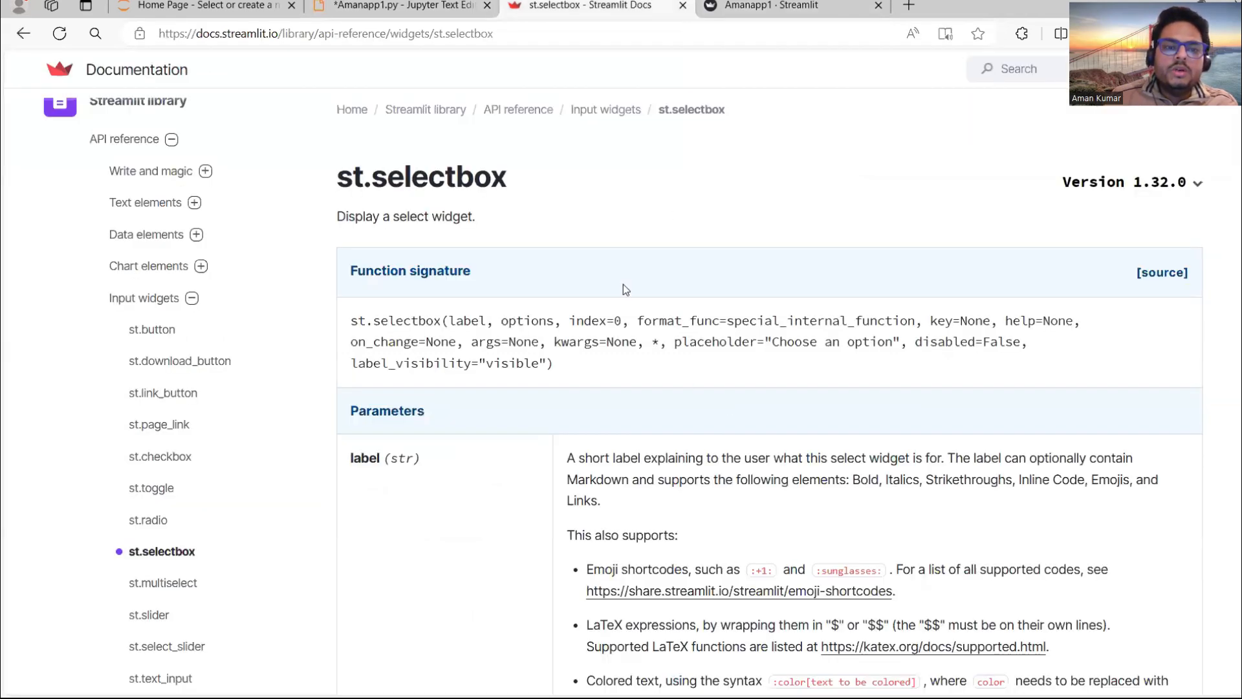
scroll(down, 3)
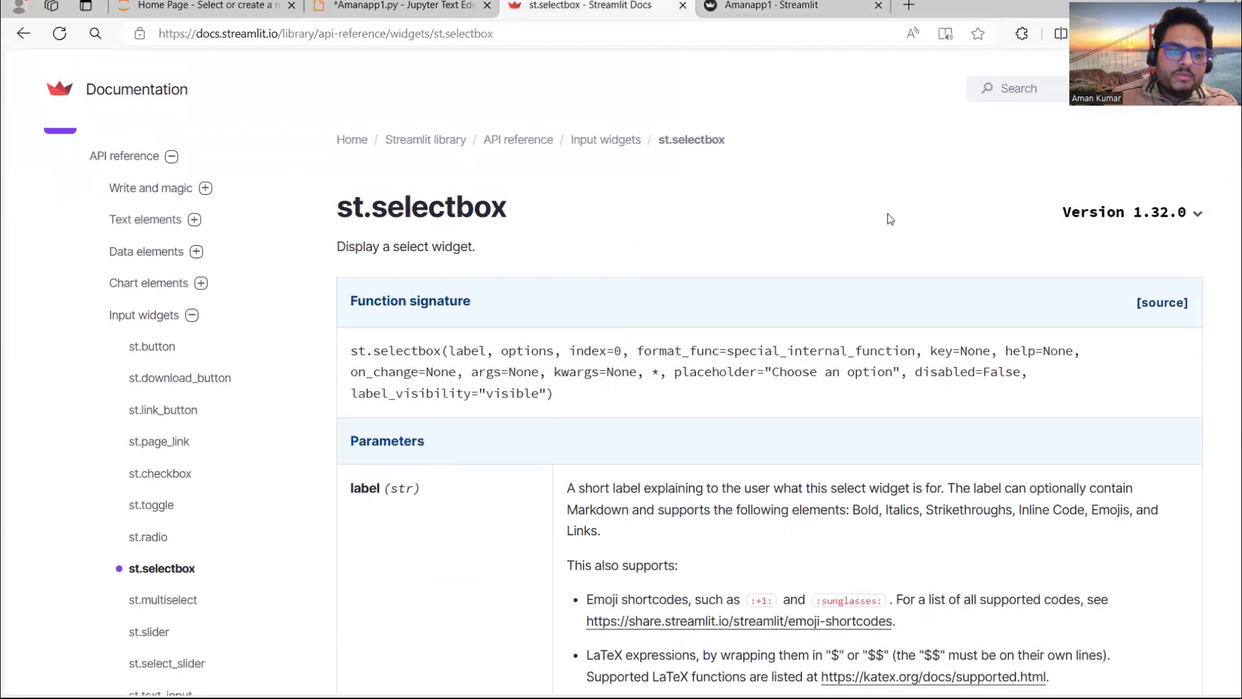
mouse_move(650, 241)
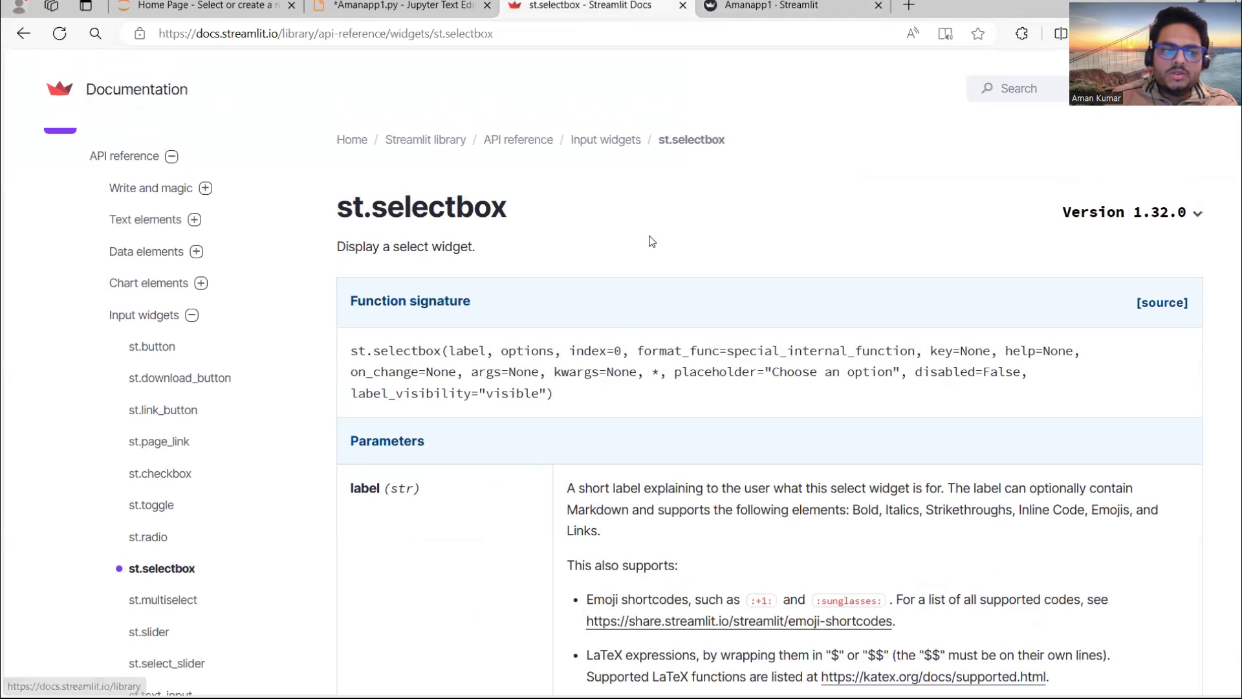
scroll(down, 3)
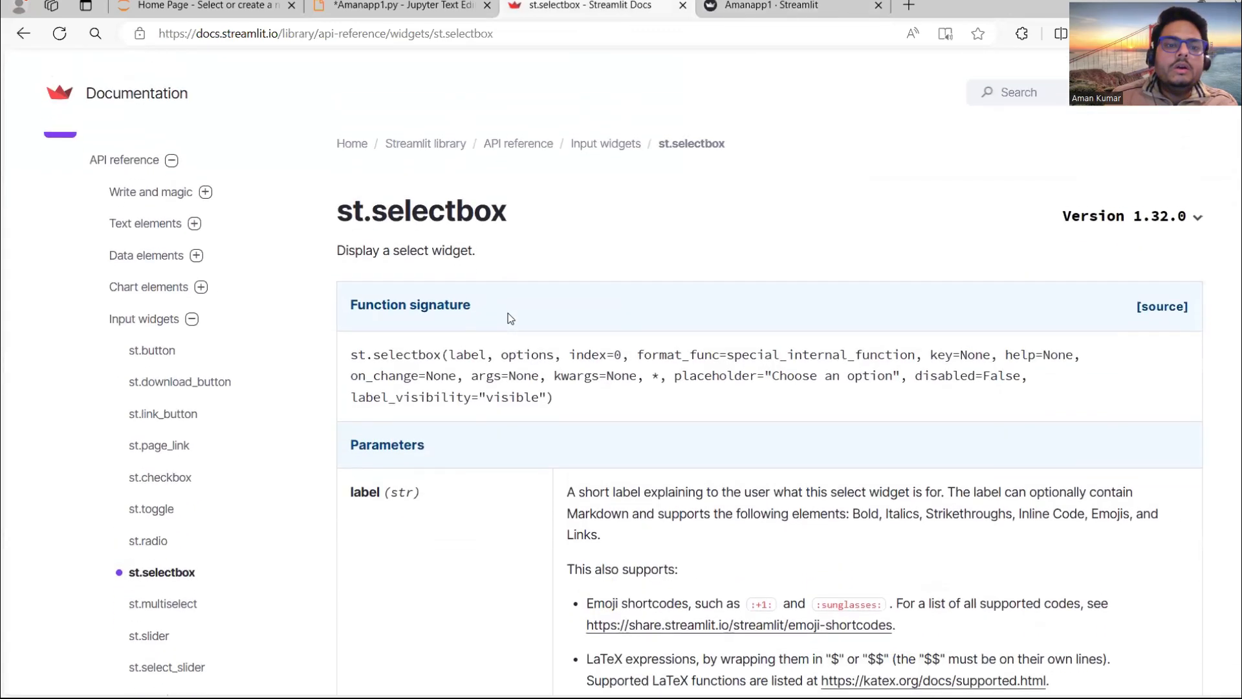
scroll(down, 3)
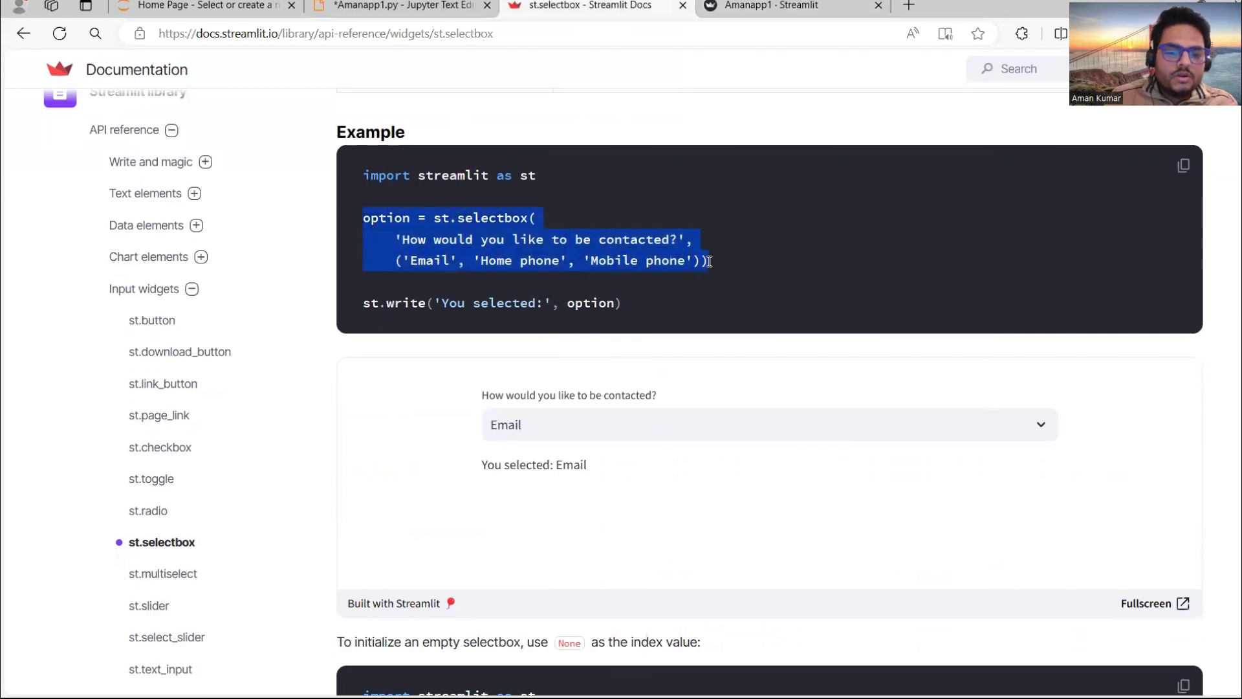
click(399, 6)
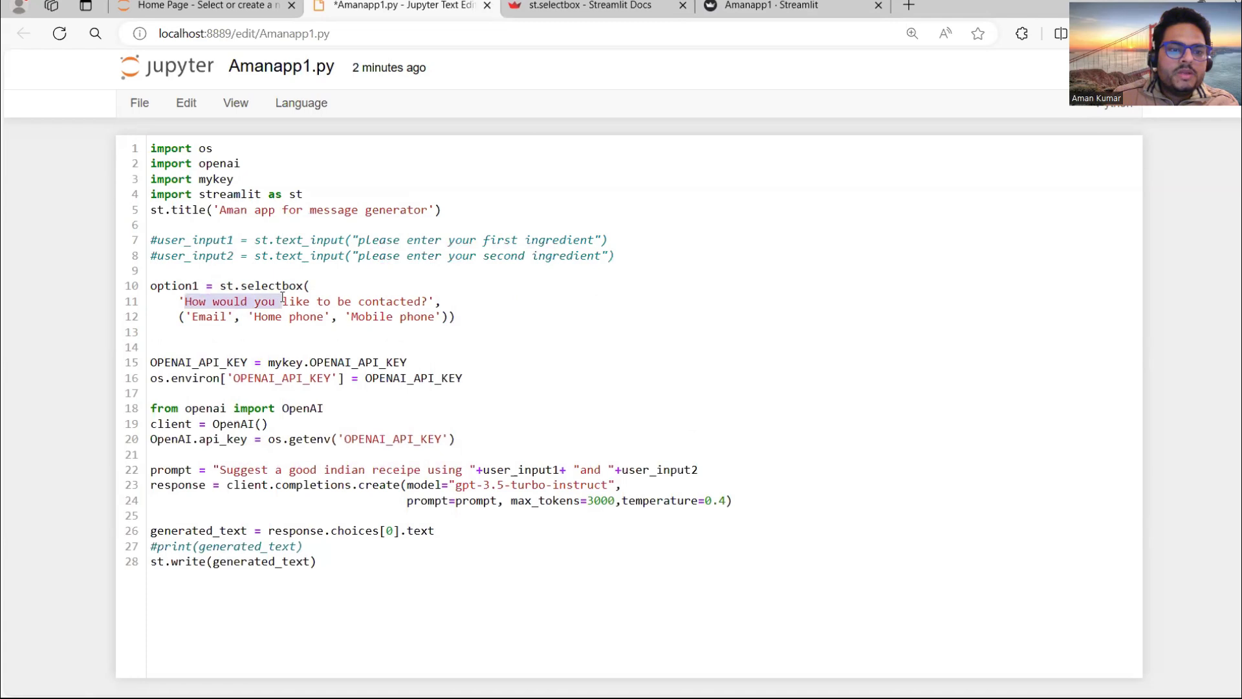
Step: Label the pasted option1 selectbox 'Please enter your relation'
text(Please enter ',)
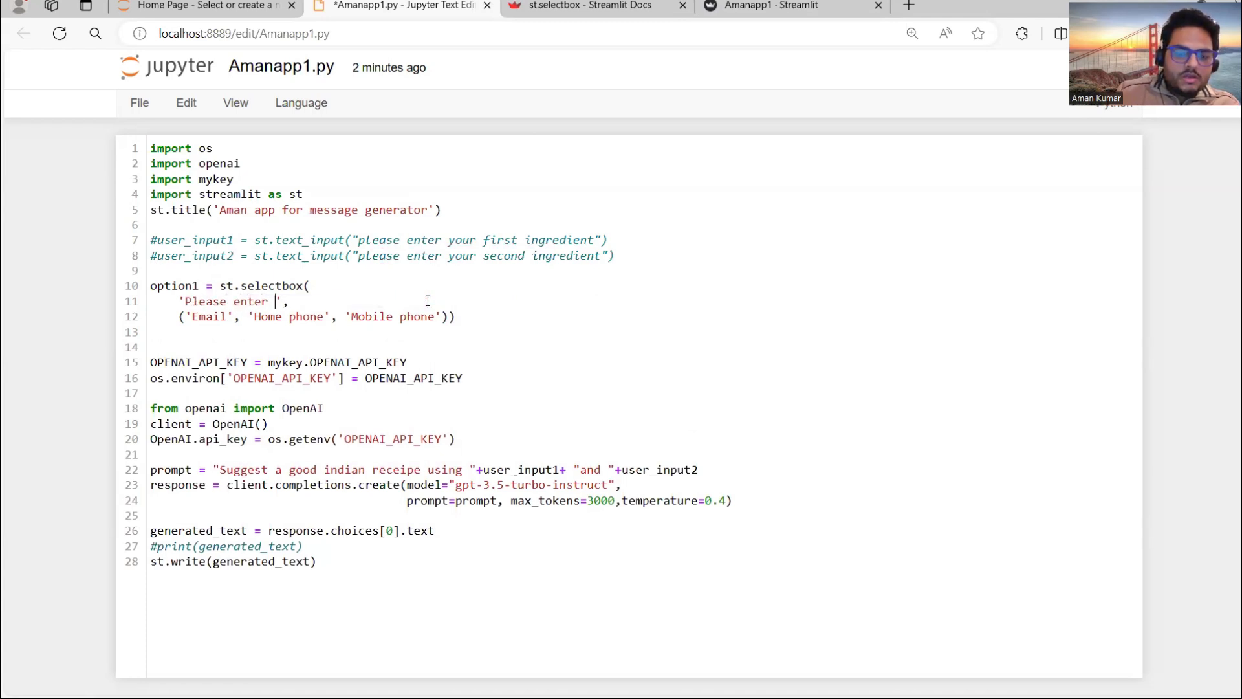
text(your relation)
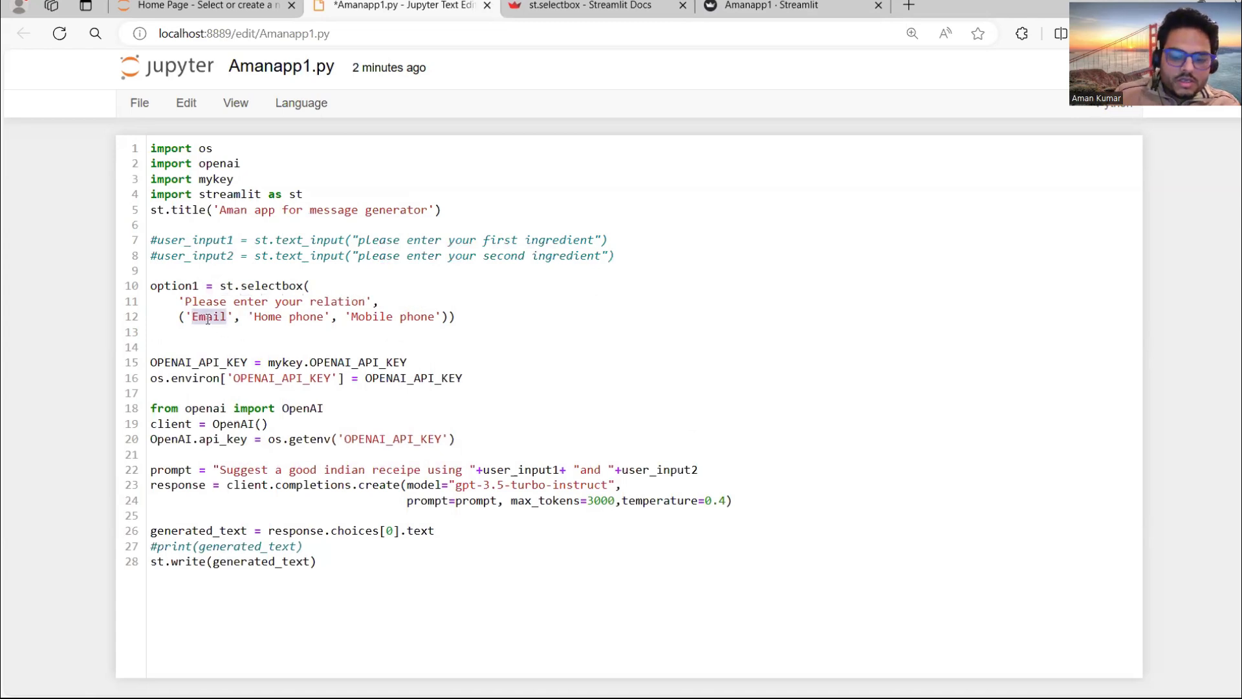
Step: Set its options to Mother, Father, Sibling, Boss, Wife and select the block to duplicate
text(Mother)
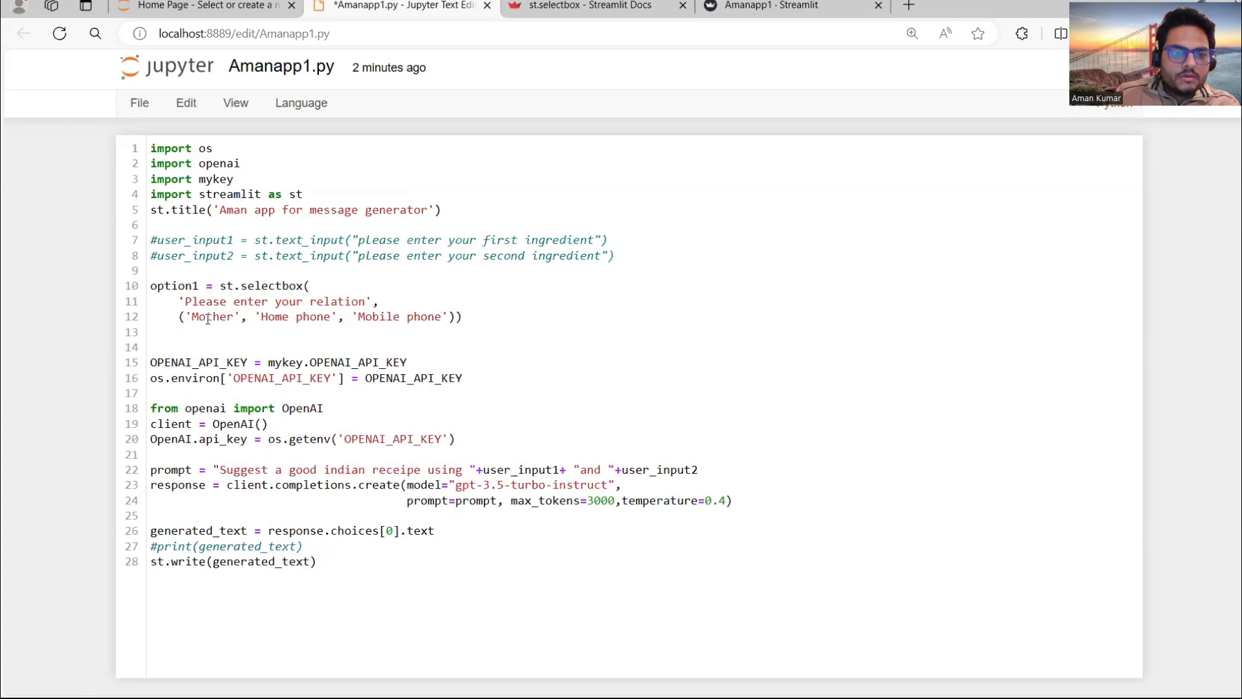
text(F)
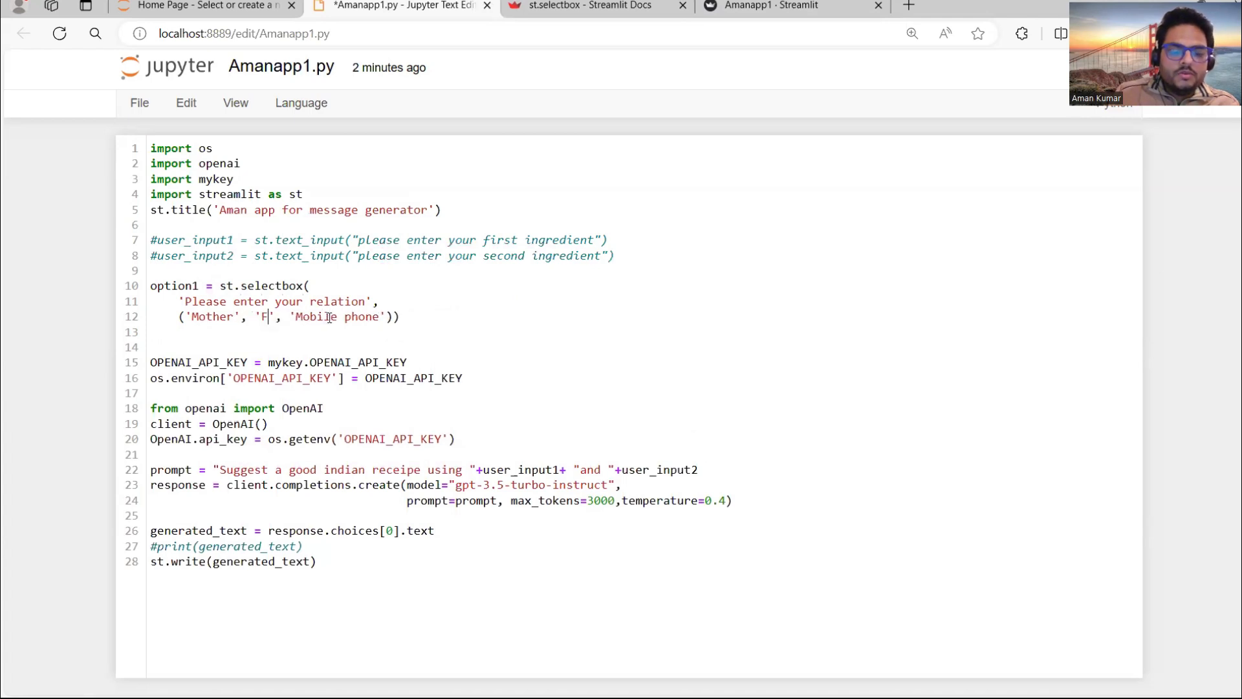
text(at)
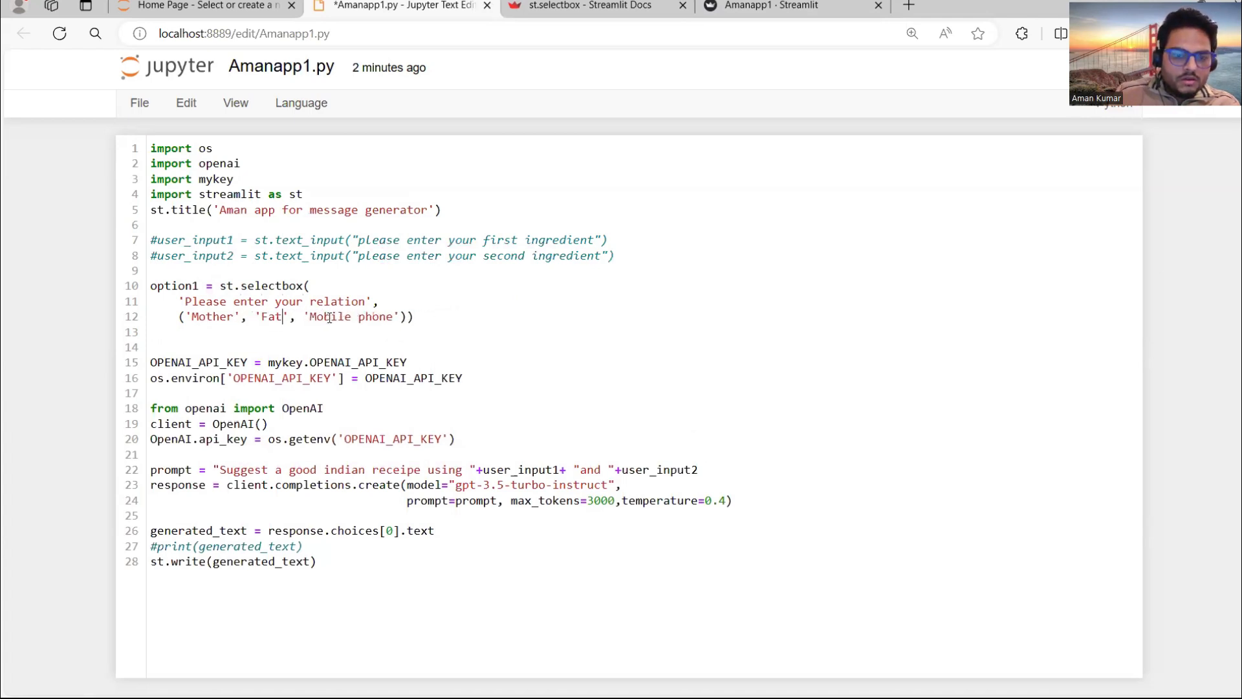
text(her)
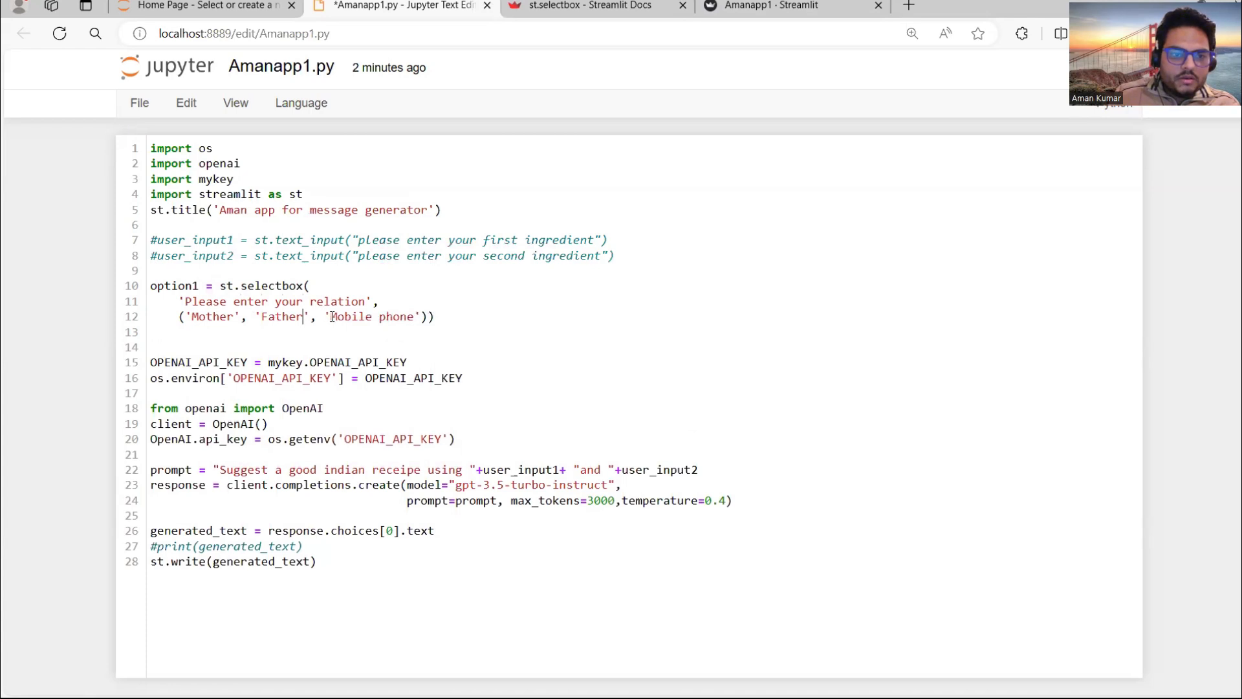
text(Sib)
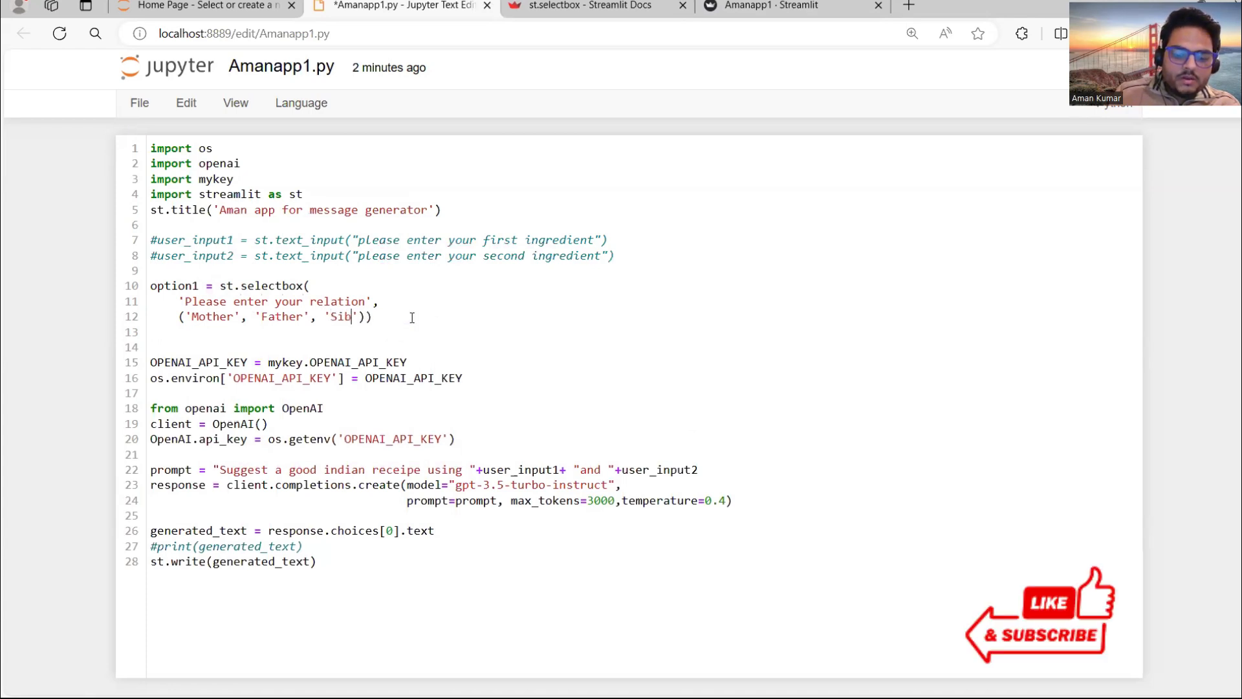
text(ling)
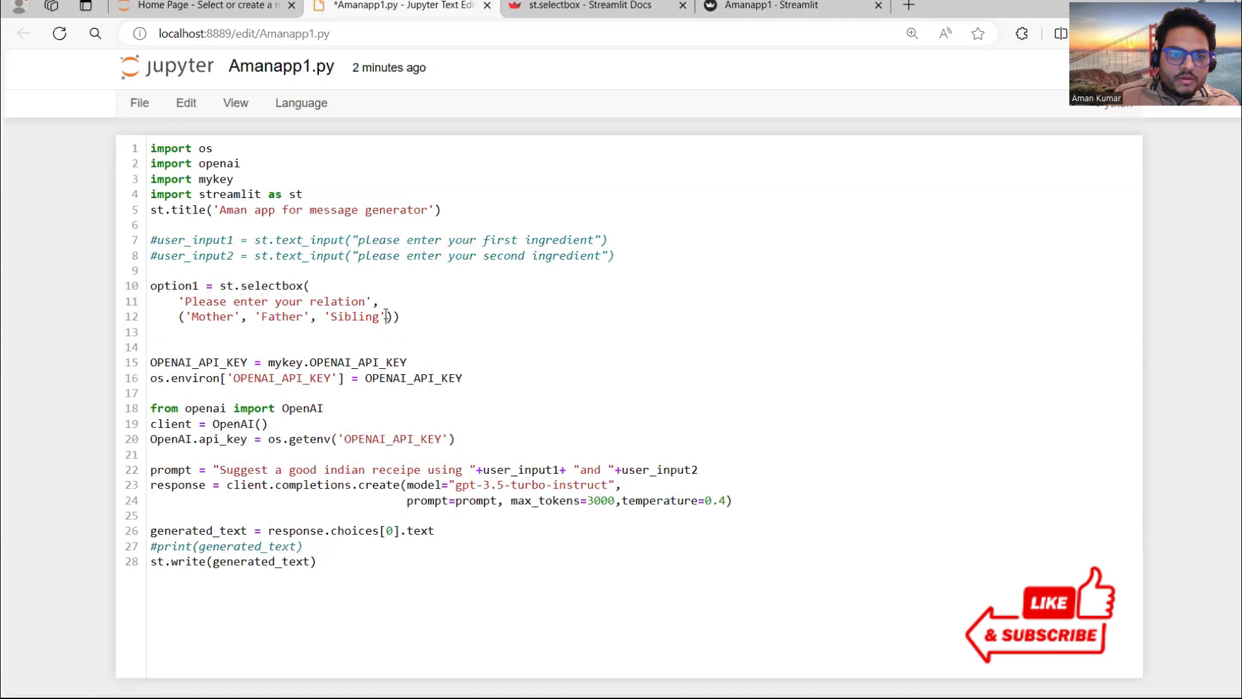
text('Bos)
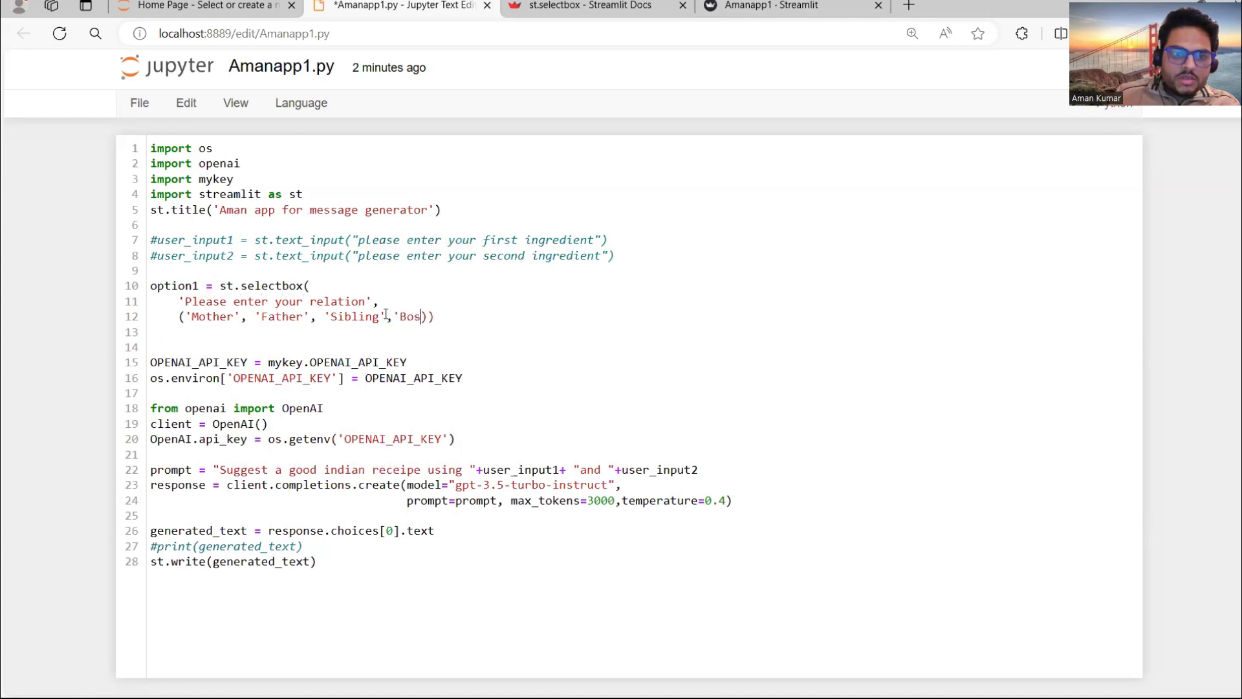
text(s)
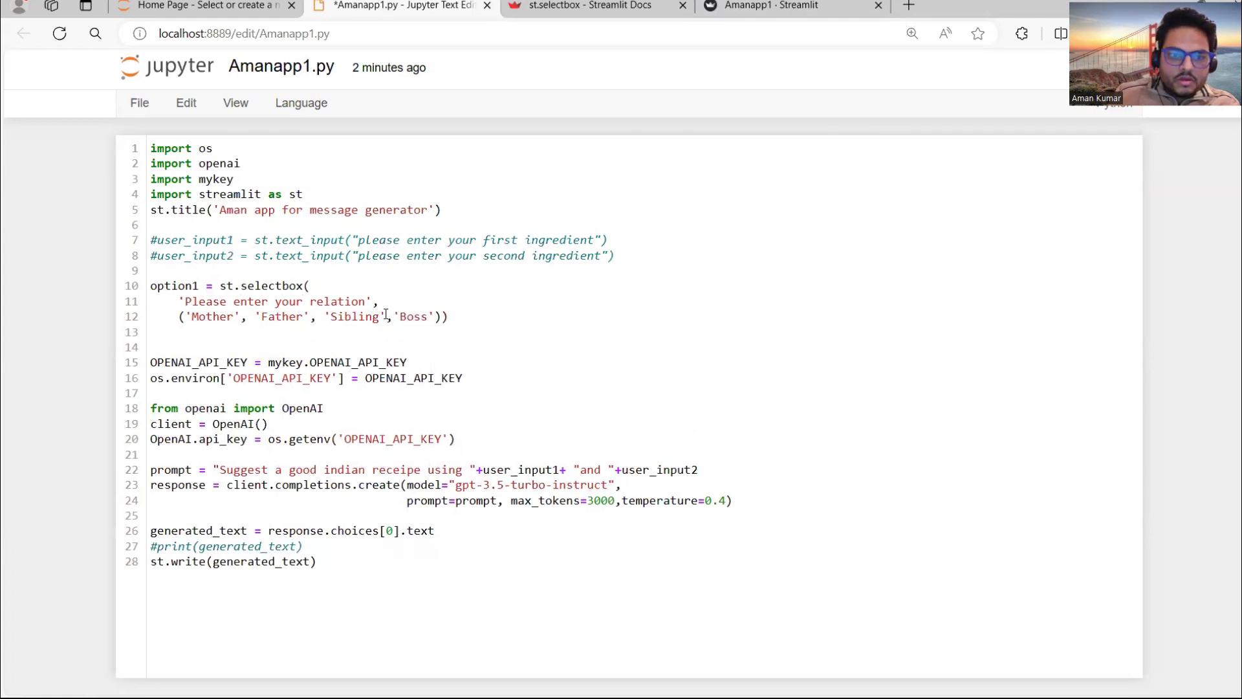
text(,'Wi)
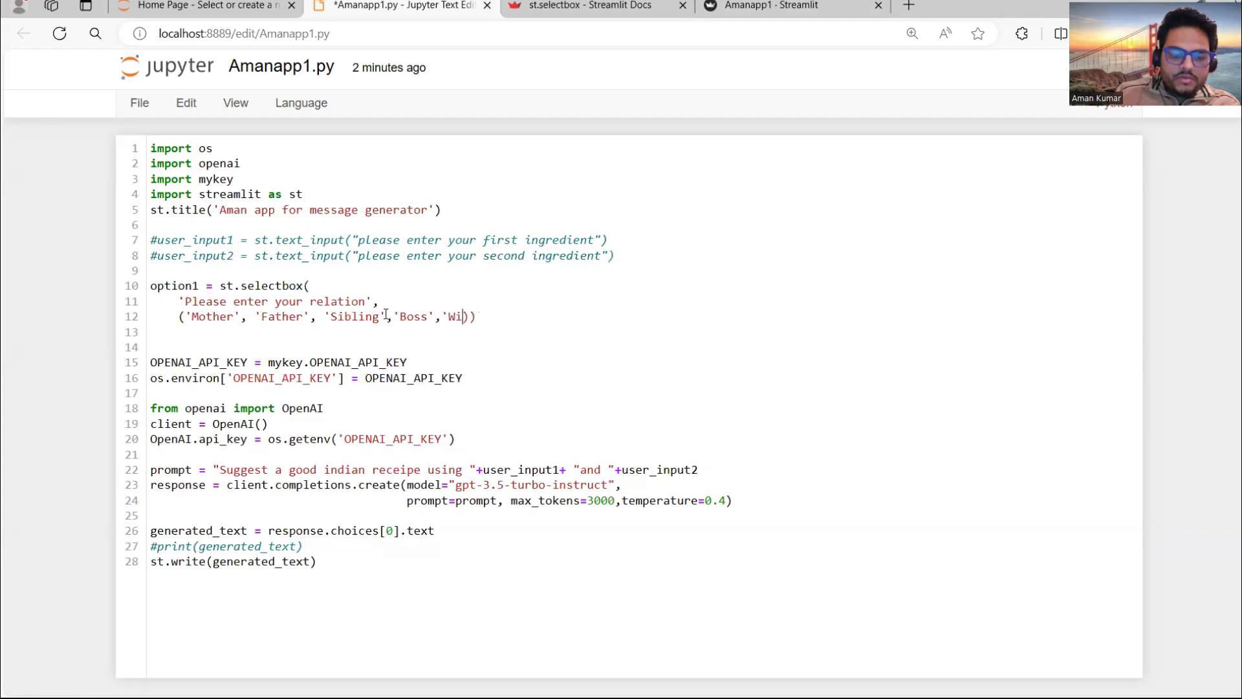
text(fe')
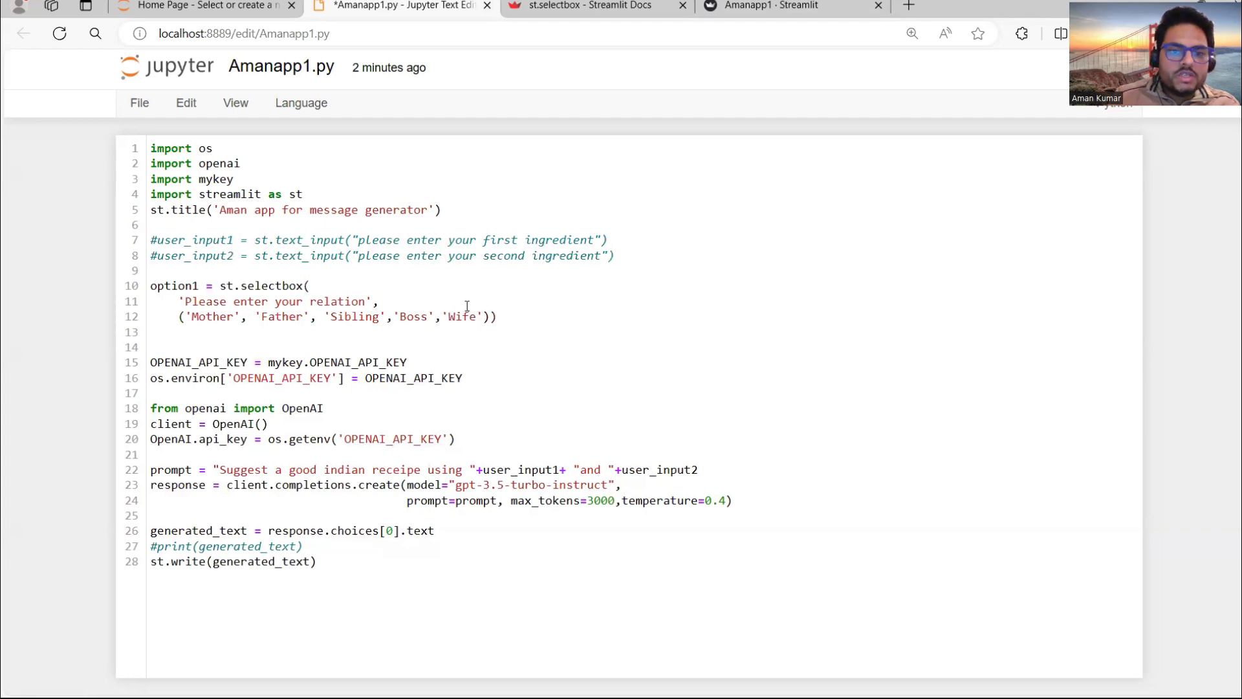
drag(150, 285, 497, 316)
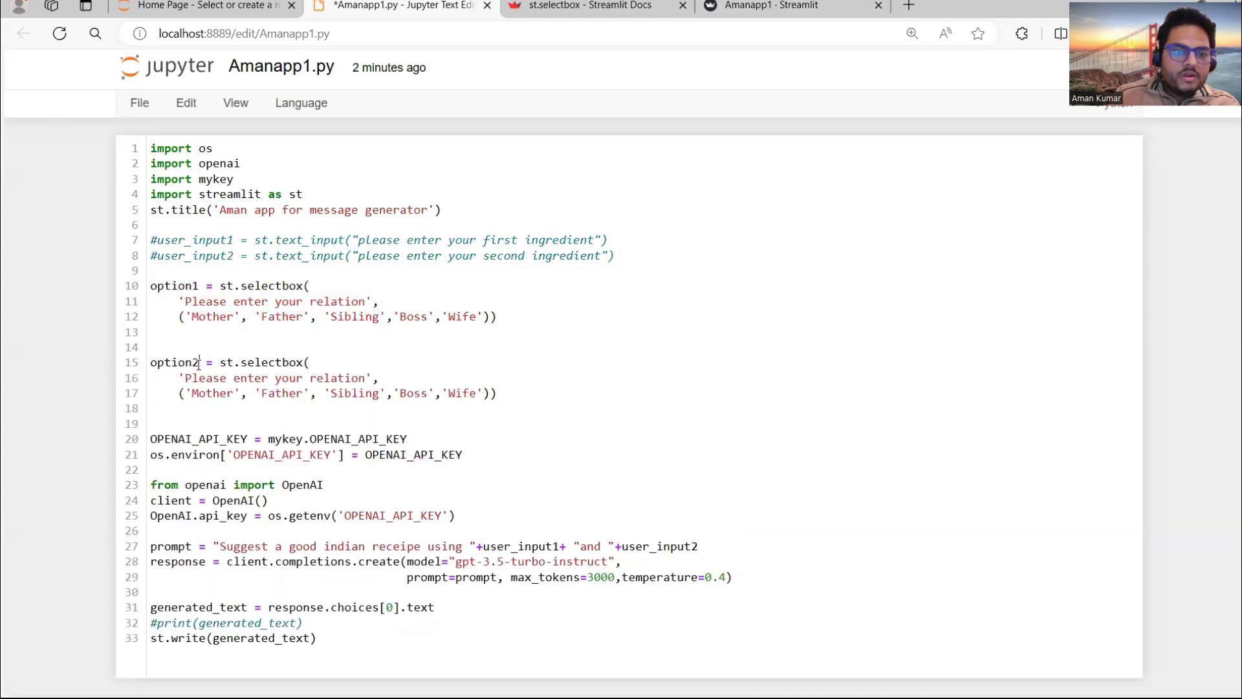
Step: Relabel the option2 selectbox 'Please select your context'
double_click(252, 378)
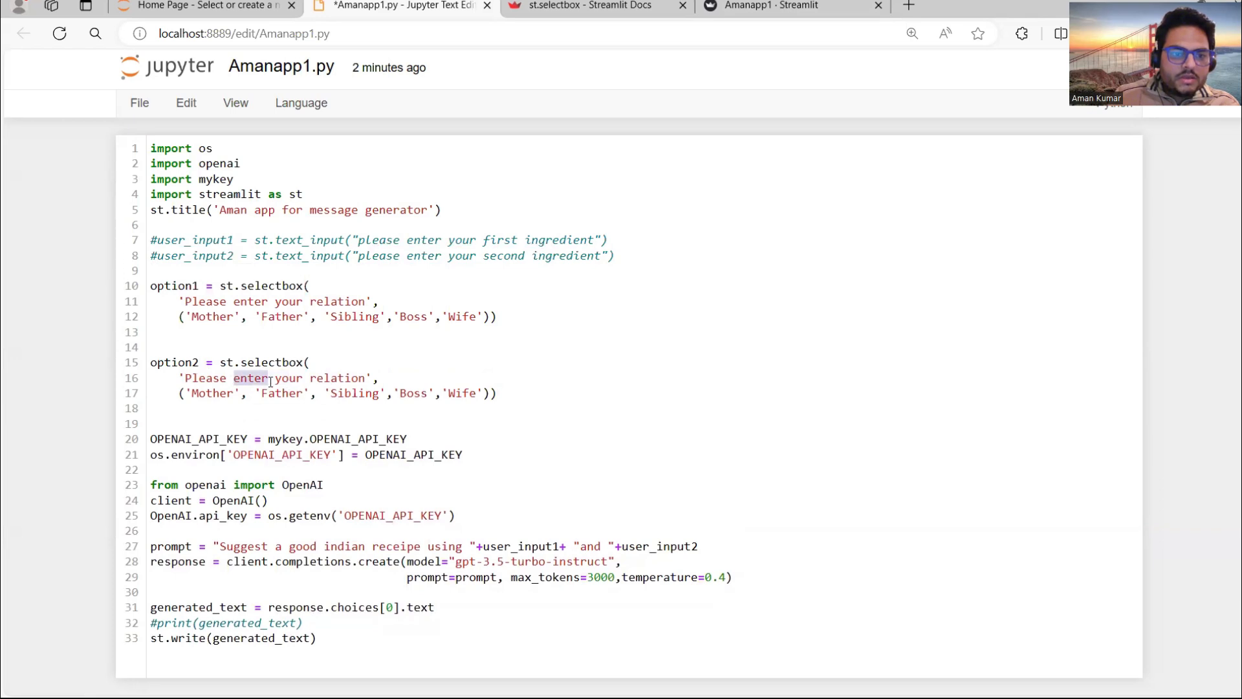
text(select)
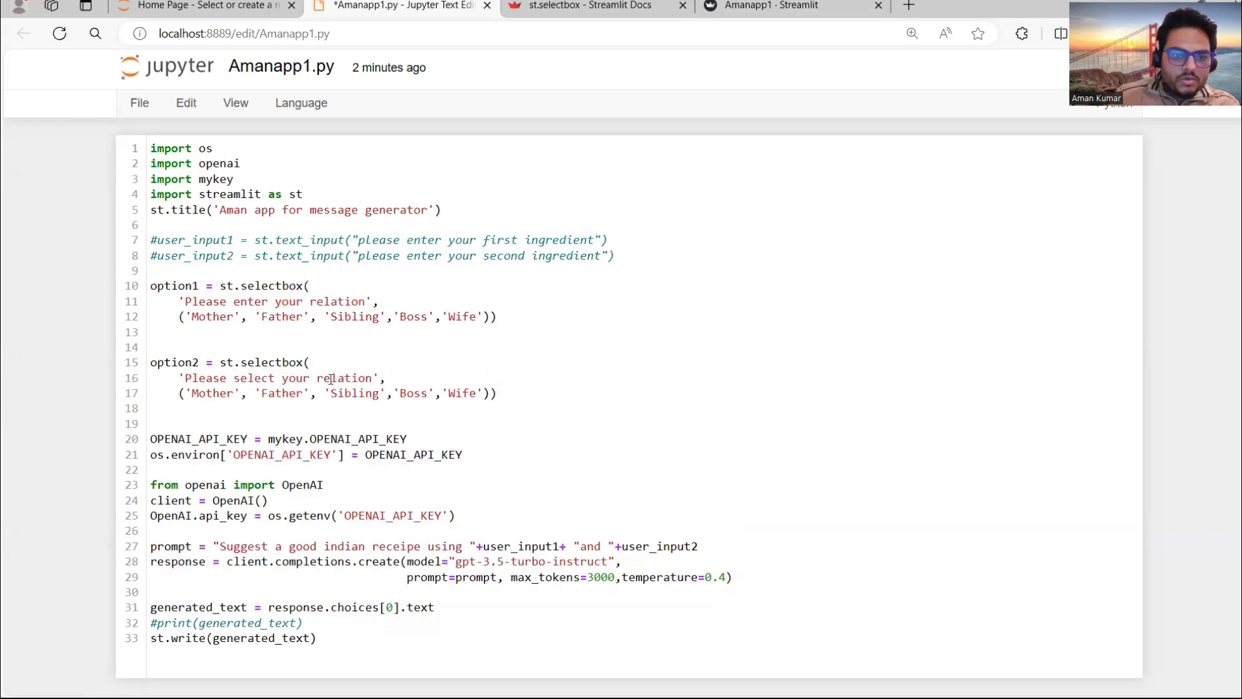
text(context)
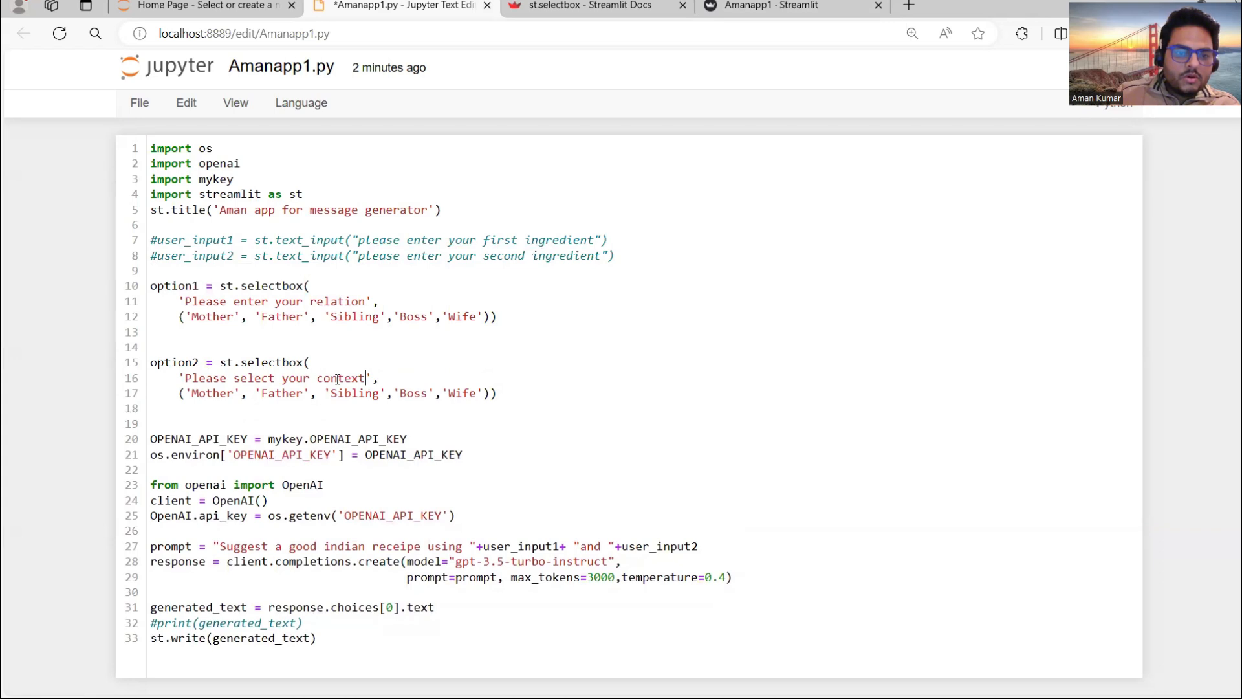
Step: Set its options to Thank you, plan holiday, Apology and applying leave
double_click(211, 393)
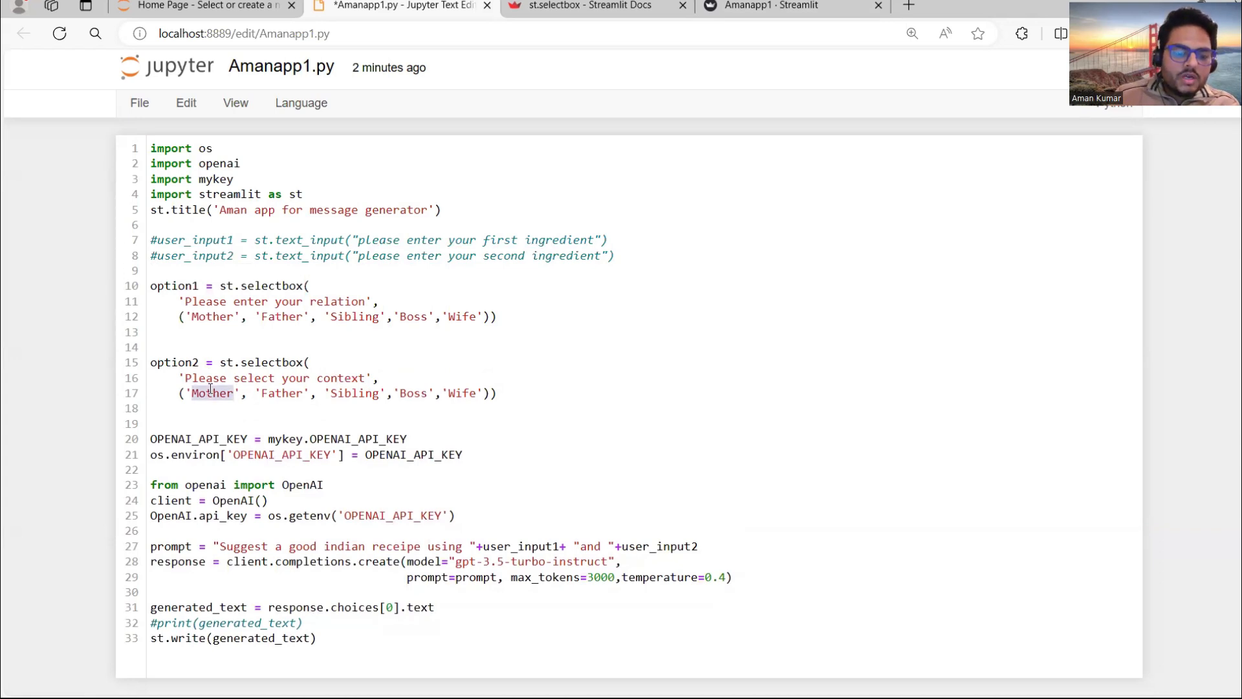
text(Thank you)
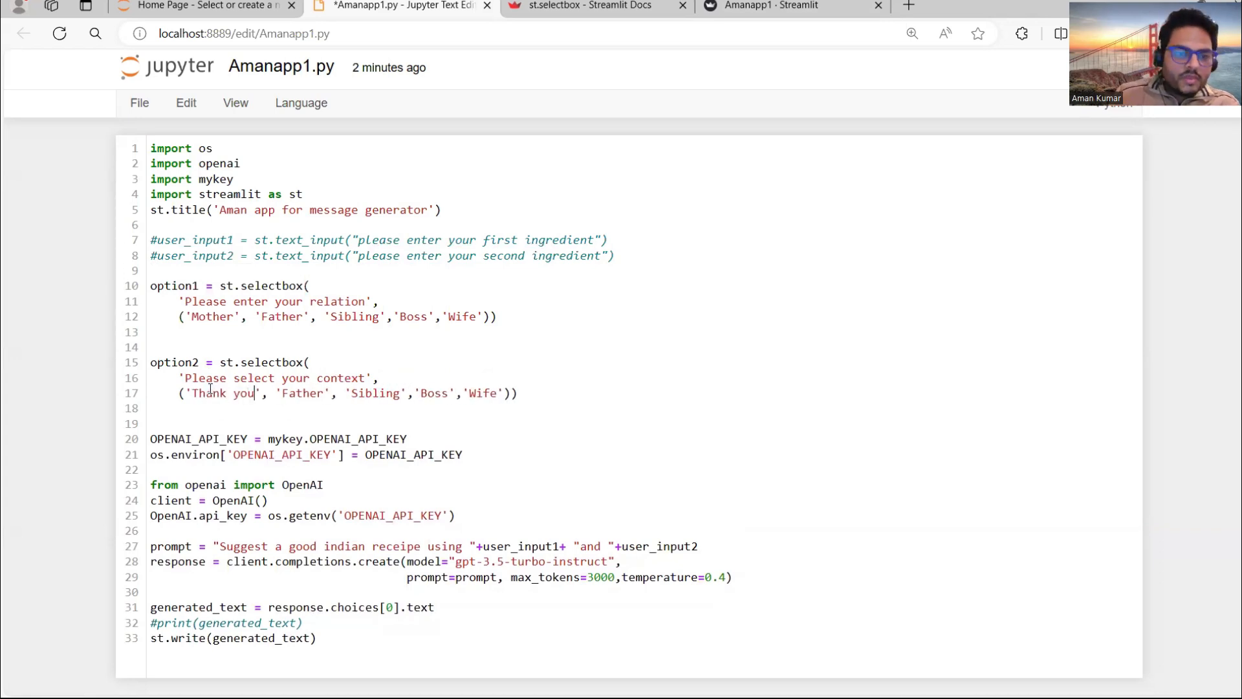
text(plan holiday)
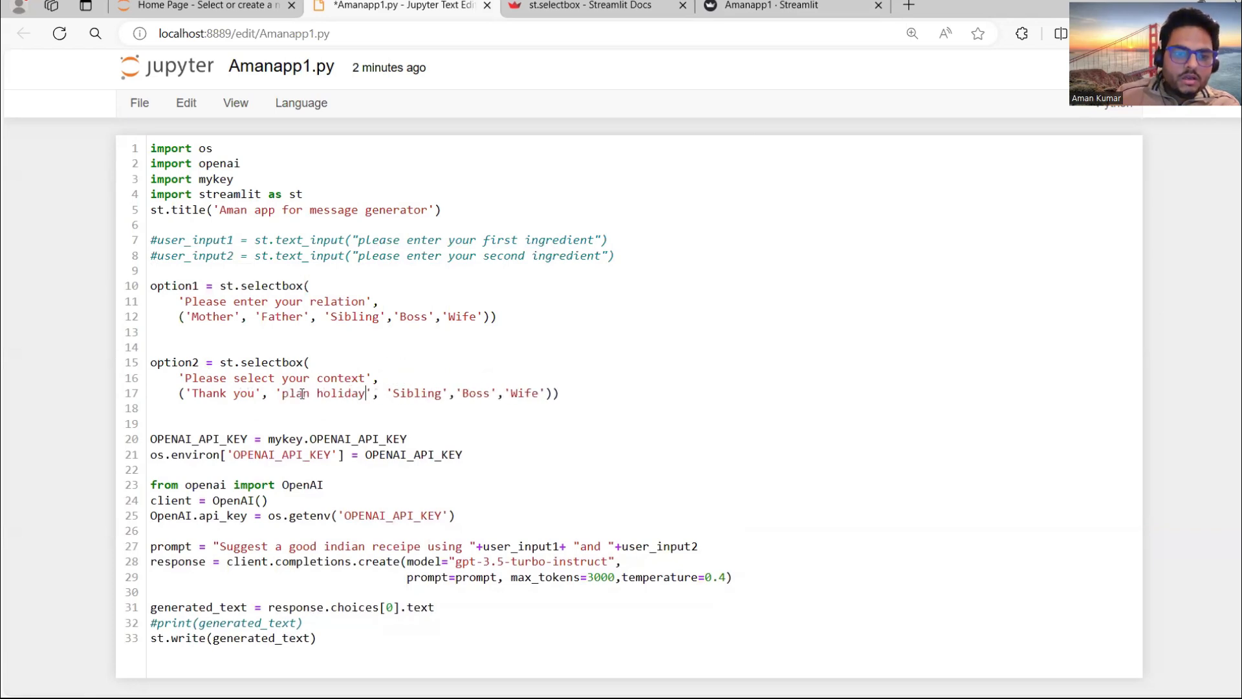
text(Apl)
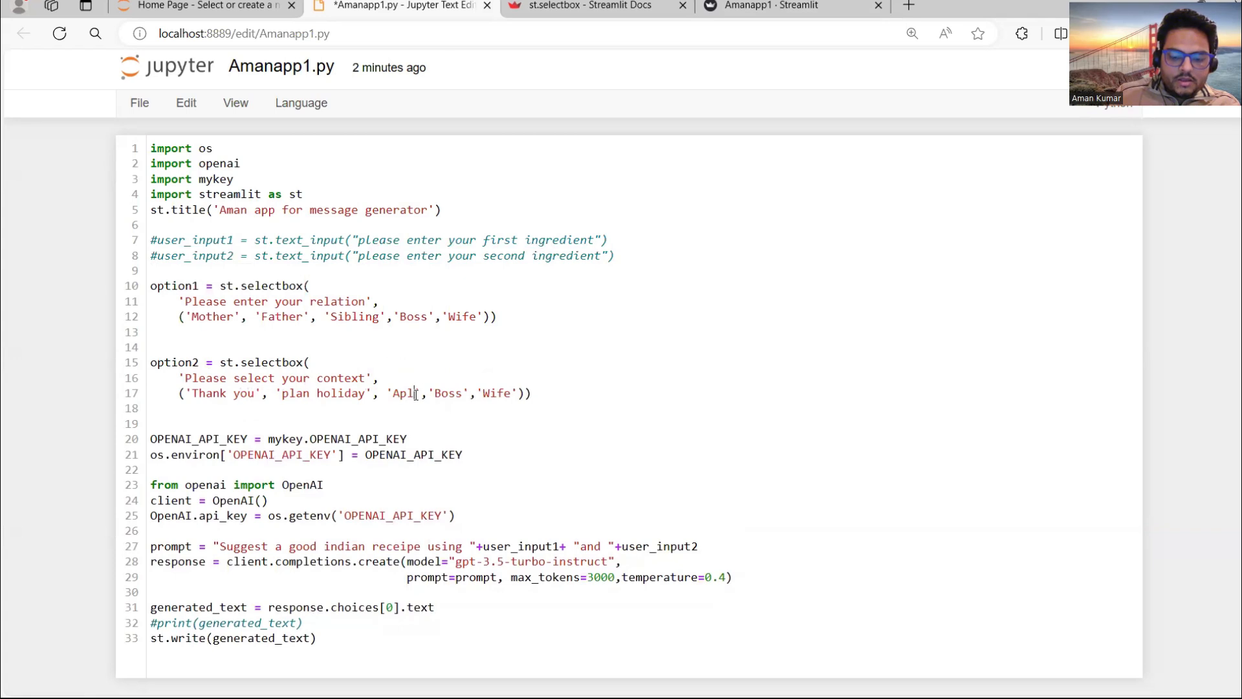
text(ogy)
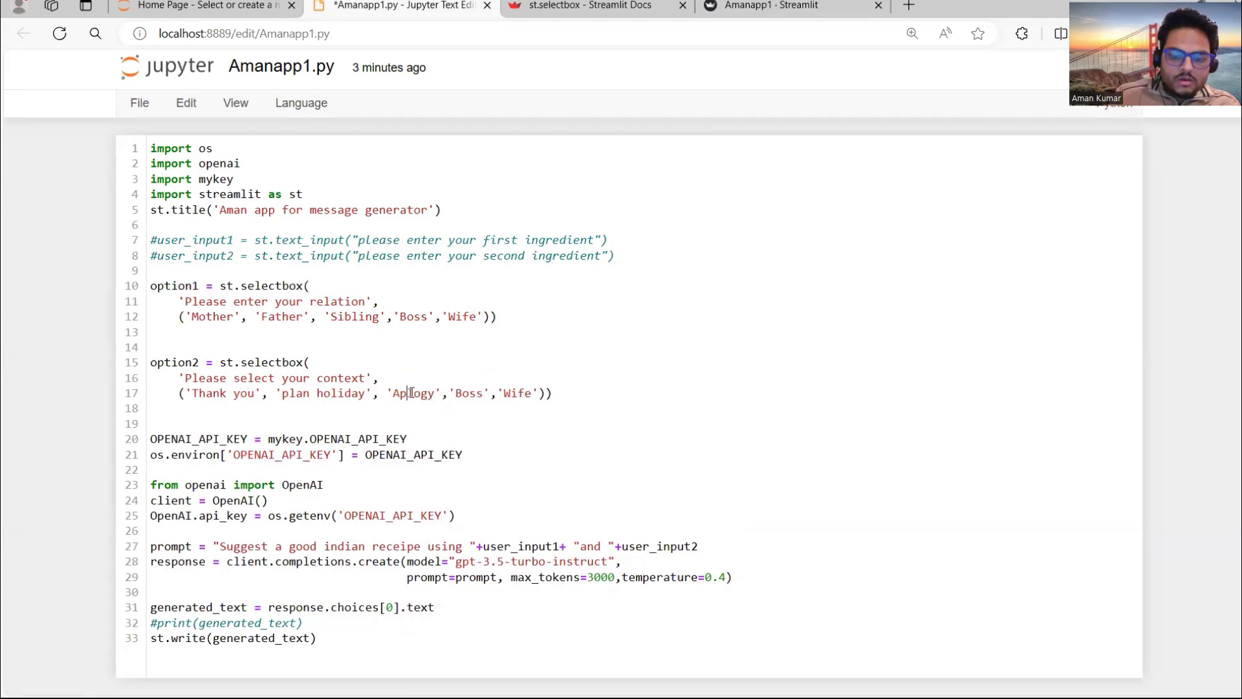
double_click(475, 393)
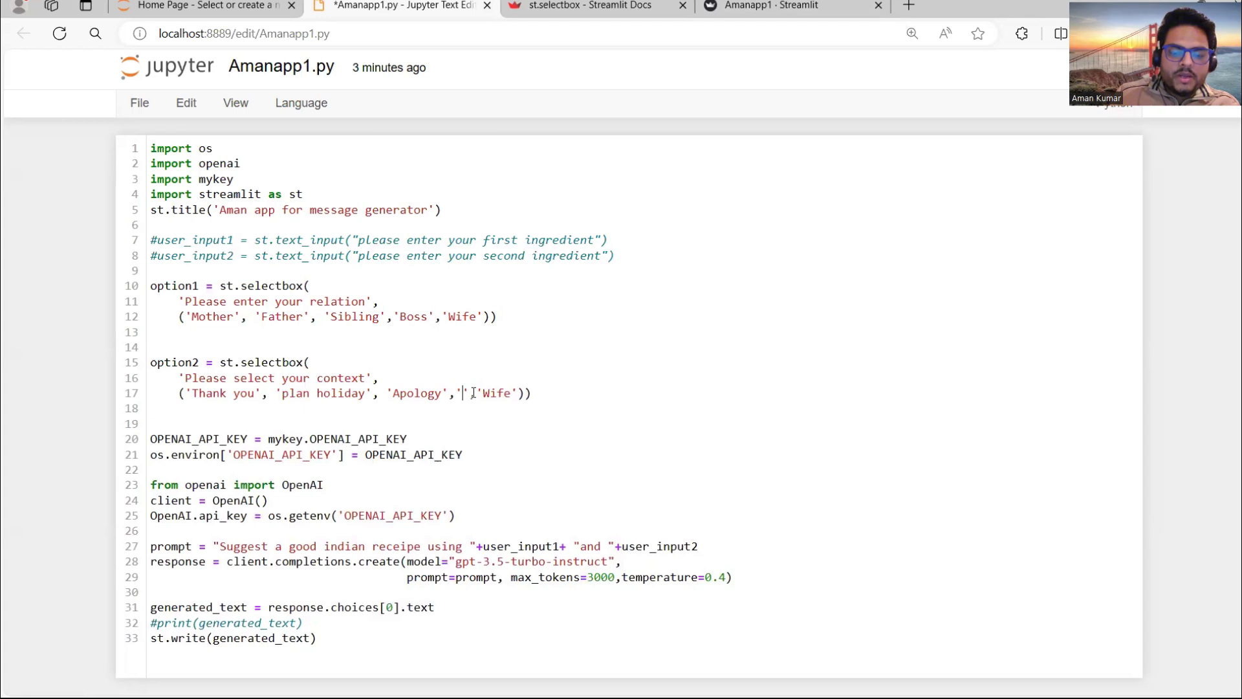
text(applying leav)
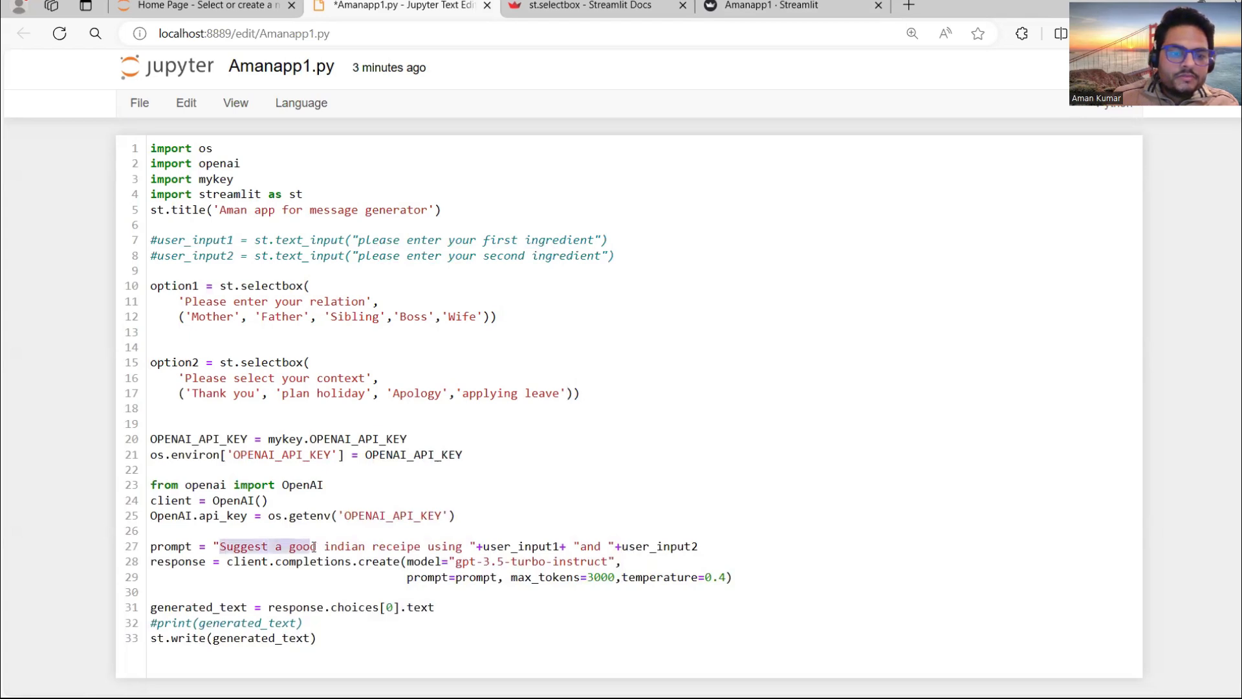
Step: Rewrite the prompt to ask for a message written to my option1
text(Writ)
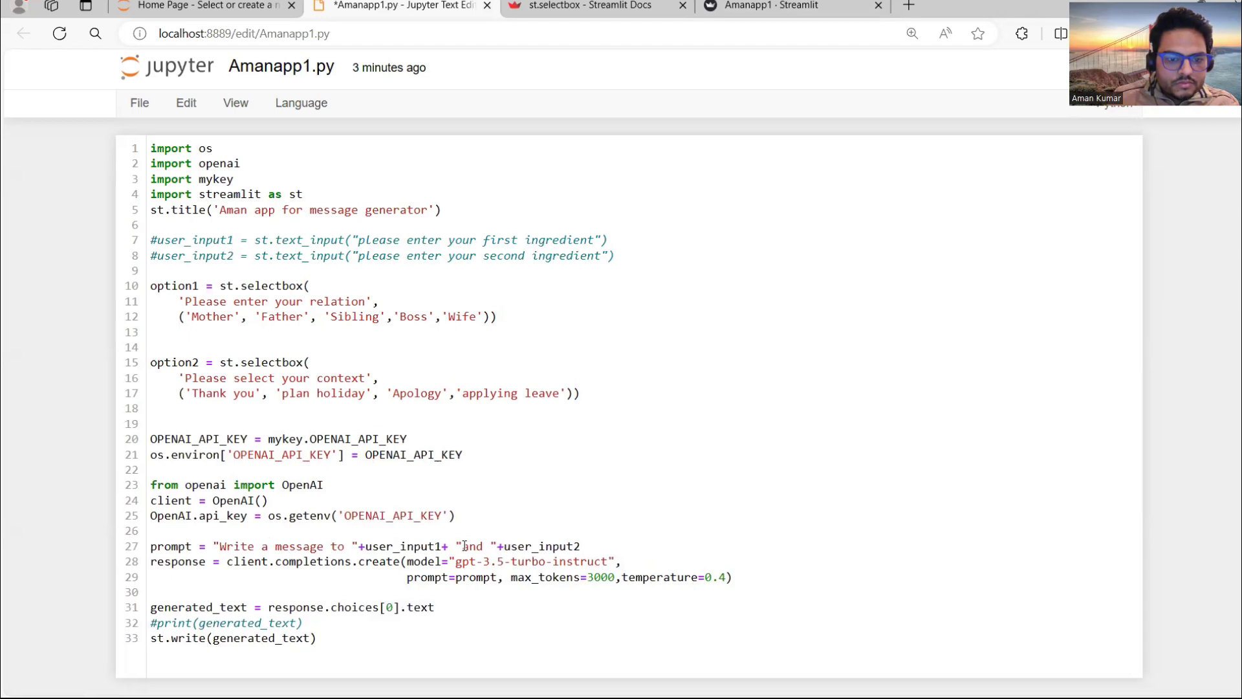
text(my)
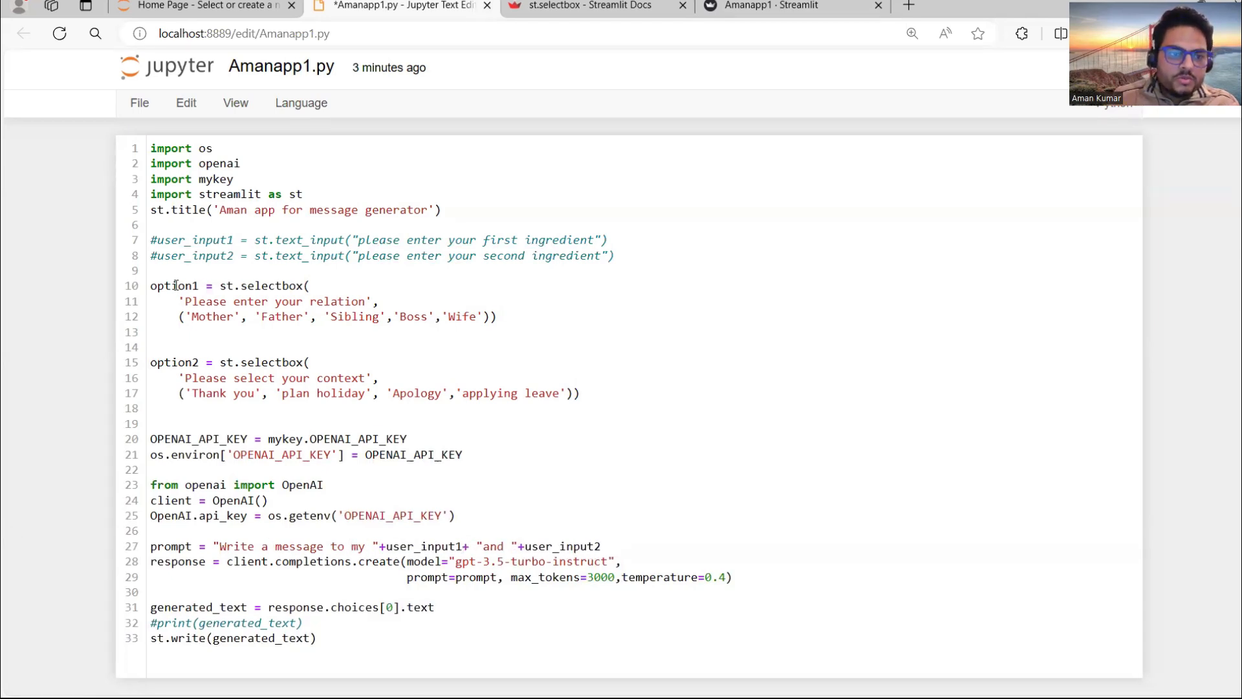
double_click(173, 285)
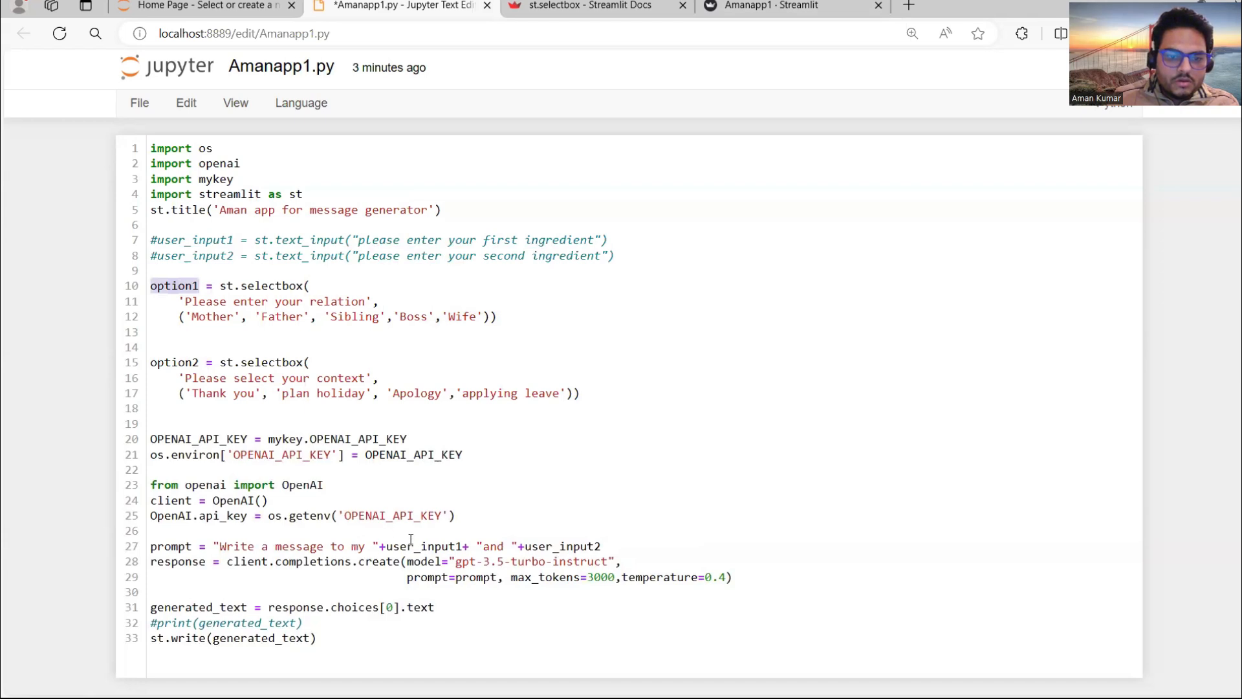
text(option1)
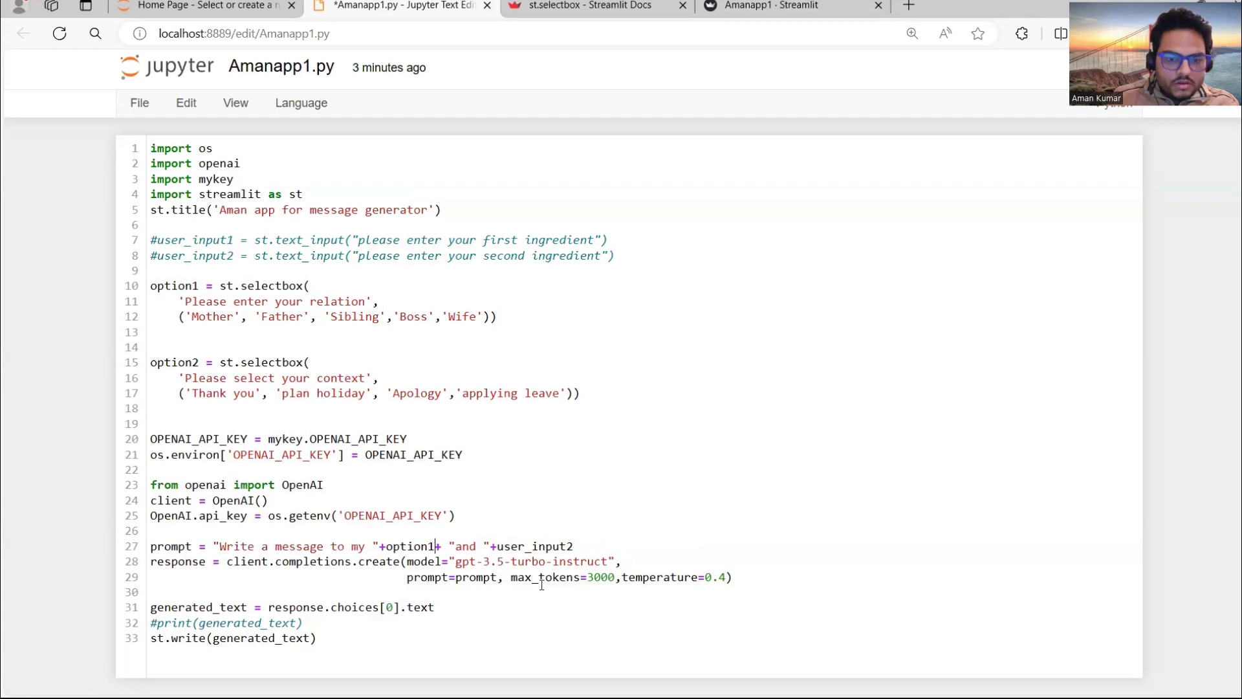
Step: Change "and" to "about" and replace user_input2 with option2
text(a)
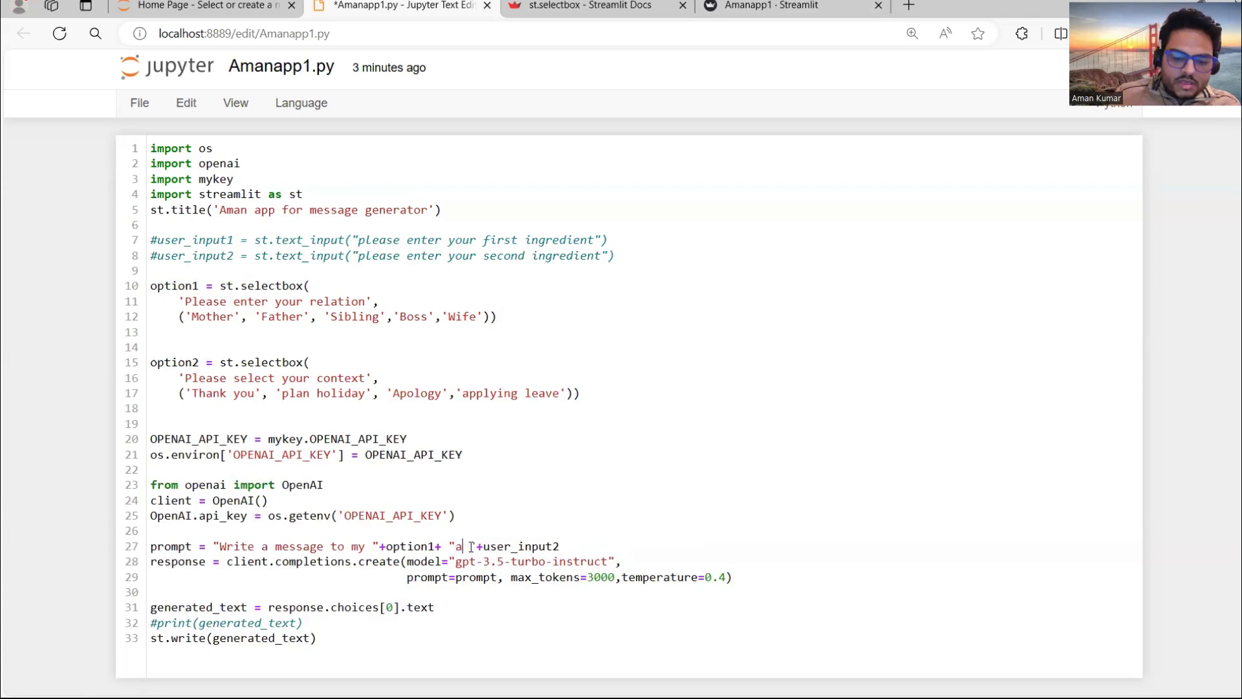
text(bout)
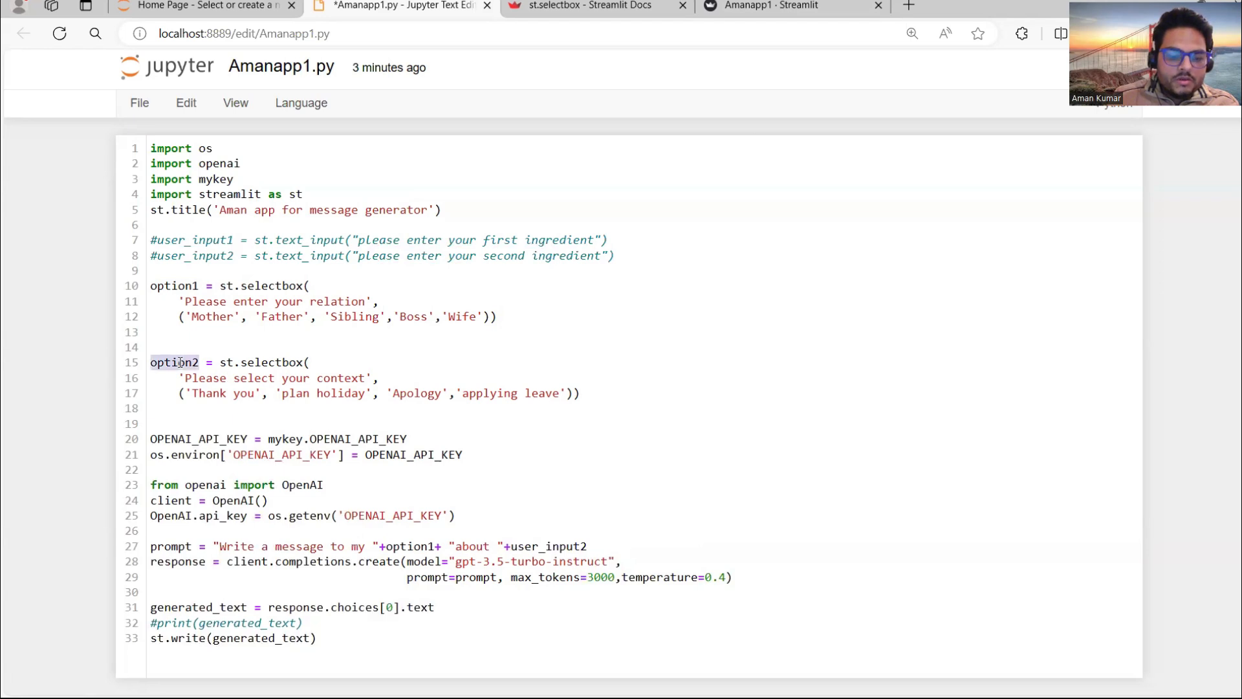
double_click(548, 546)
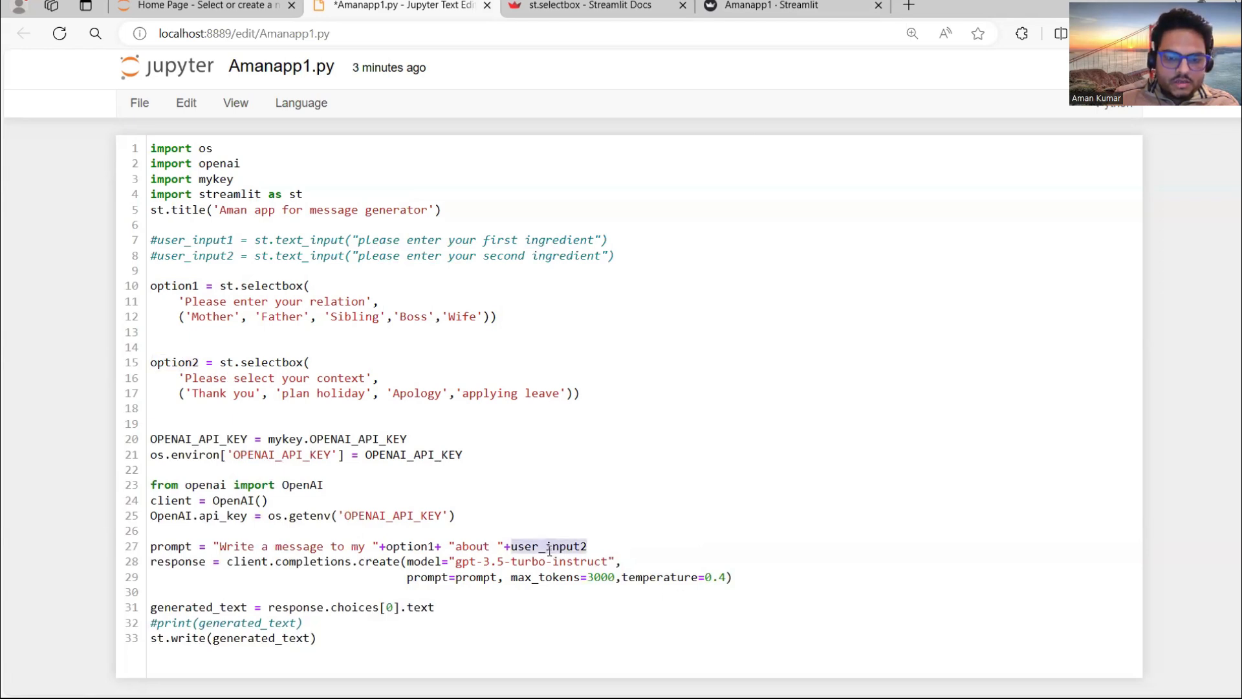
text(option2)
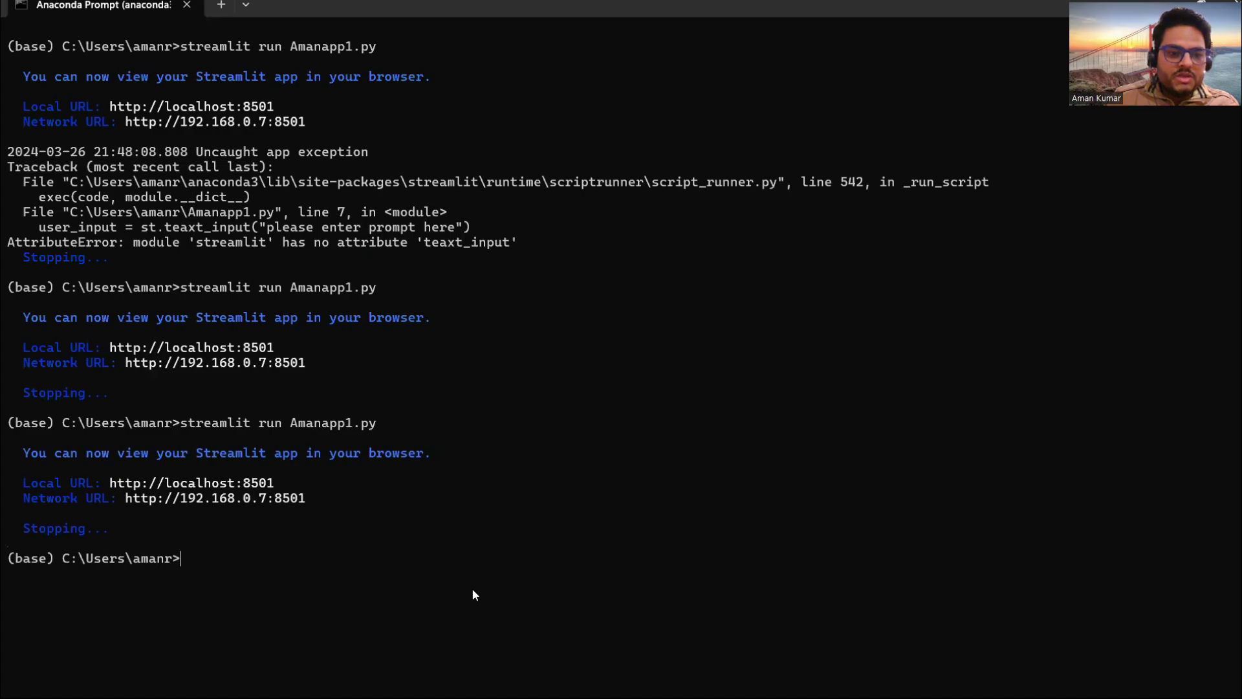
Step: Run 'streamlit run Amanapp1.py' in the Anaconda Prompt
click(761, 5)
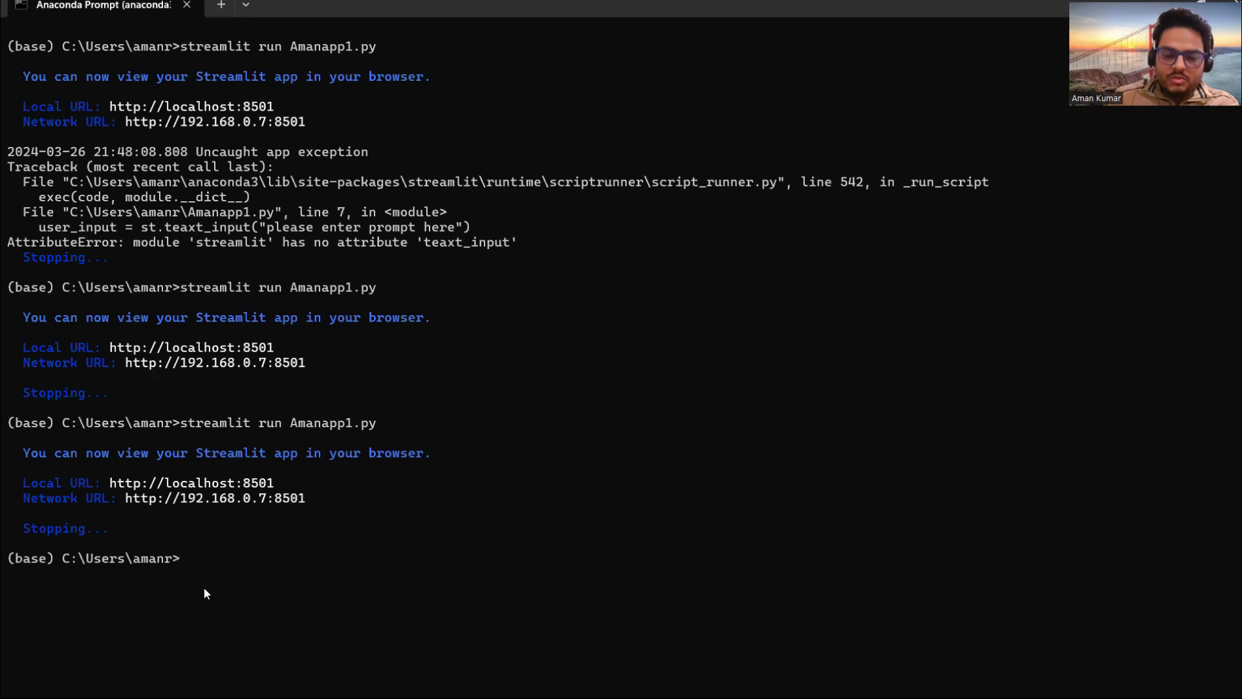
text(streamlit run Amanapp1.py)
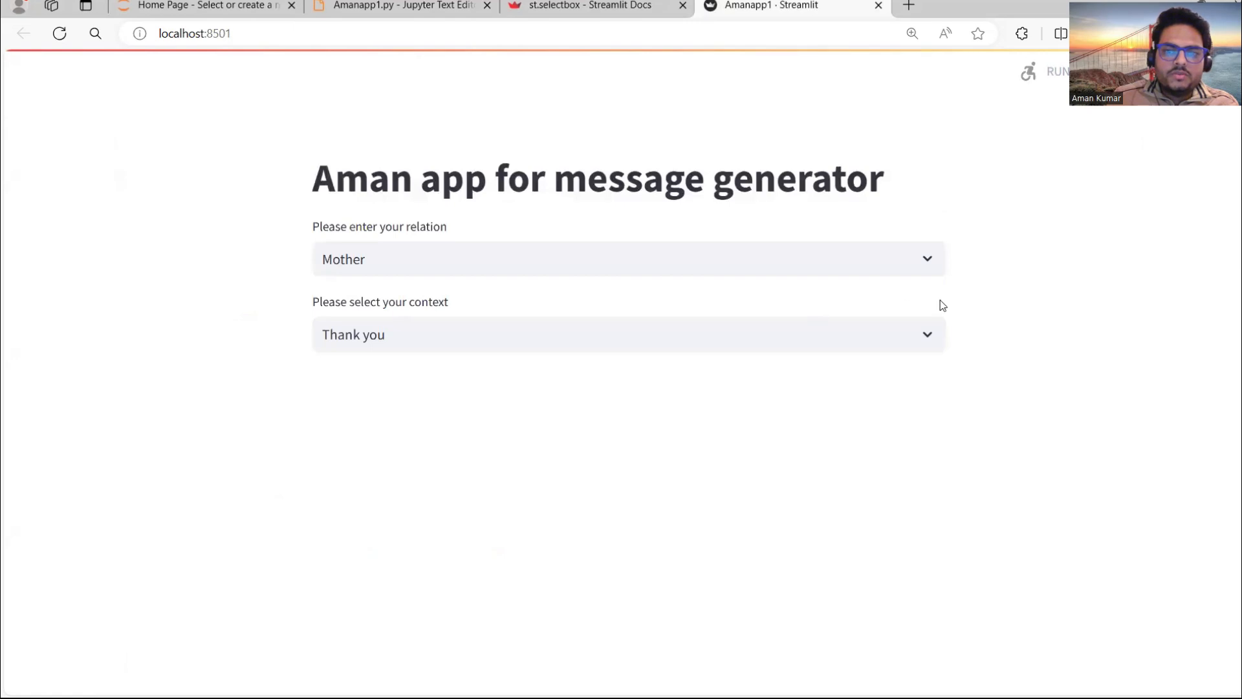
mouse_move(791, 326)
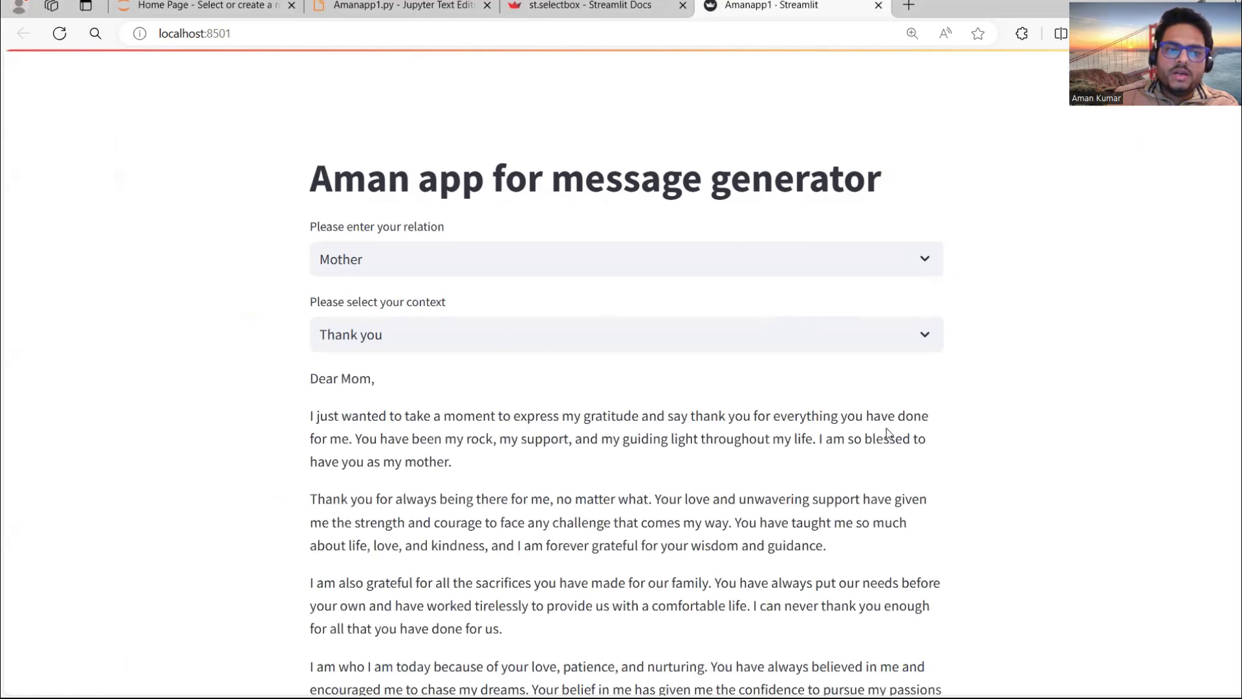
Step: Generate a thank-you message with Wife as the relation and review the generated text
scroll(down, 3)
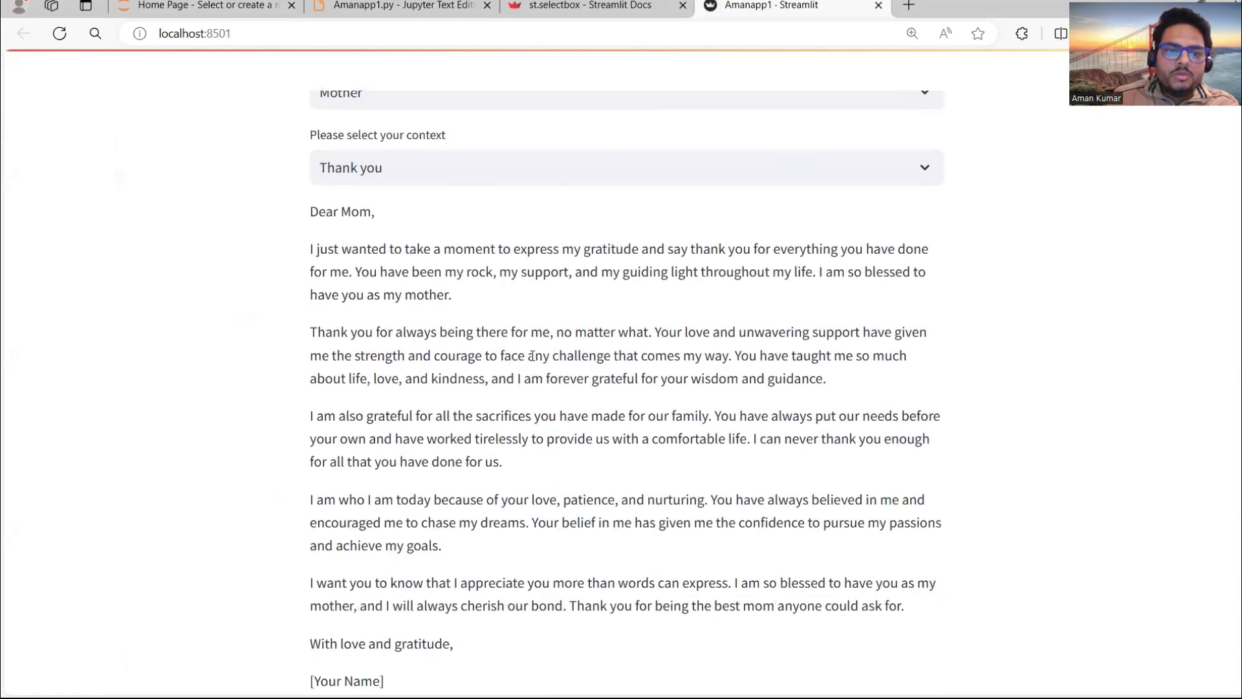
drag(434, 249, 452, 295)
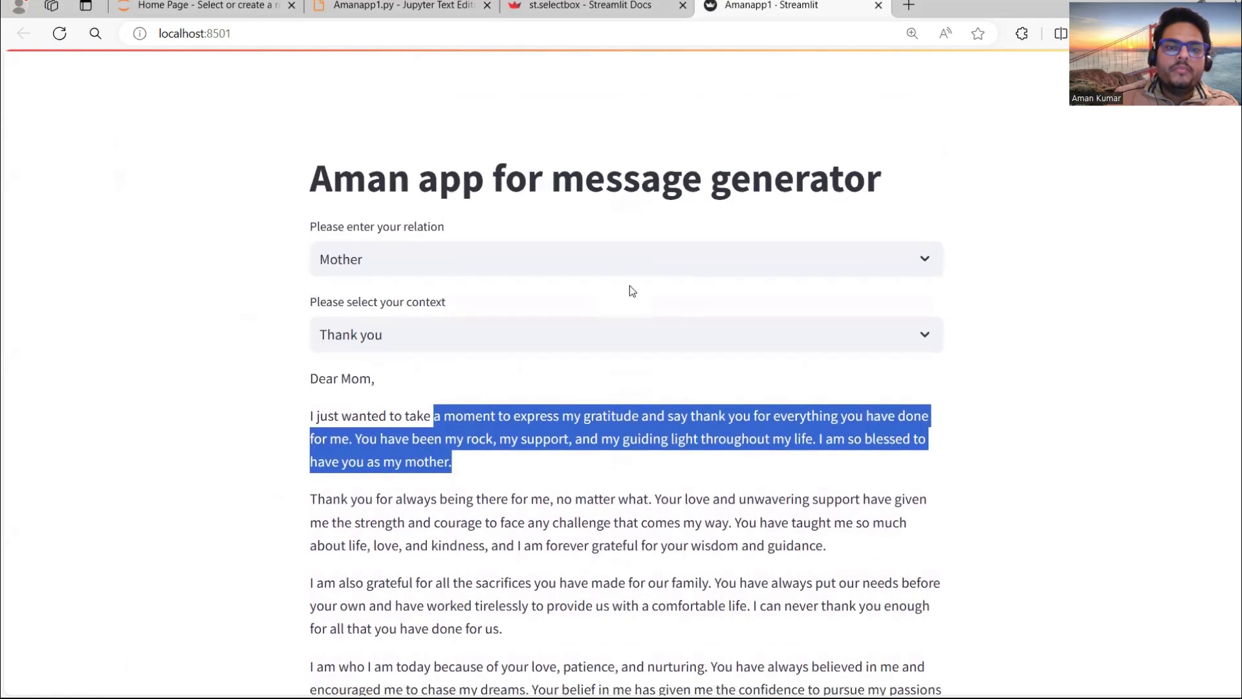
click(625, 258)
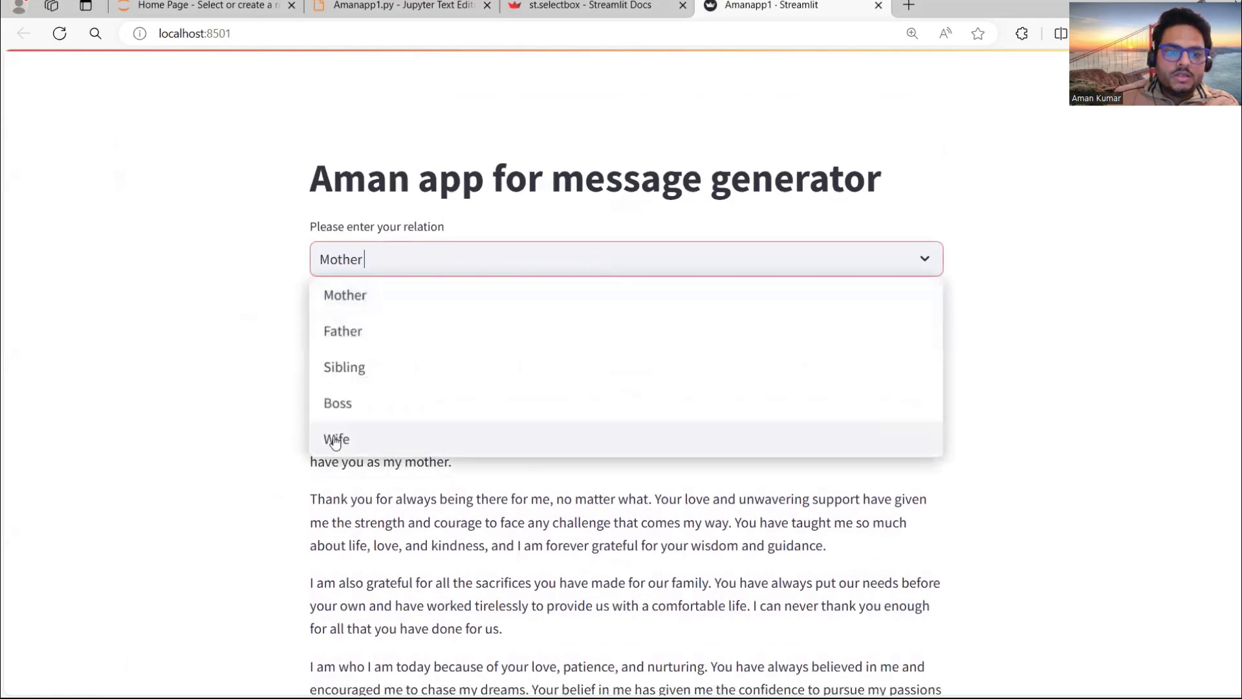
click(336, 439)
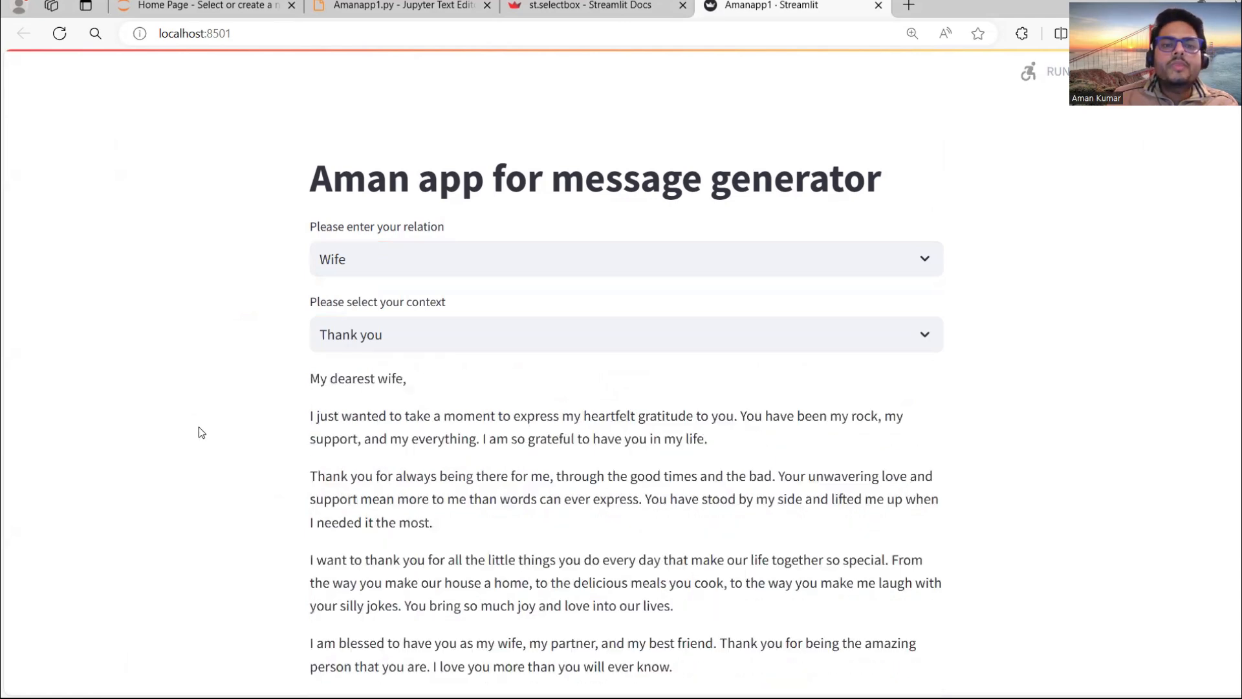
scroll(down, 3)
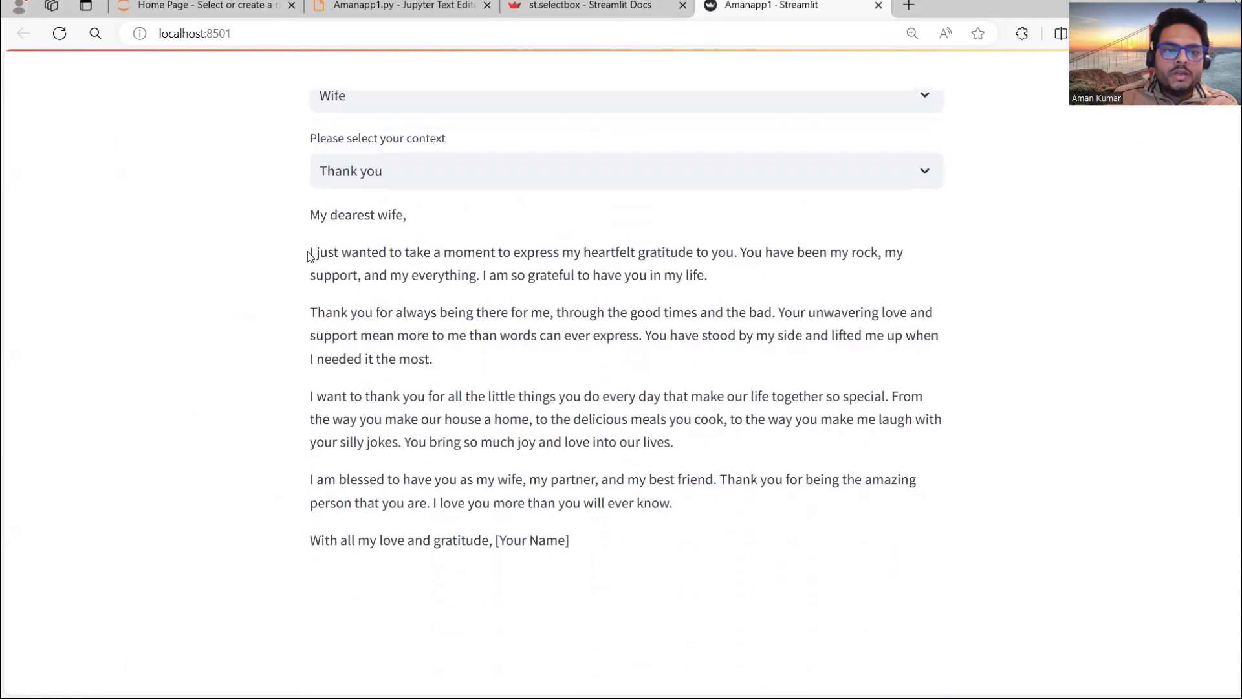
drag(309, 252, 647, 419)
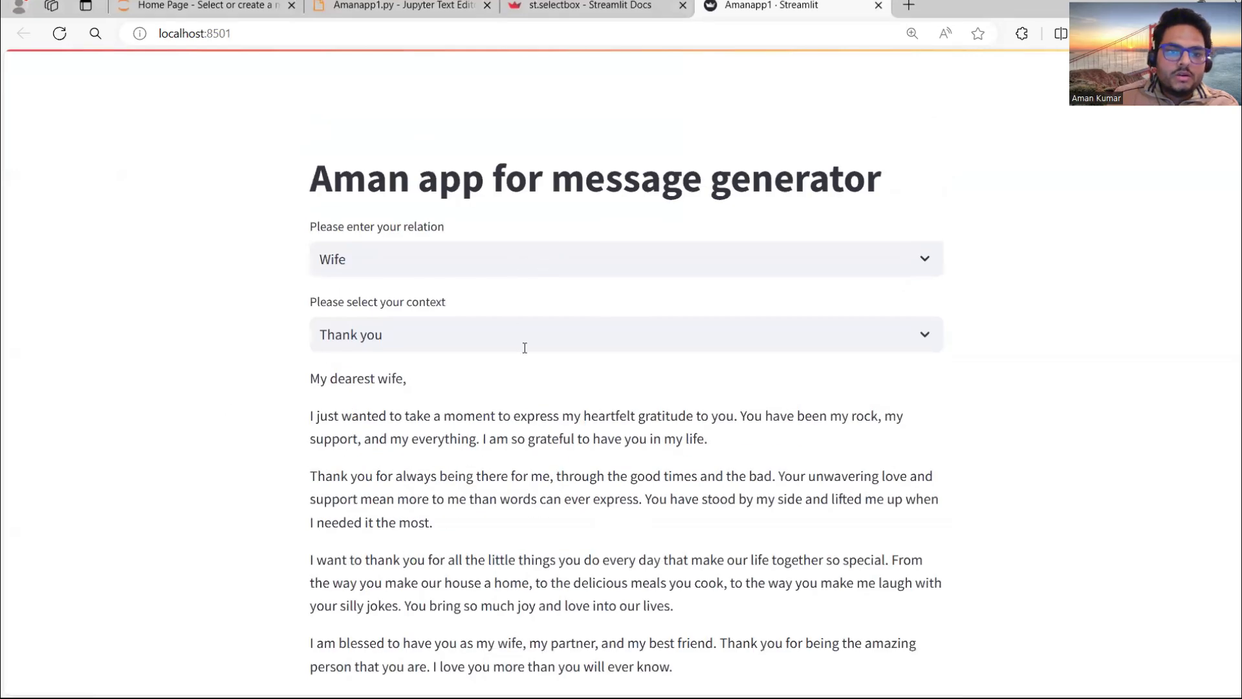
Step: Generate apology messages for Wife, then for Sibling as the relation
click(625, 333)
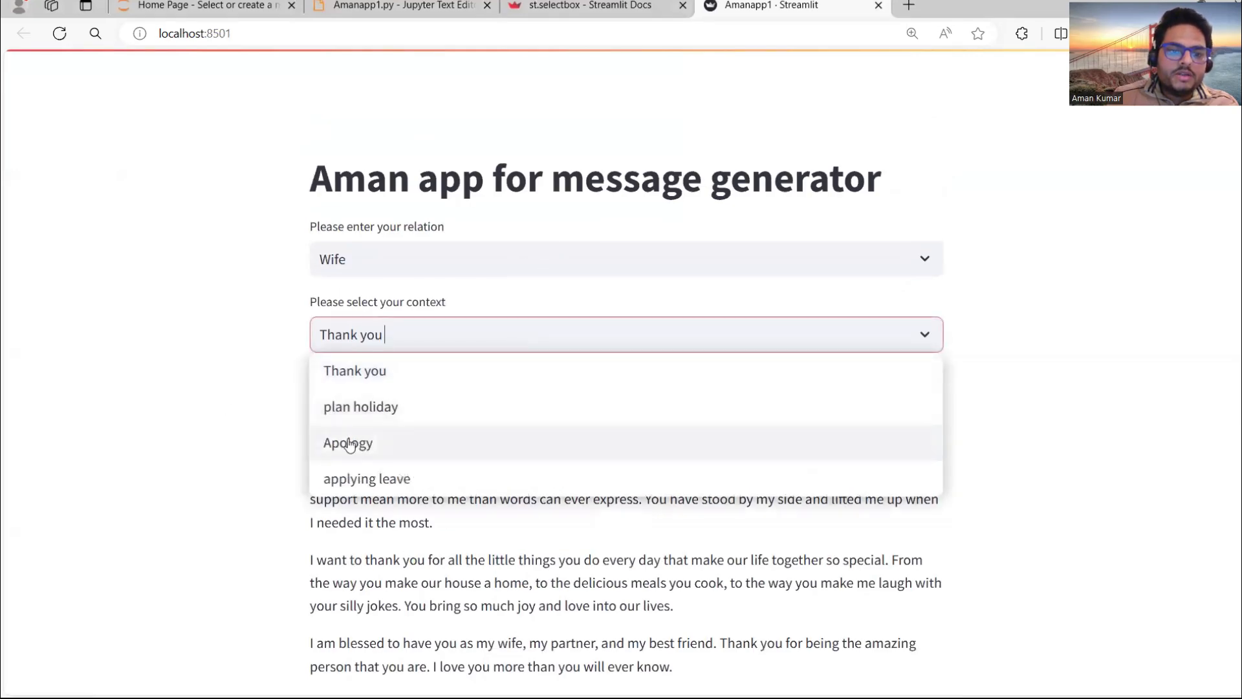
click(347, 443)
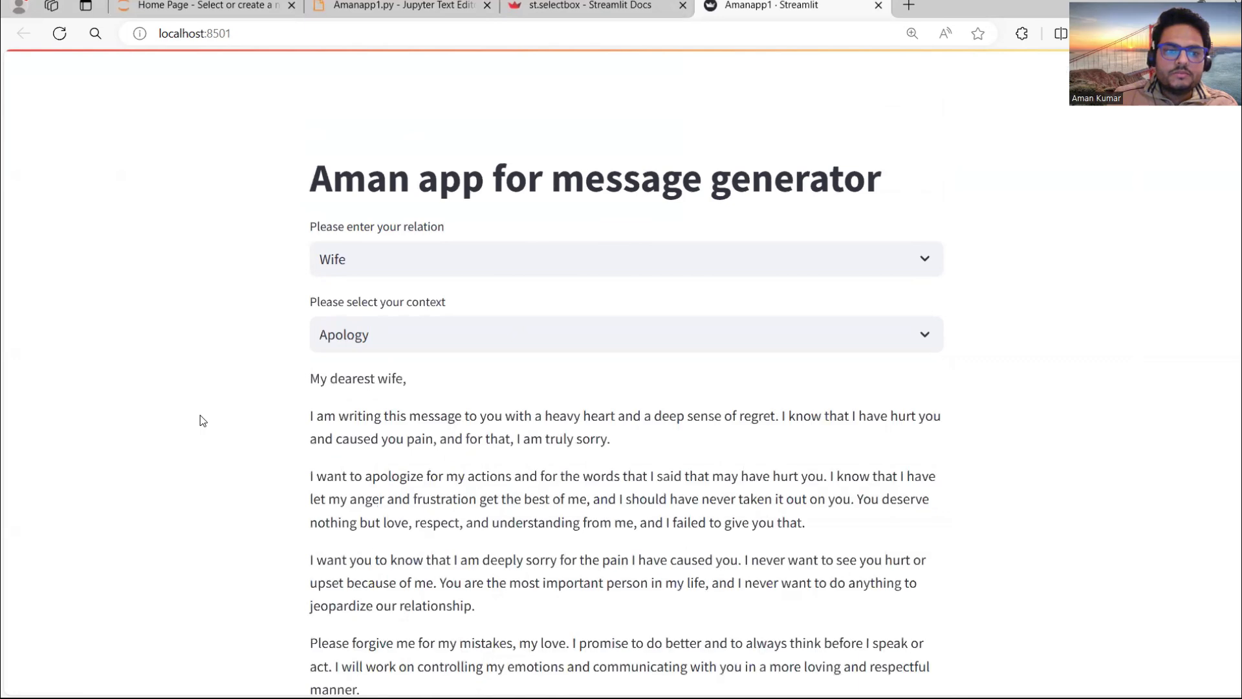
mouse_move(630, 363)
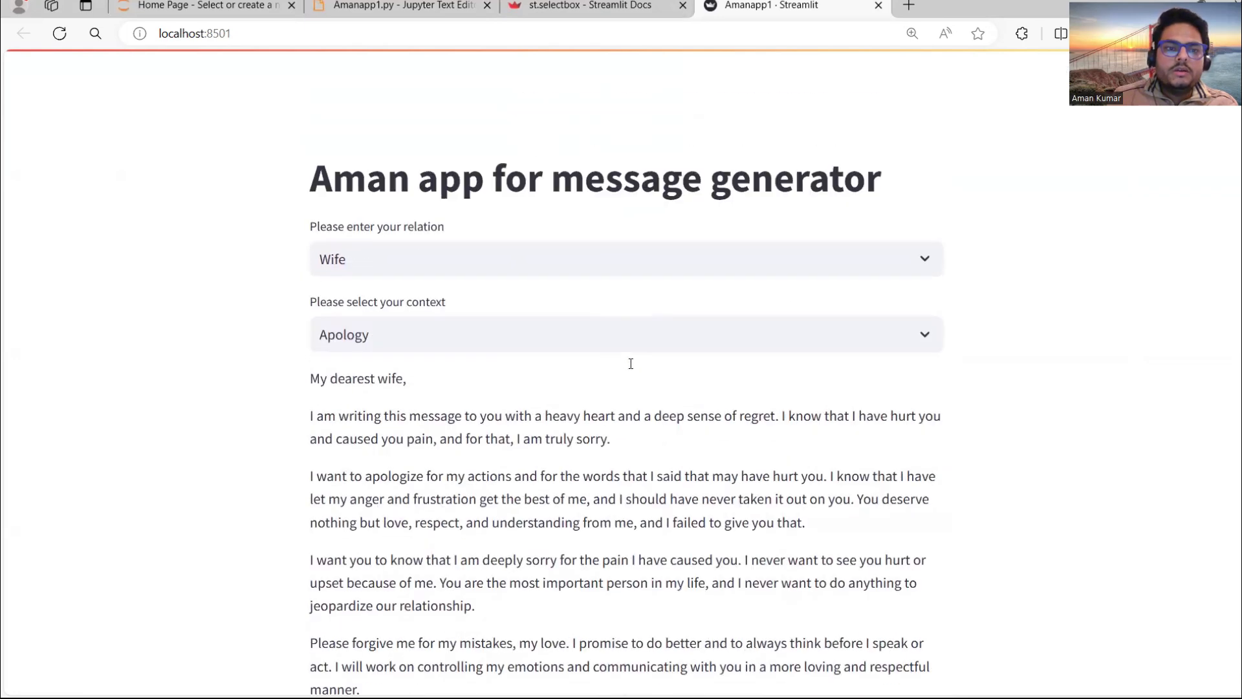
click(625, 259)
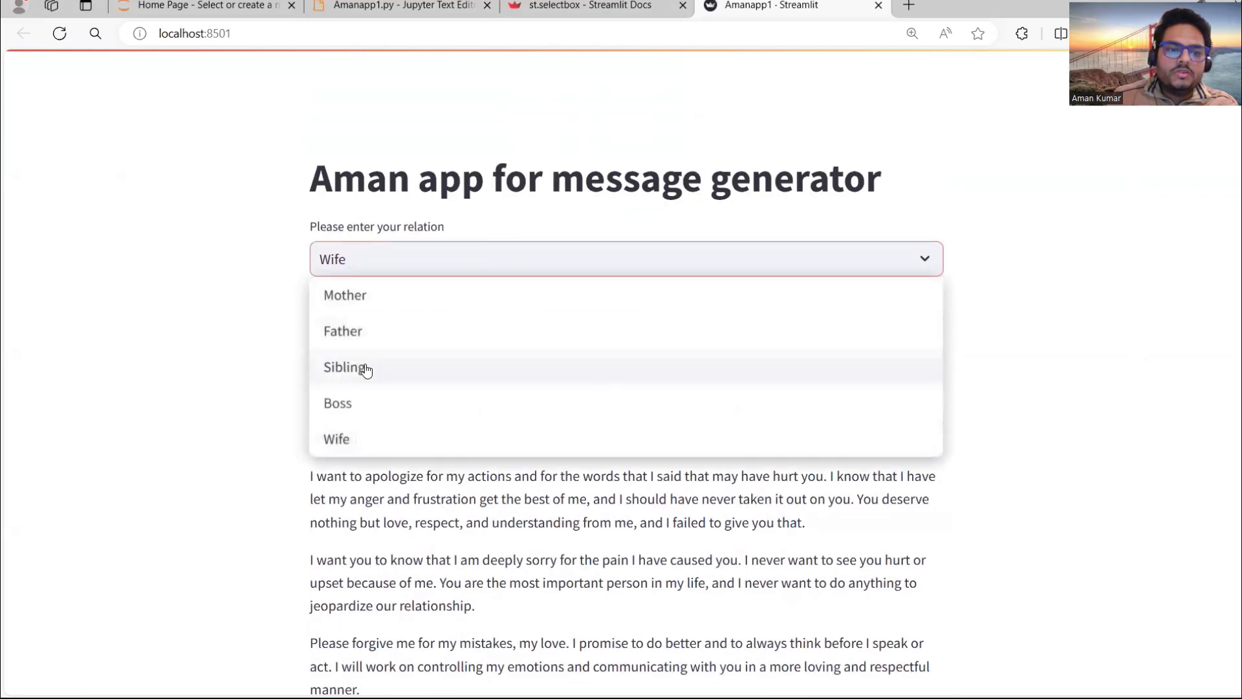
click(341, 366)
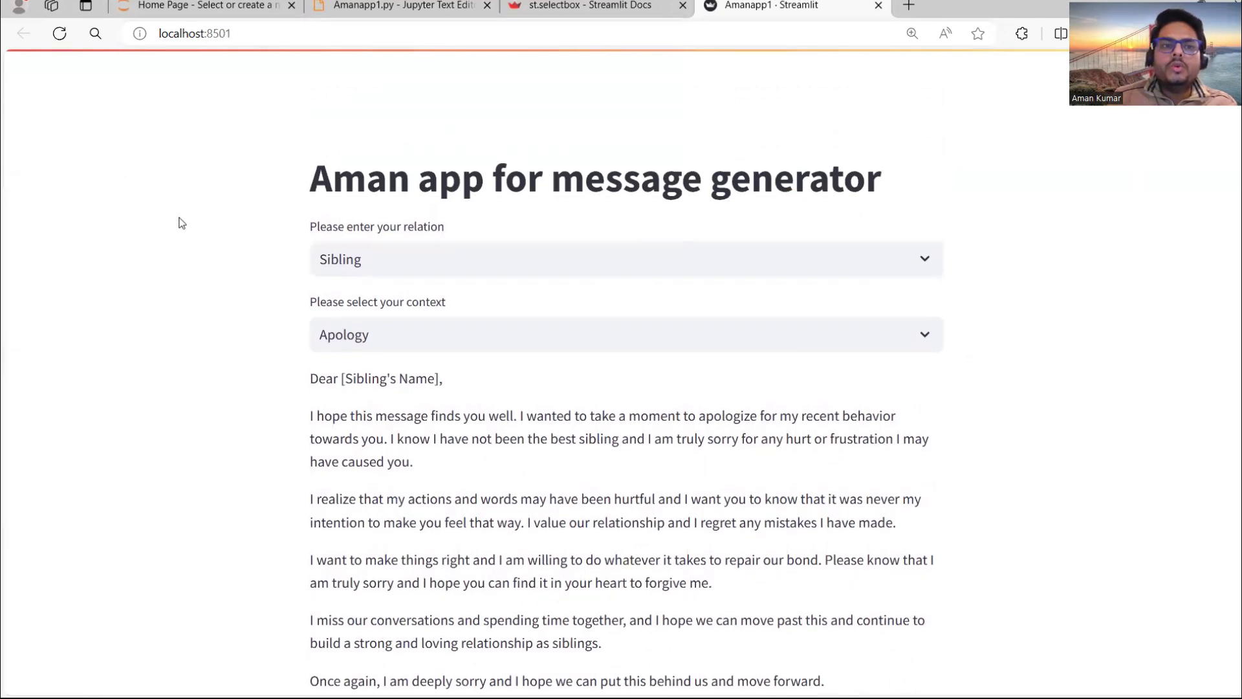
Step: Return to the Amanapp1.py code, then to the st.selectbox documentation
click(399, 5)
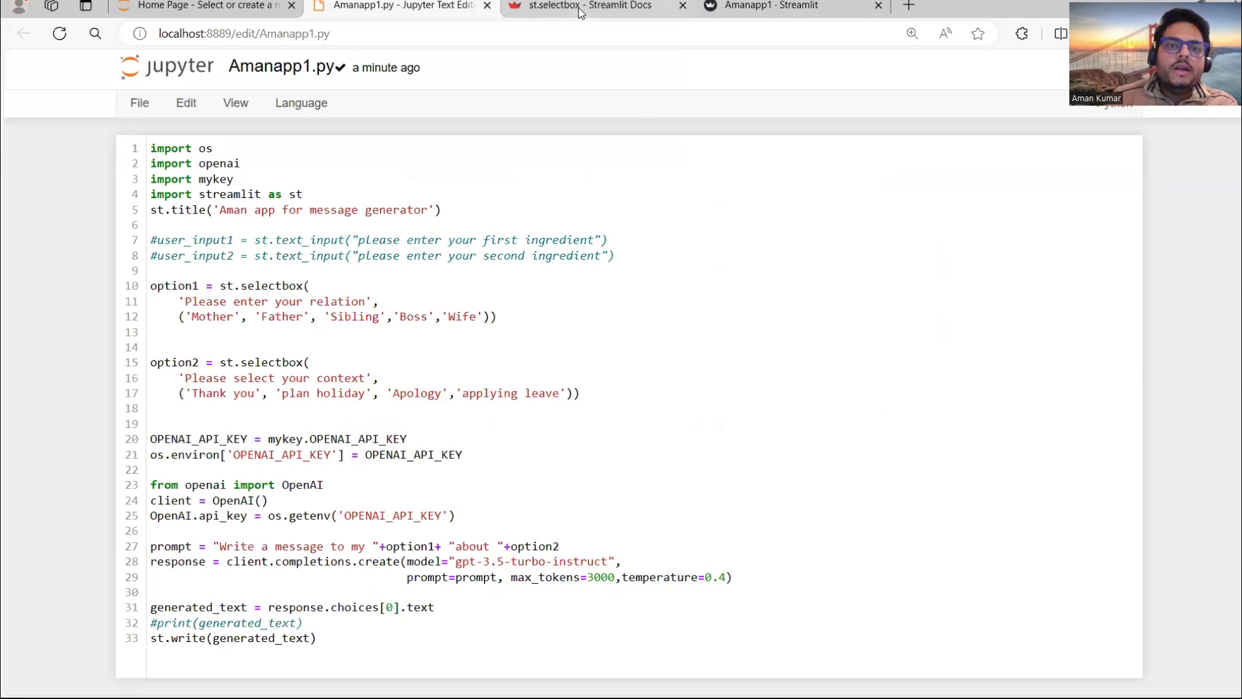
click(590, 6)
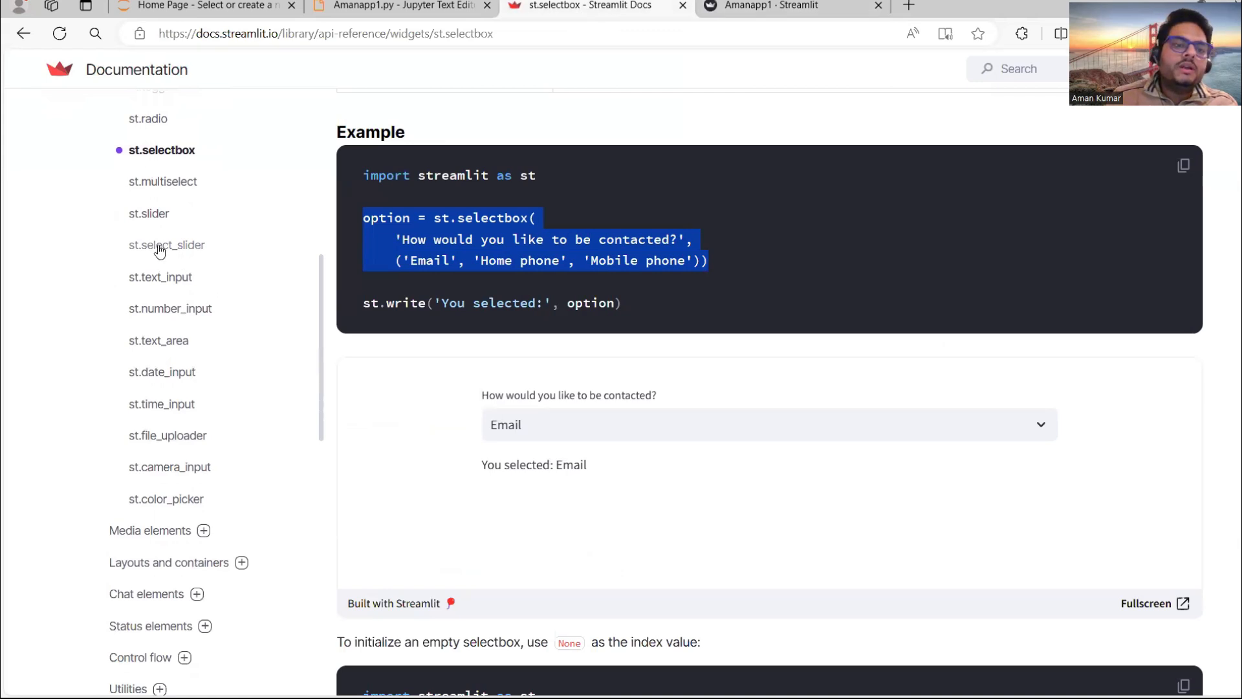
Step: View the st.select_slider reference, slide its rainbow example to yellow, and return to Amanapp1.py
click(167, 244)
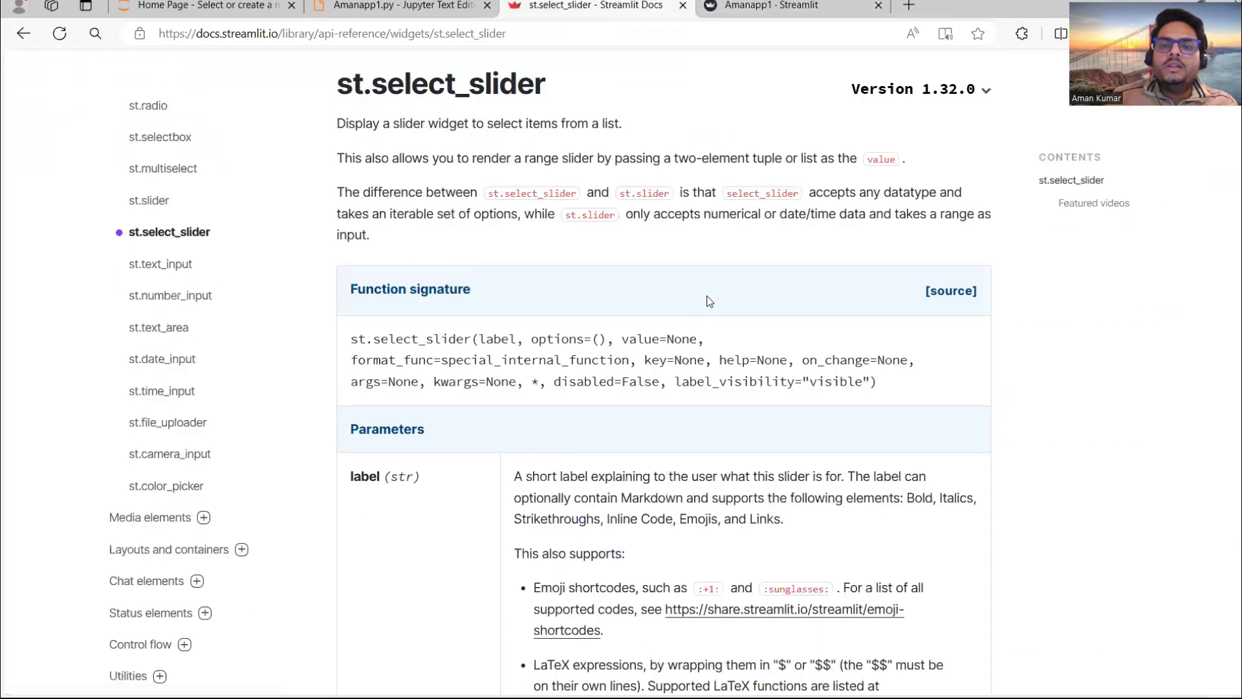
scroll(down, 3)
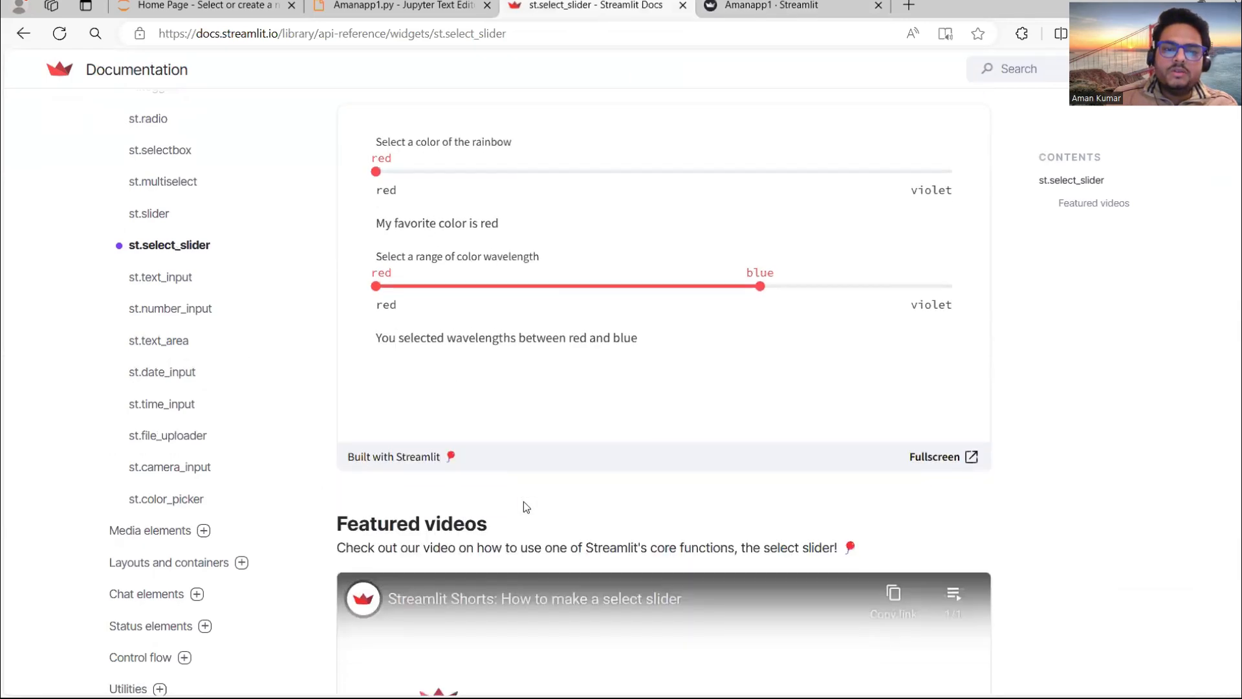
scroll(down, 3)
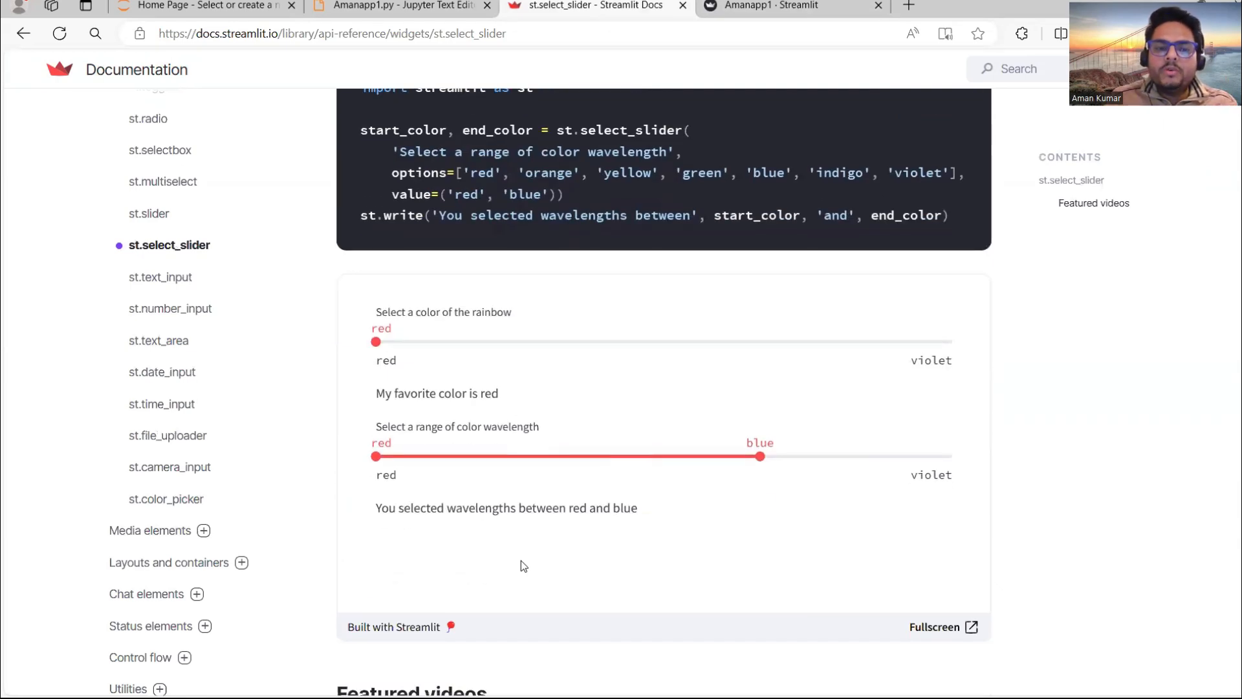
mouse_move(376, 340)
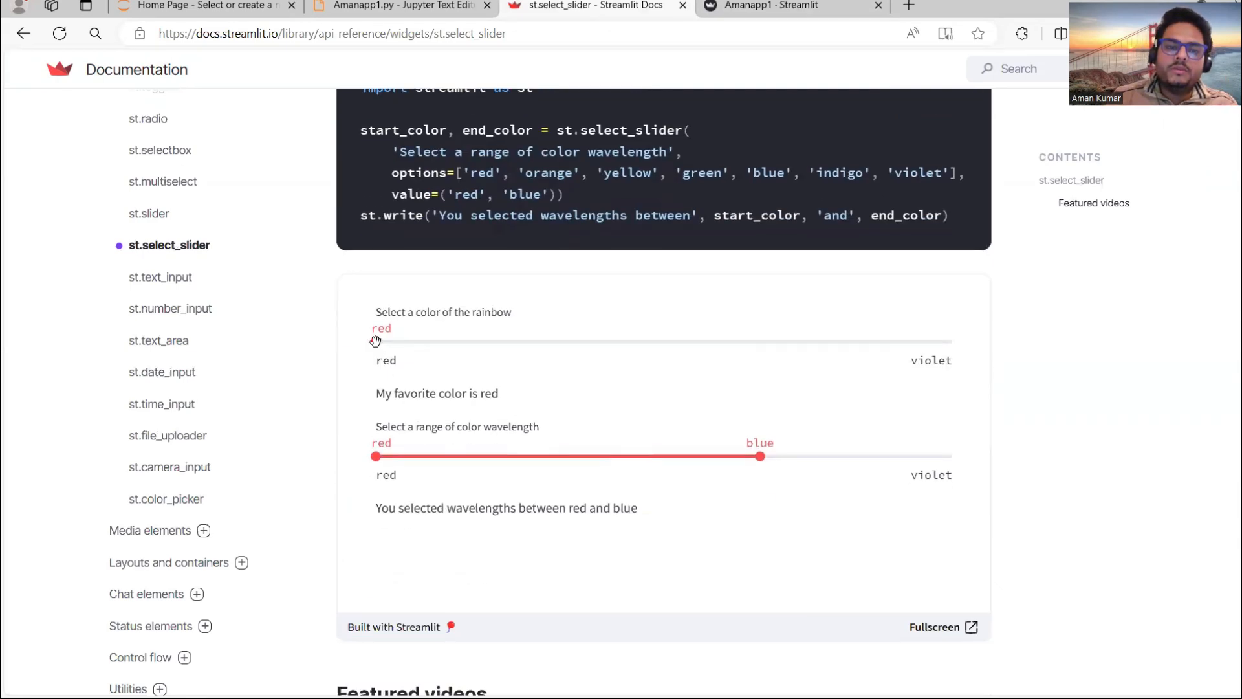
drag(377, 342, 566, 341)
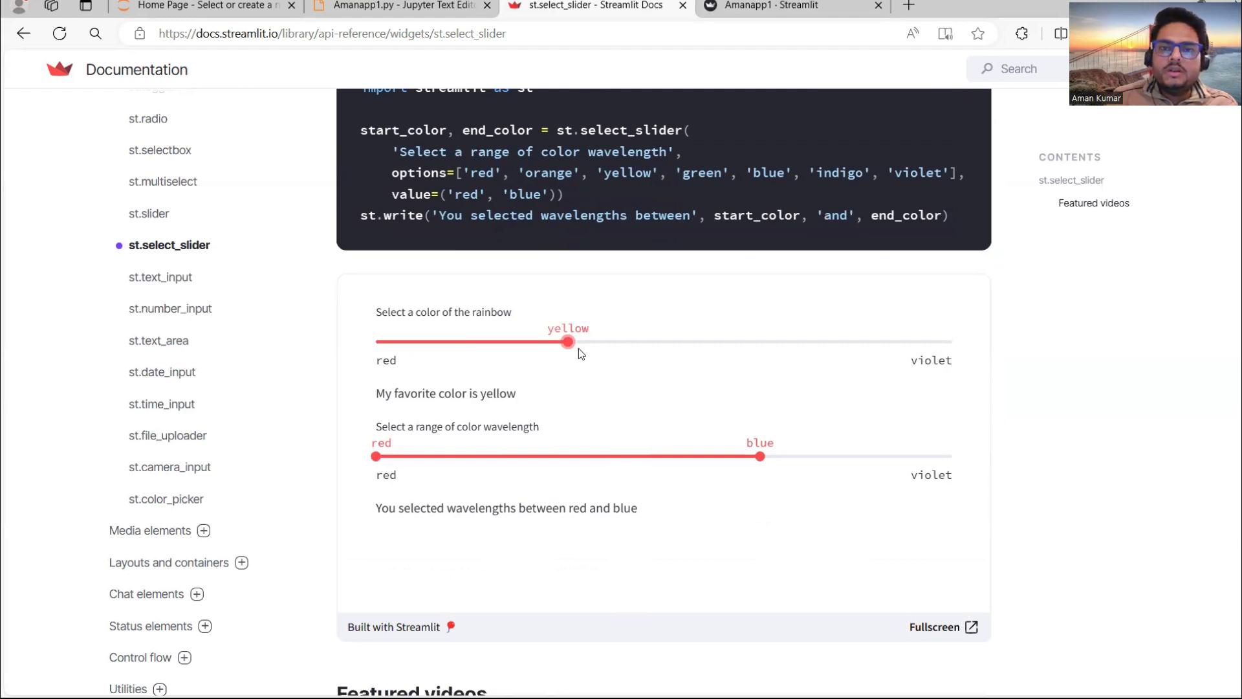
mouse_move(435, 352)
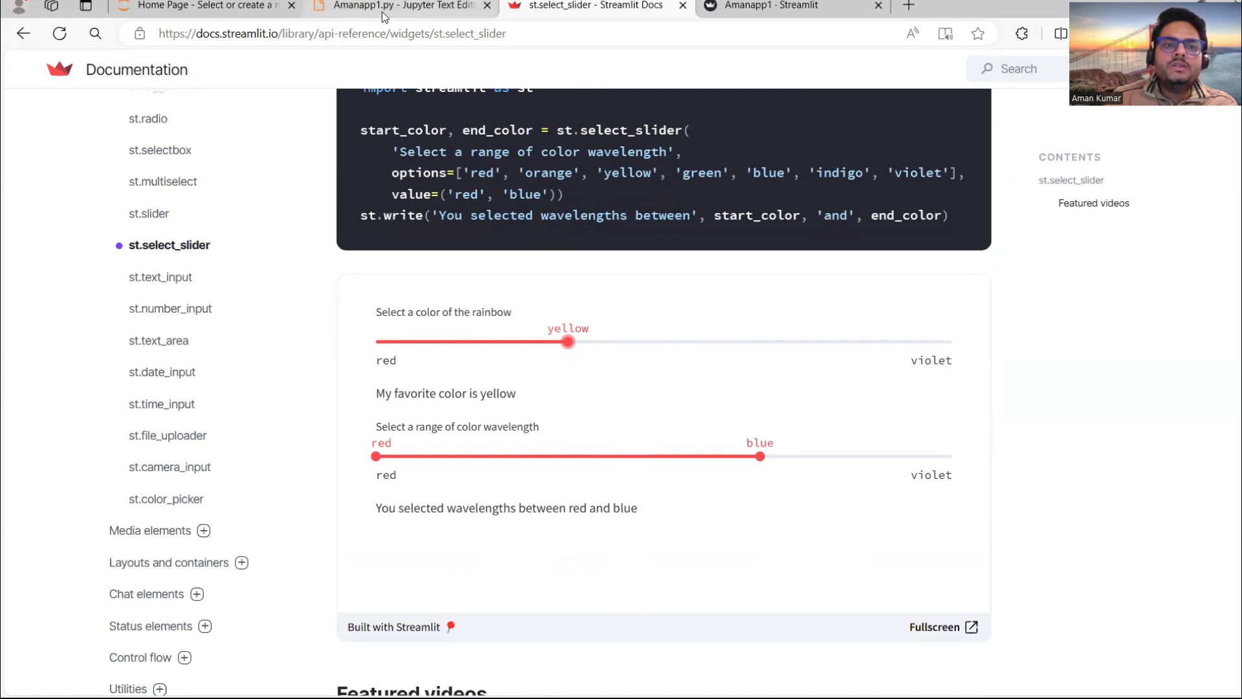
click(396, 5)
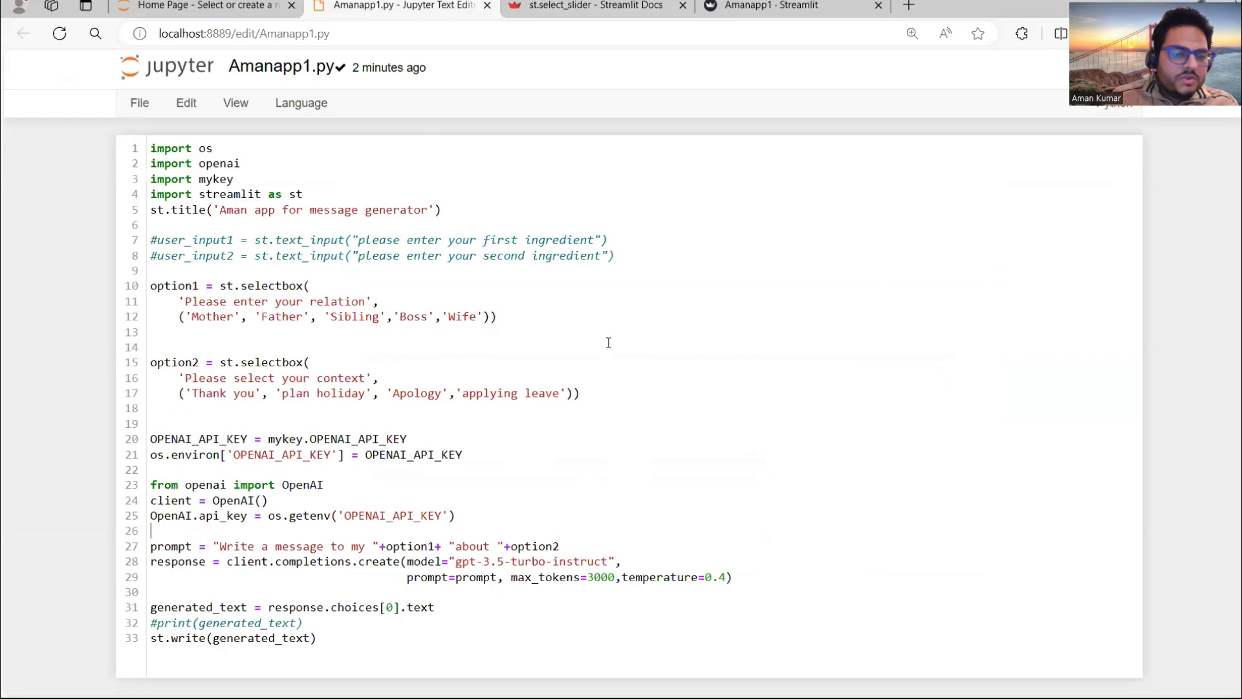
mouse_move(444, 101)
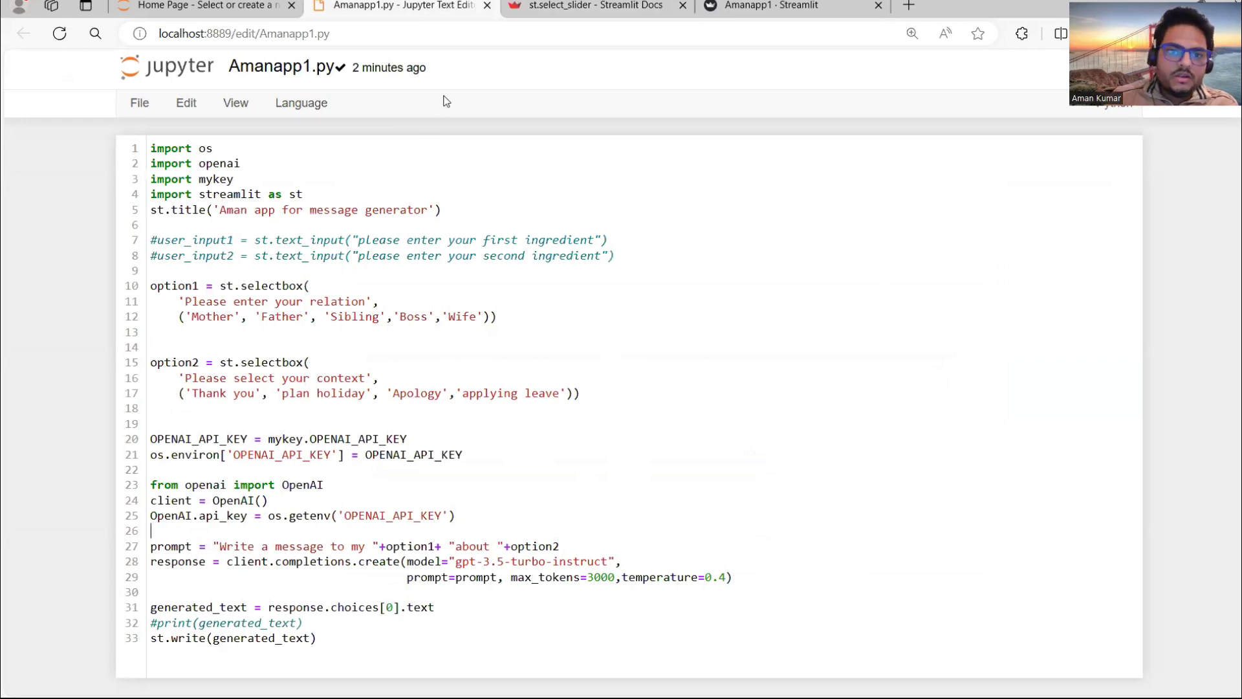